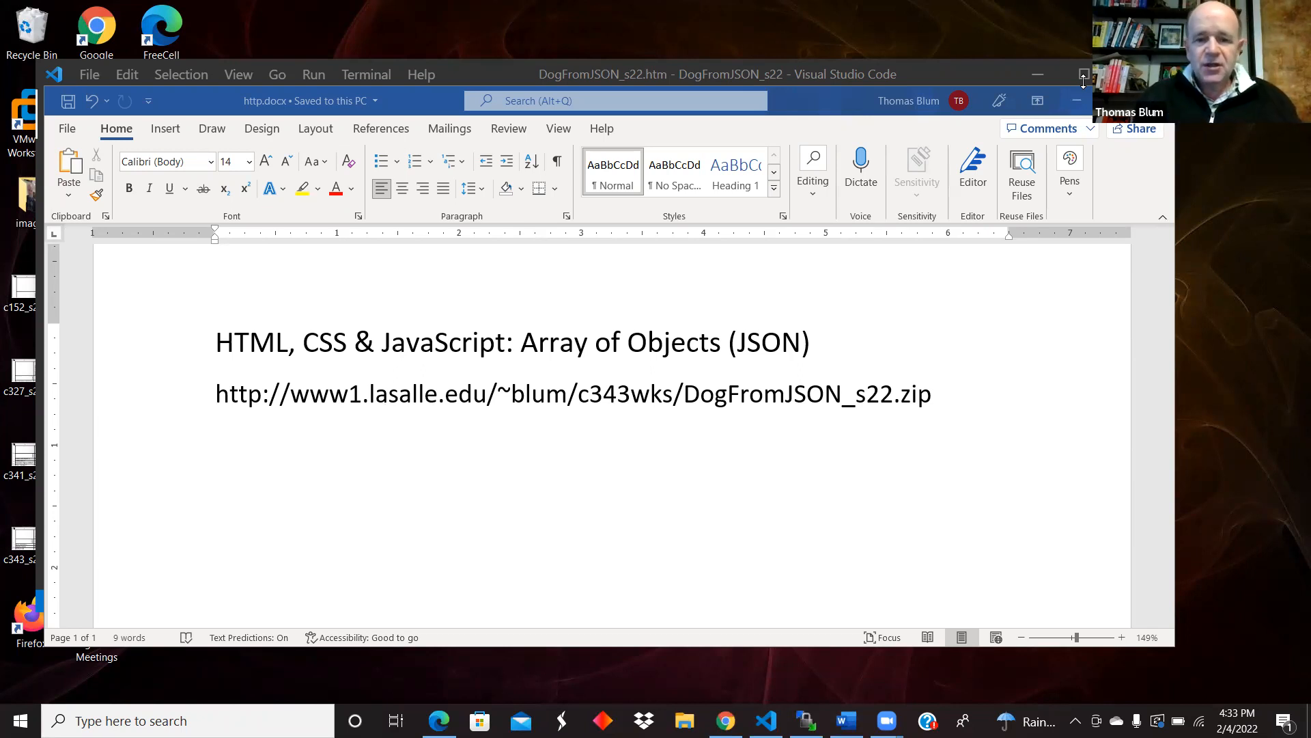
{"action": "mouse_move", "coordinate": [976, 307]}
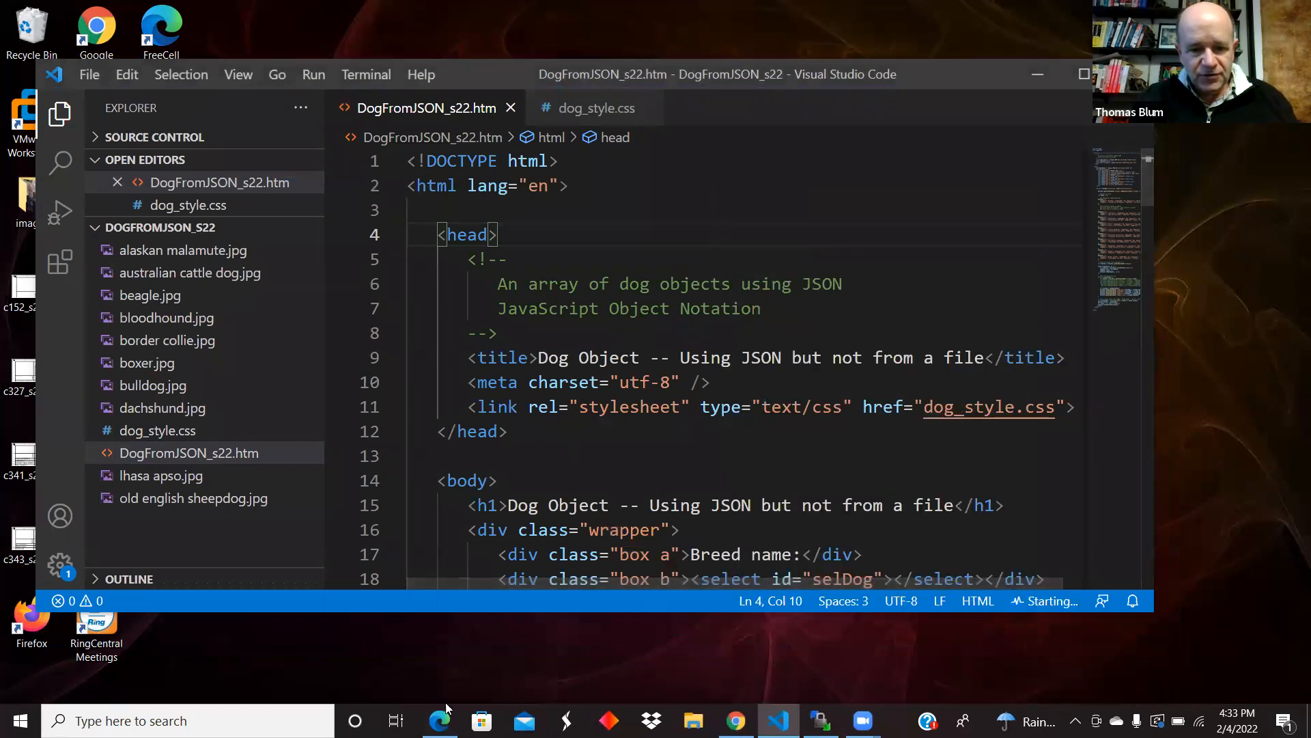
Bring Edge forward and close the duplicate dog page tab.
{"action": "left_click", "coordinate": [438, 720]}
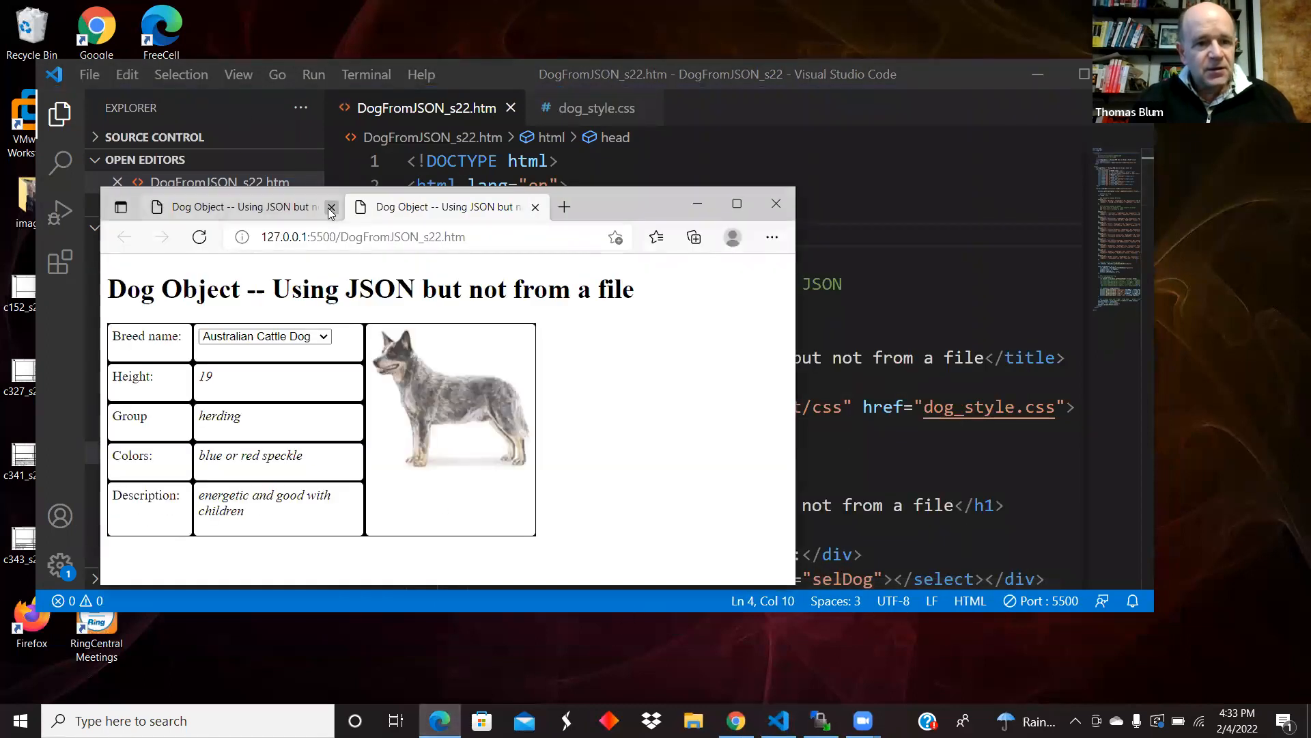
{"action": "left_click", "coordinate": [330, 206]}
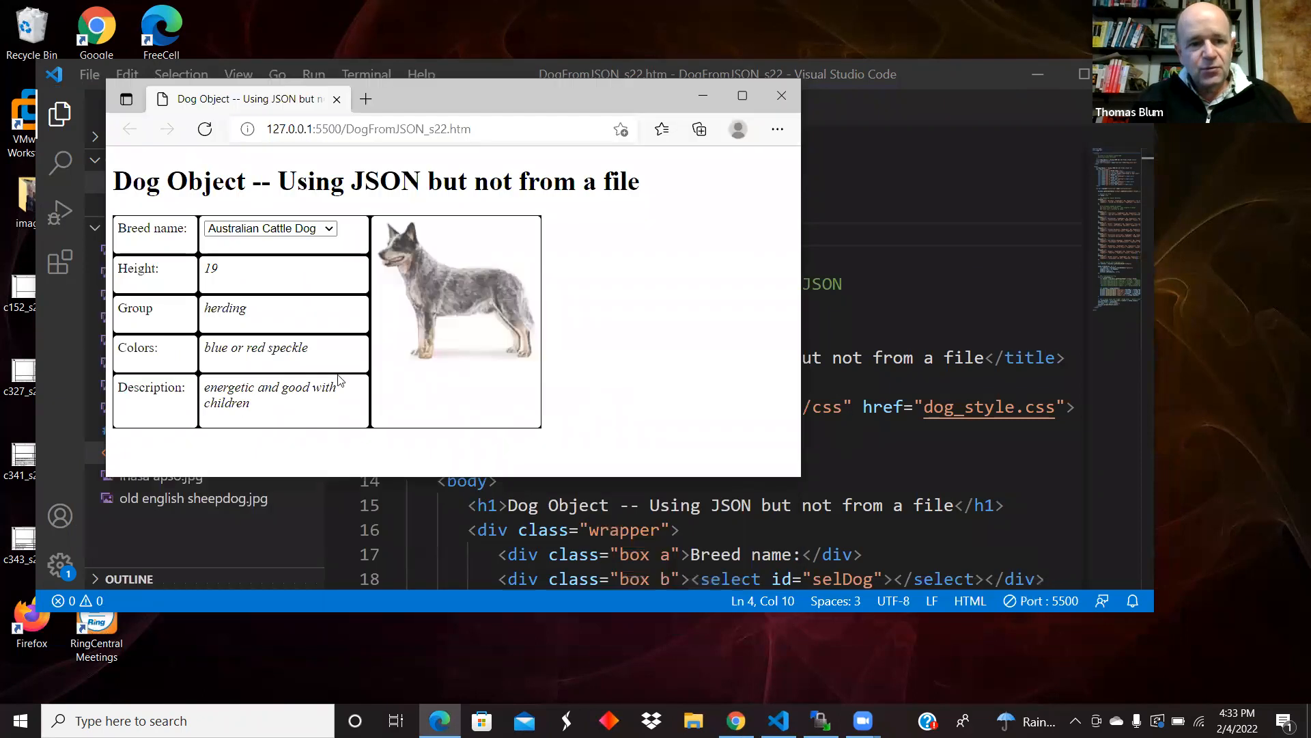
{"action": "mouse_move", "coordinate": [467, 264]}
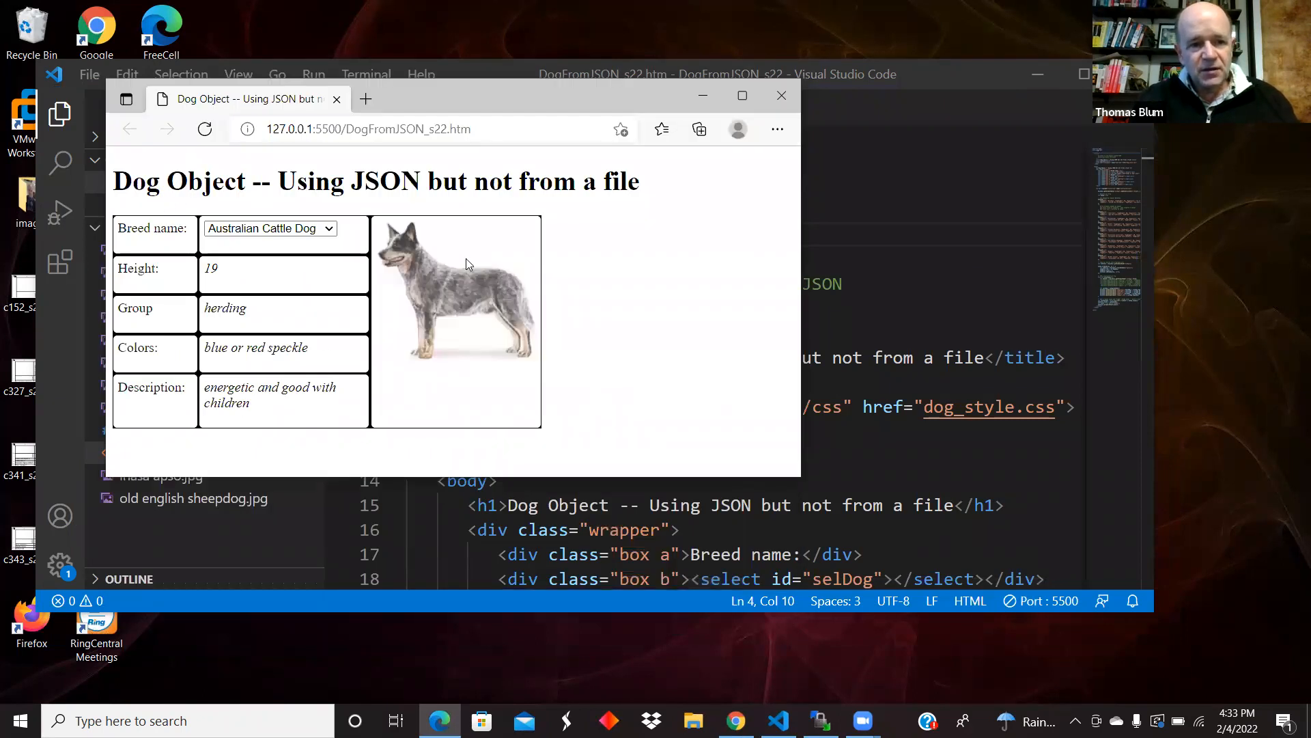
Choose Border Collie and then Boxer from the Breed name dropdown, updating details and photo.
{"action": "left_click", "coordinate": [269, 228]}
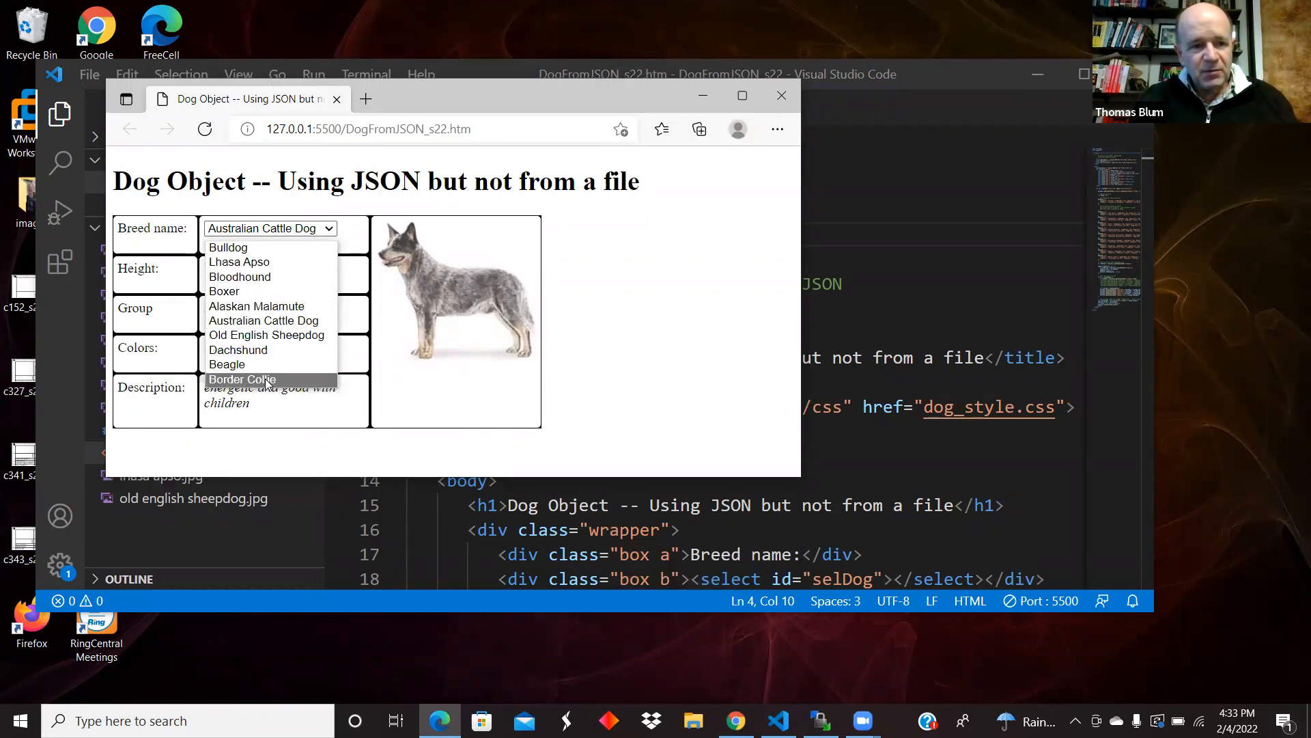
{"action": "left_click", "coordinate": [242, 379]}
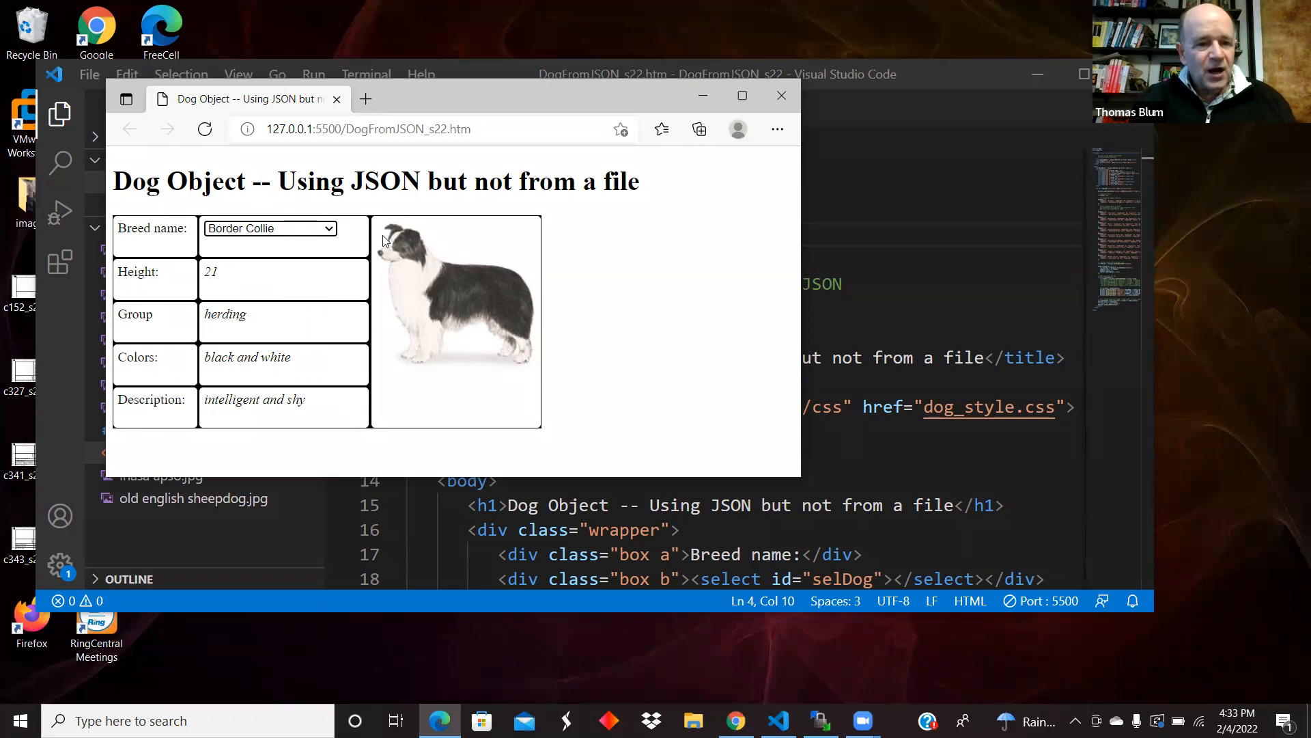
{"action": "left_click", "coordinate": [269, 228]}
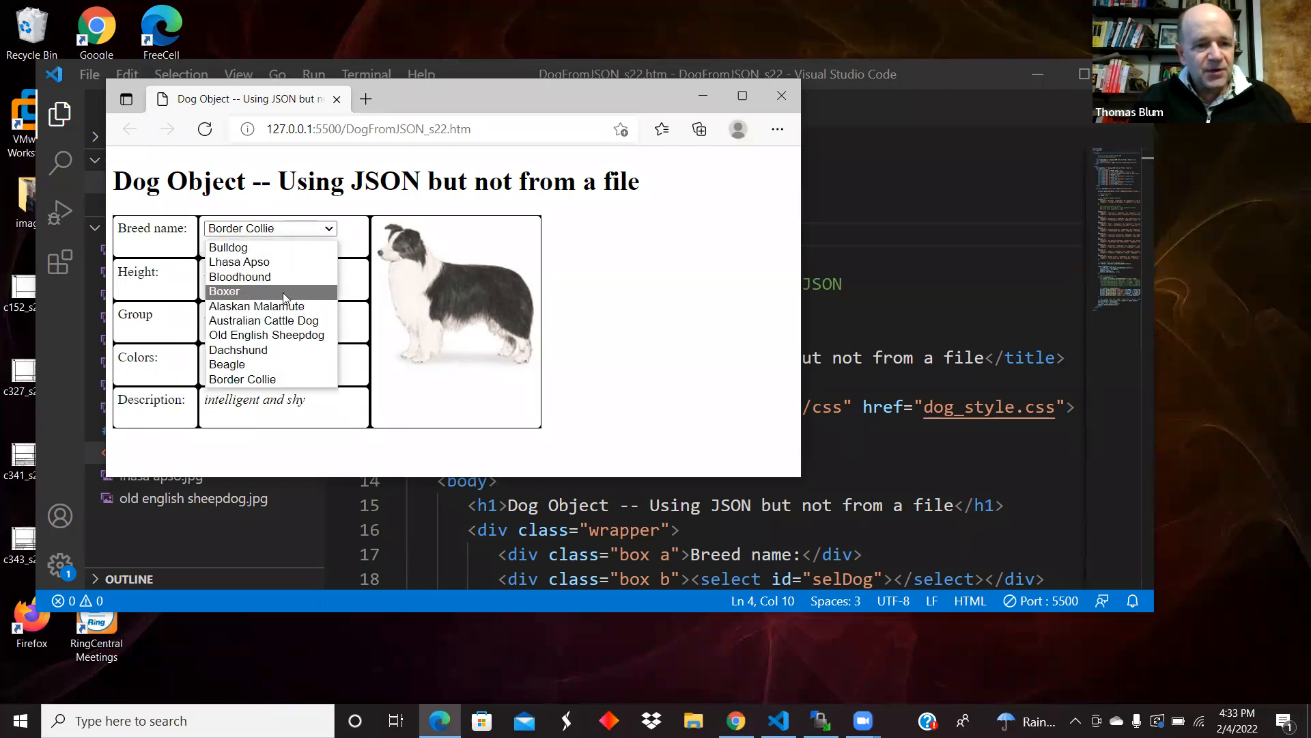
{"action": "left_click", "coordinate": [223, 291]}
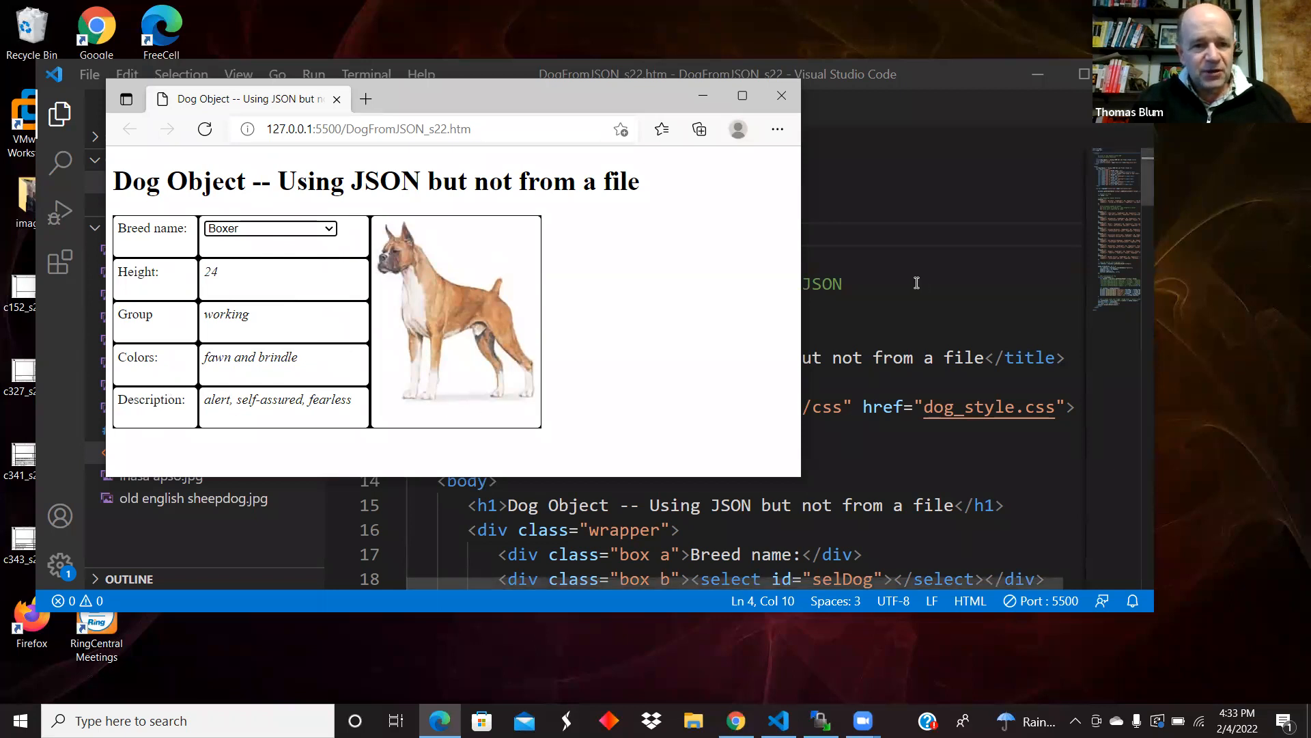
{"action": "mouse_move", "coordinate": [623, 215]}
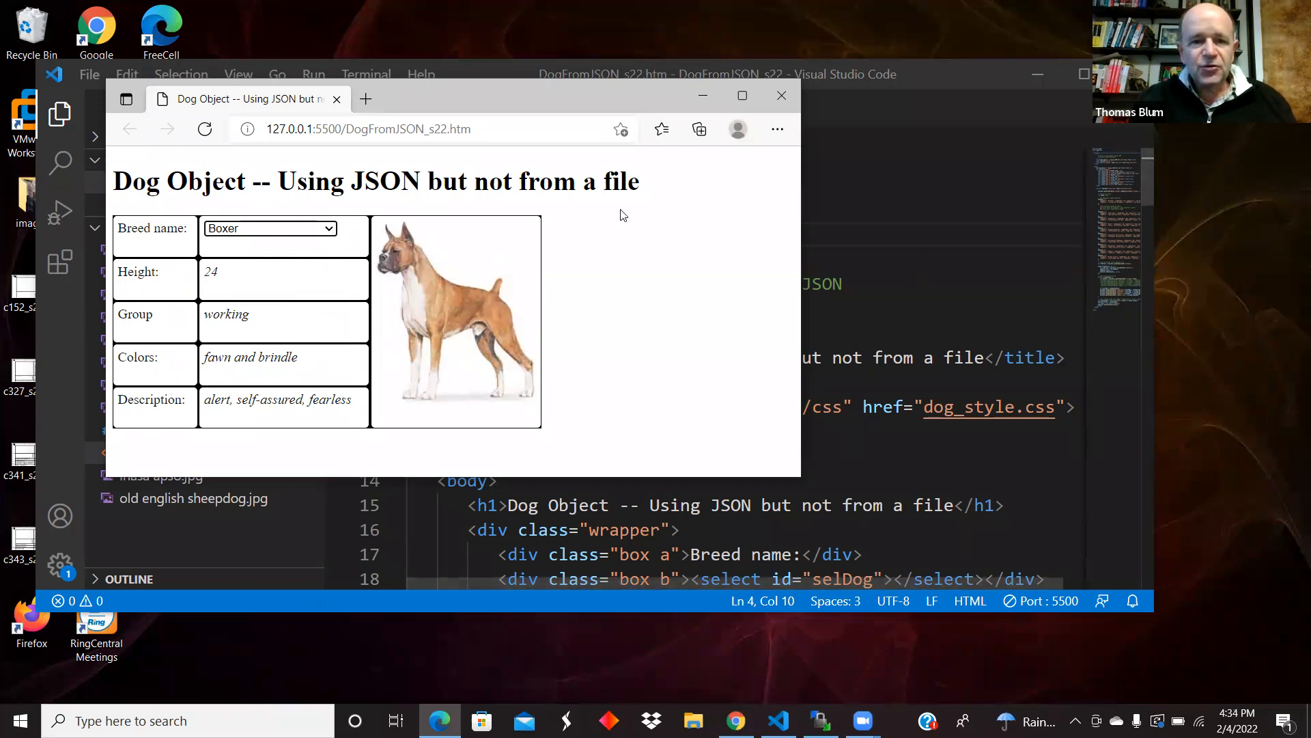
{"action": "mouse_move", "coordinate": [473, 287]}
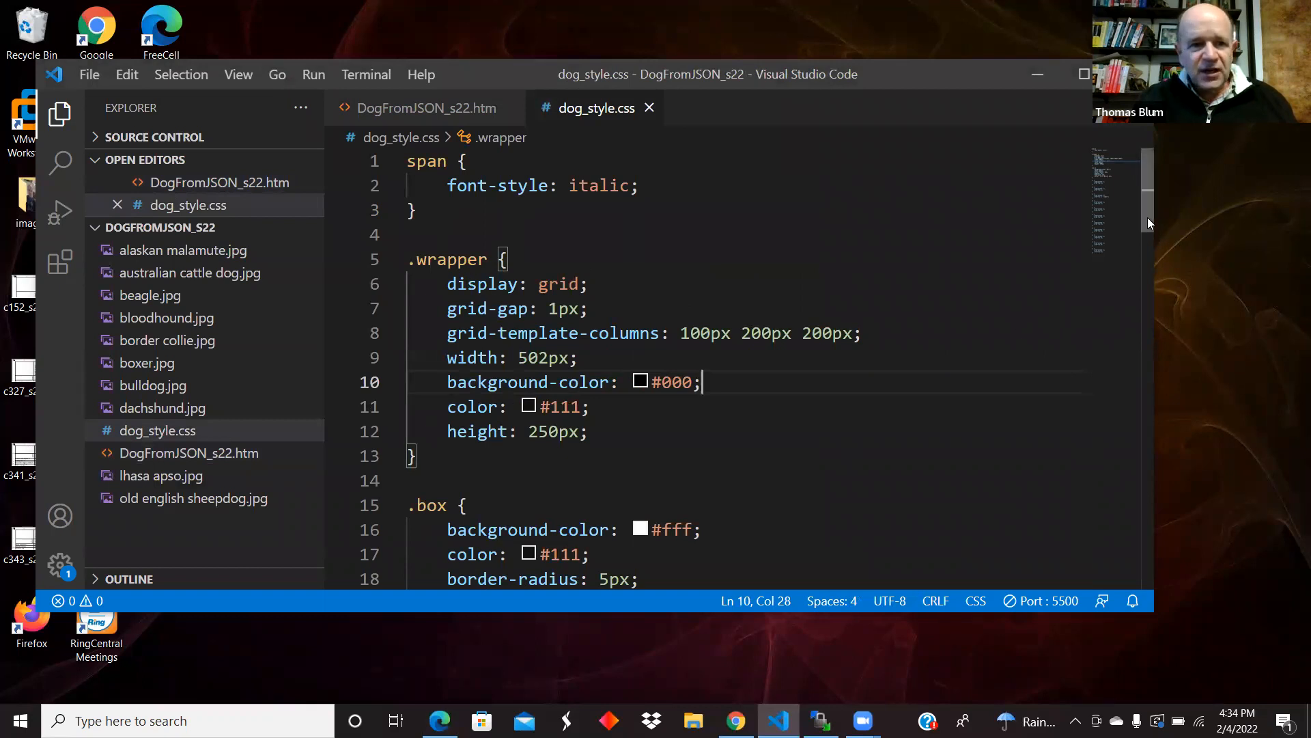
Scroll through the grid layout rules in dog_style.css.
{"action": "scroll", "scroll_direction": "down", "scroll_amount": 3}
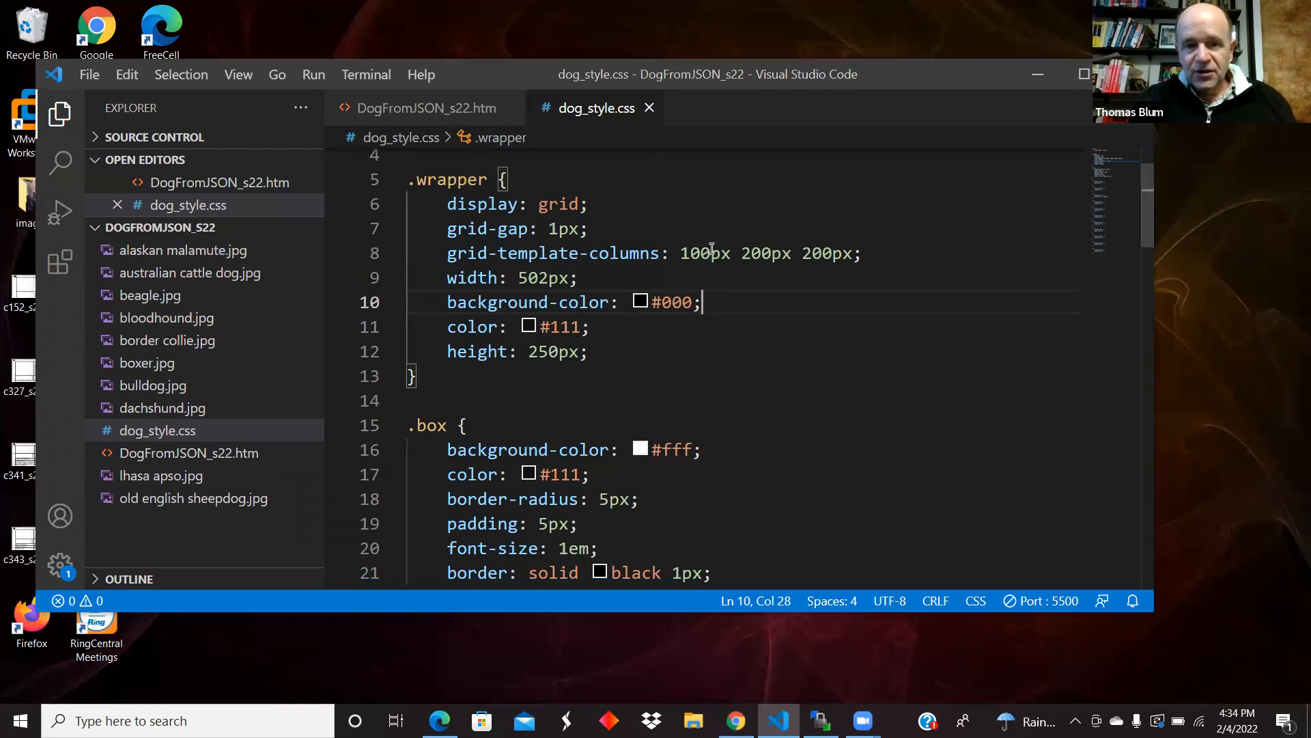
{"action": "mouse_move", "coordinate": [556, 254]}
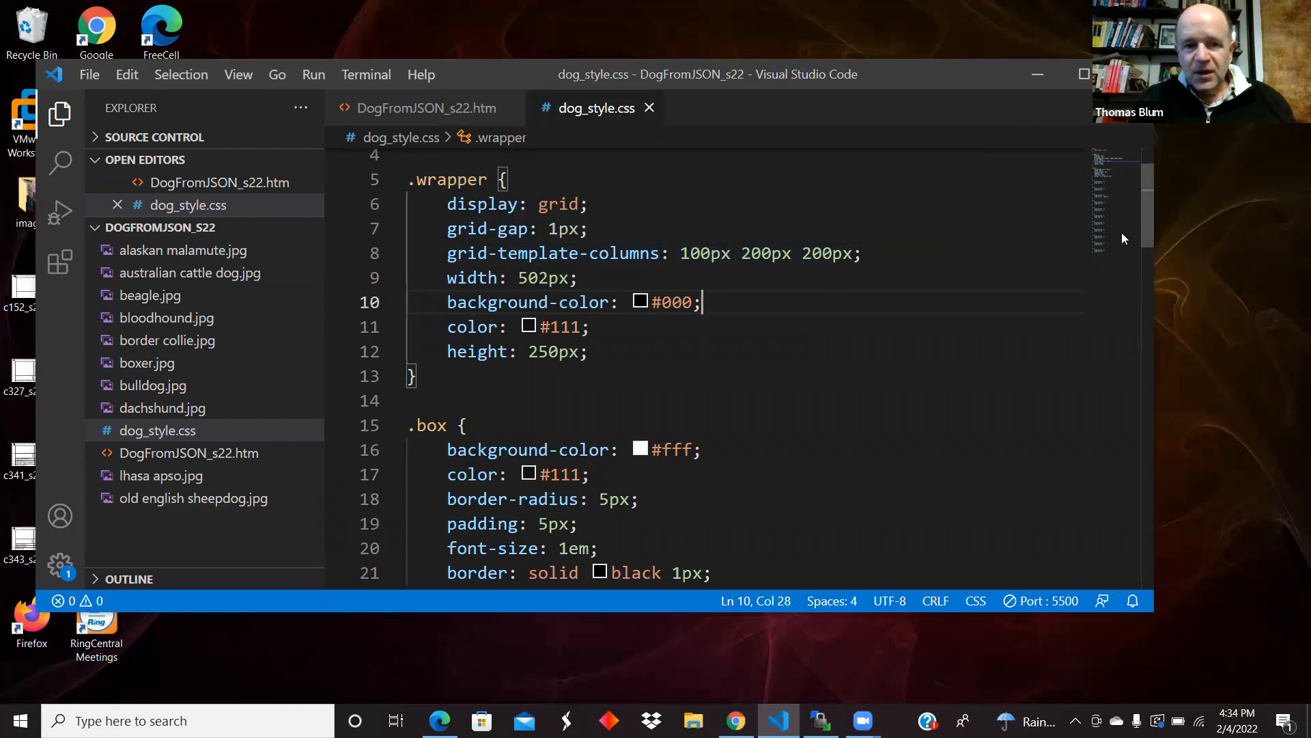
{"action": "mouse_move", "coordinate": [493, 228]}
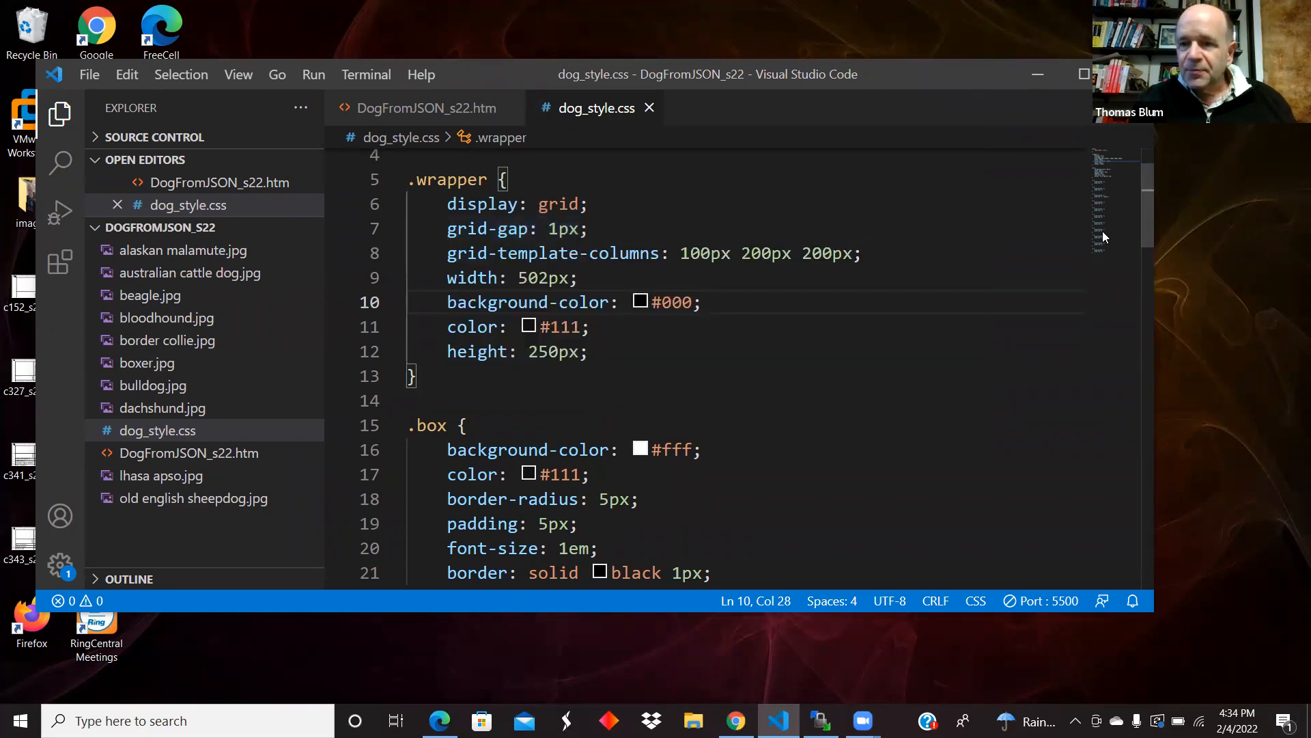
{"action": "scroll", "scroll_direction": "down", "scroll_amount": 3}
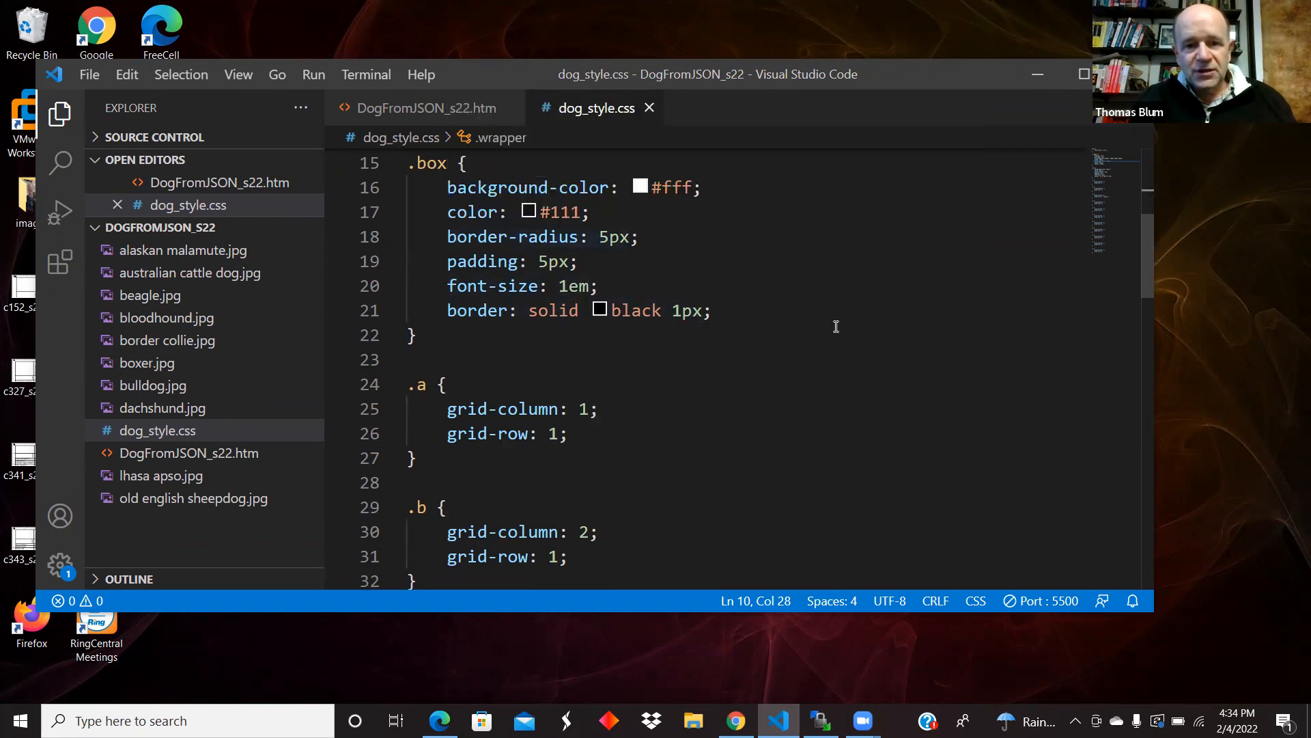
{"action": "scroll", "scroll_direction": "down", "scroll_amount": 3}
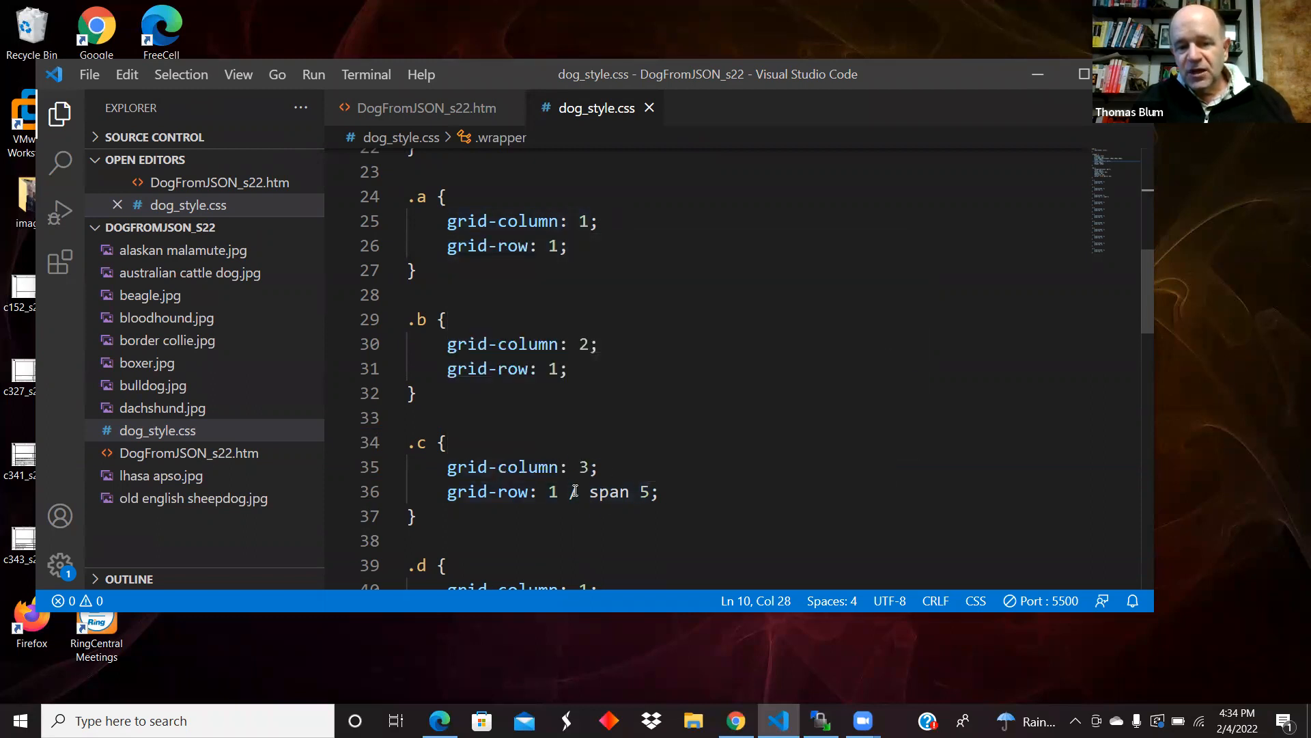
{"action": "type", "text": "/"}
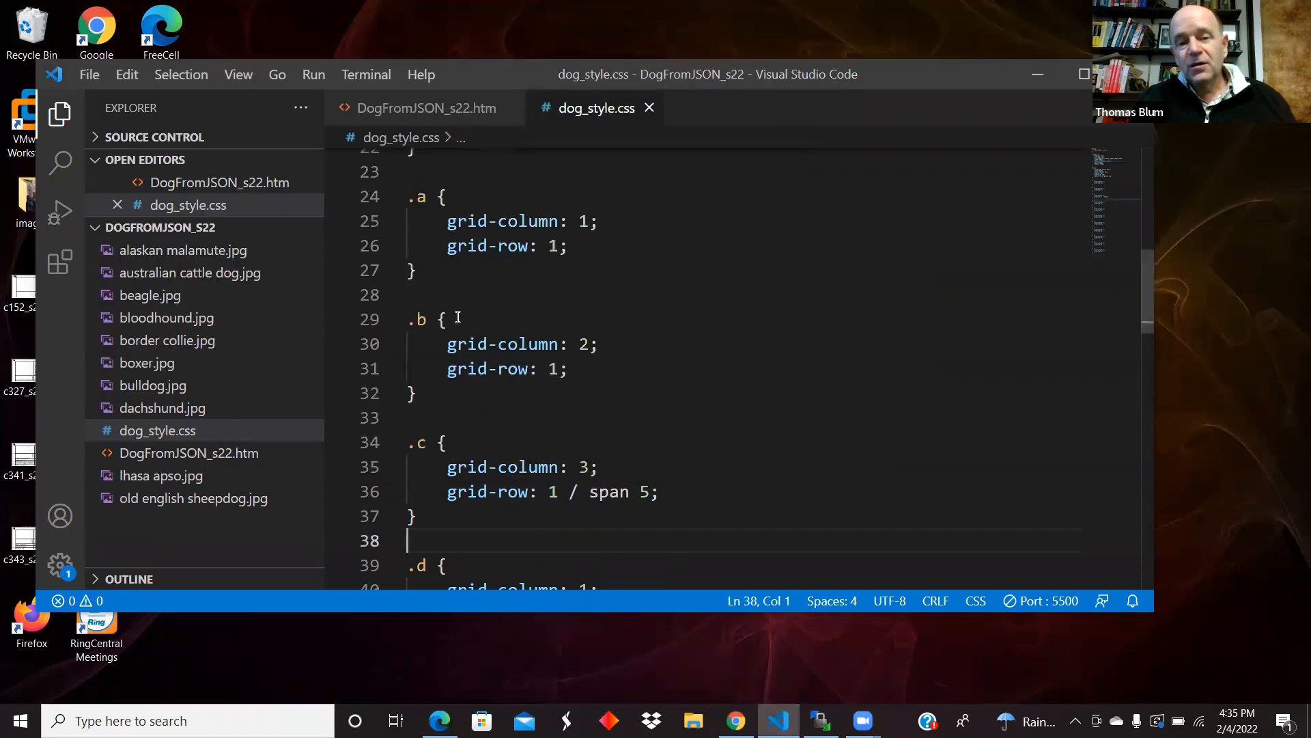
{"action": "mouse_move", "coordinate": [702, 295]}
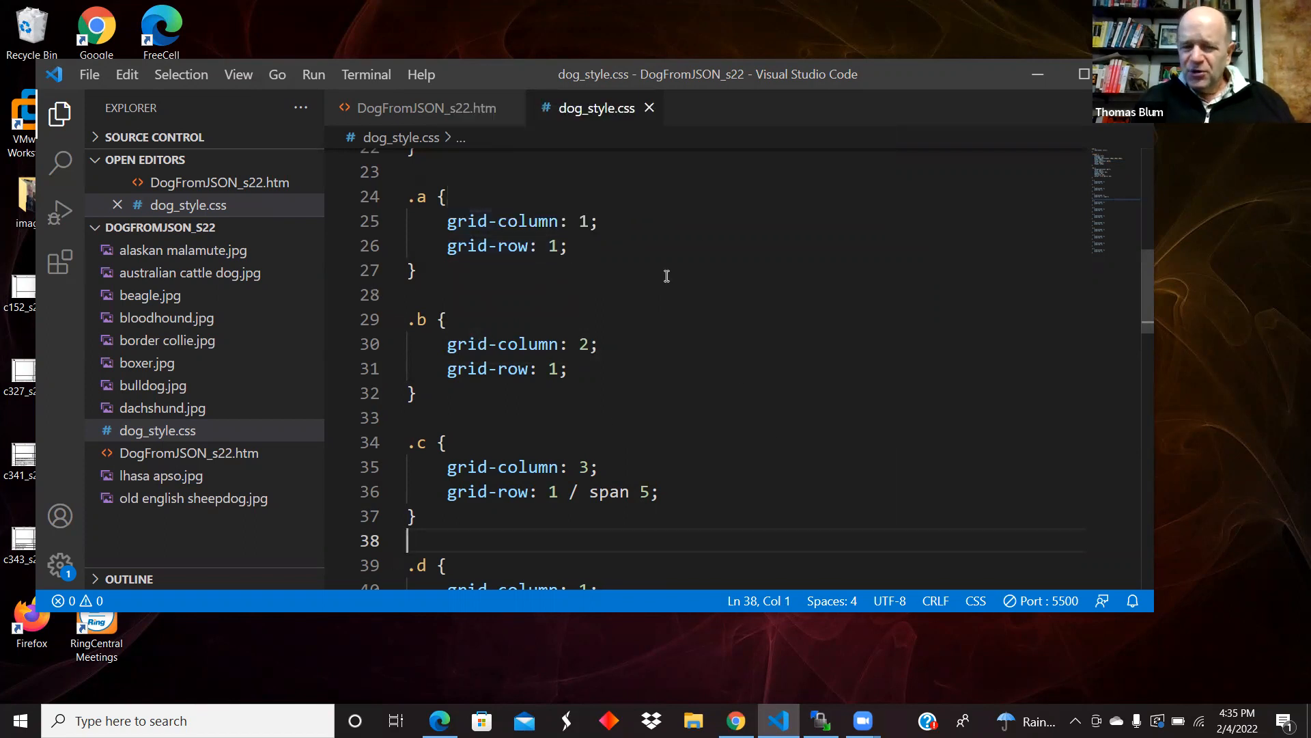
Highlight the five-line .c rule, then return to the DogFromJSON_s22.htm source.
{"action": "left_click_drag", "start_coordinate": [408, 418], "coordinate": [409, 541]}
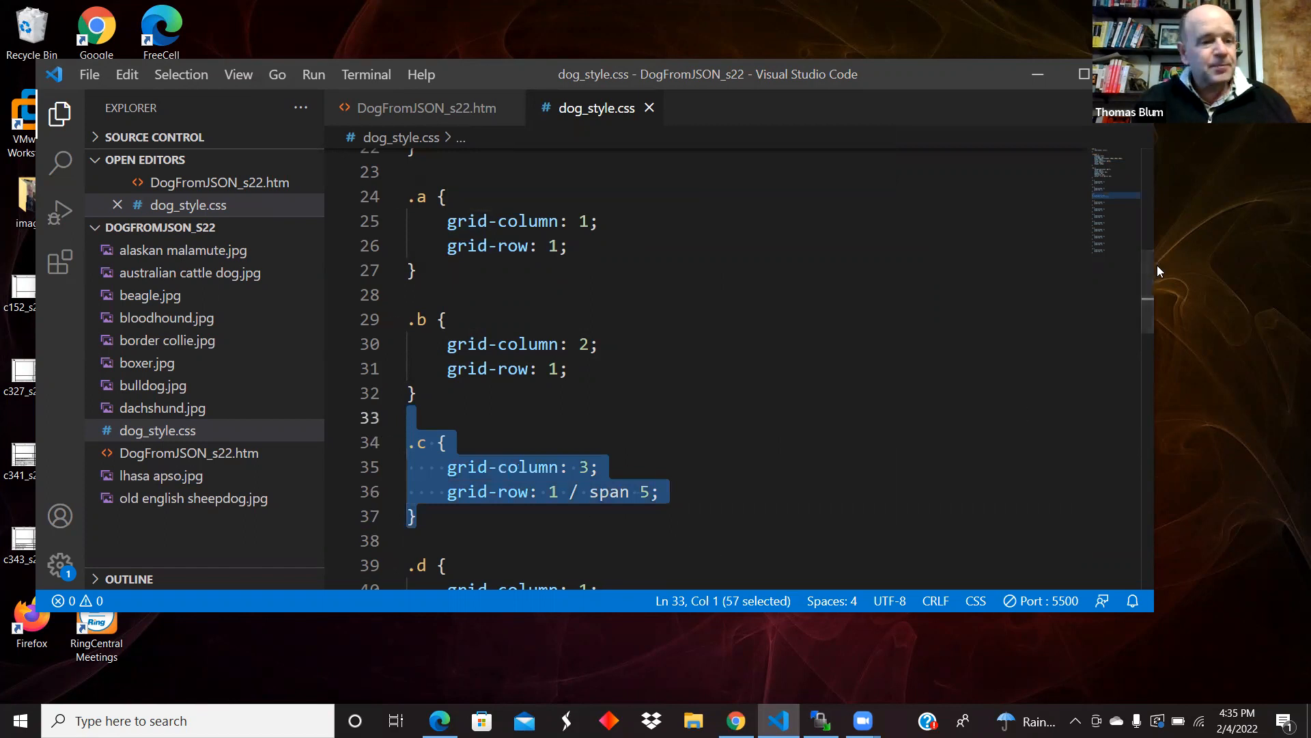
{"action": "scroll", "scroll_direction": "down", "scroll_amount": 3}
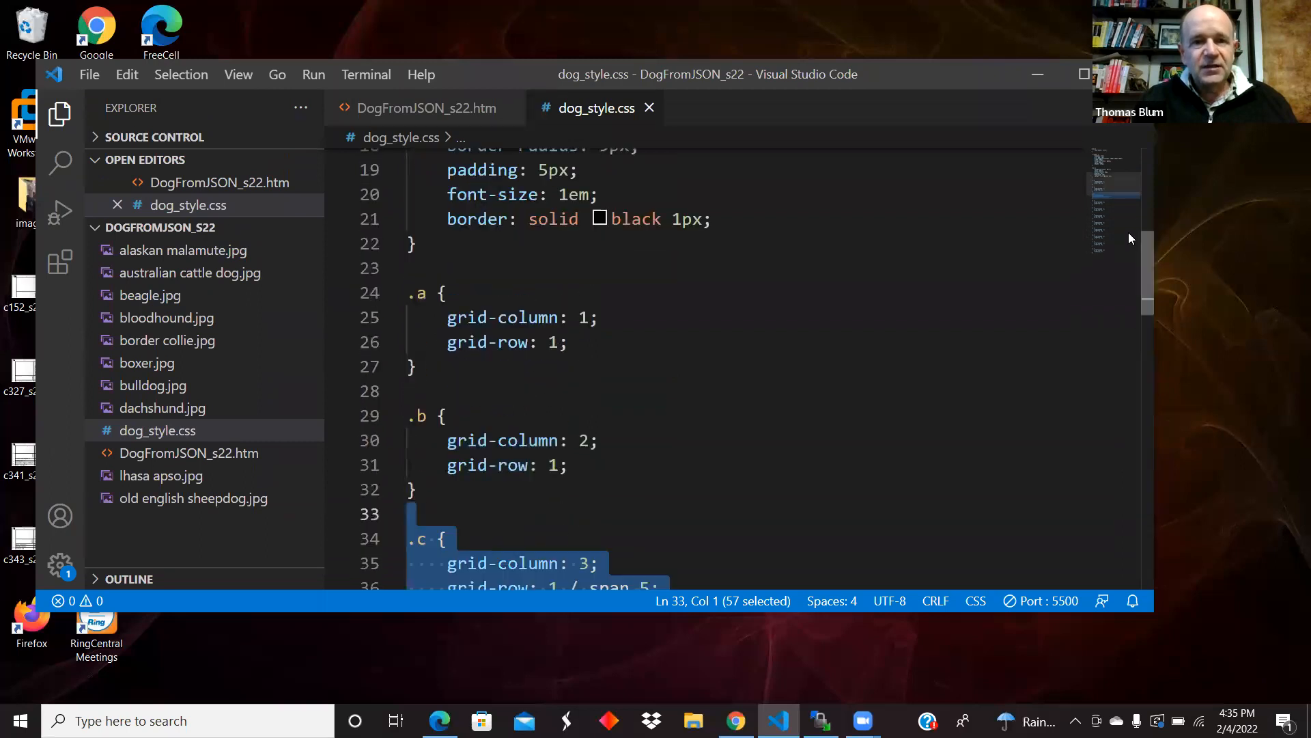
{"action": "left_click", "coordinate": [426, 107]}
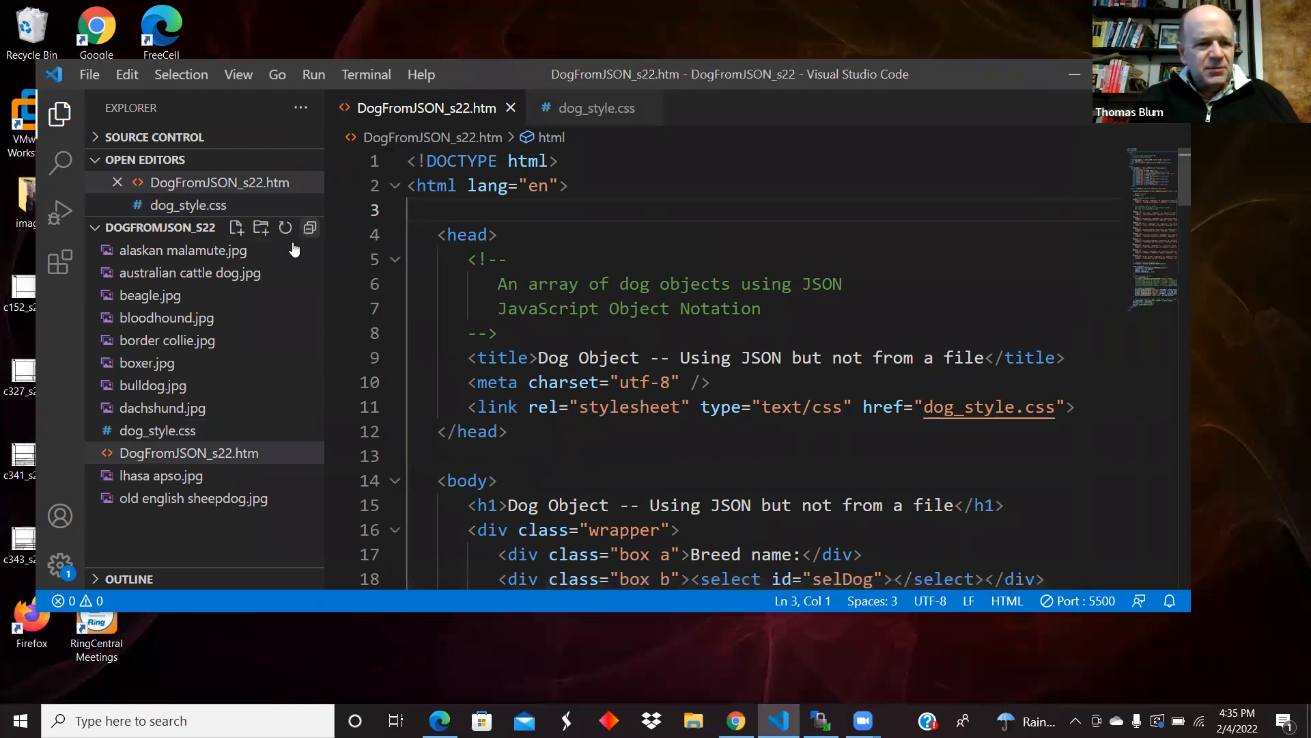
{"action": "mouse_move", "coordinate": [88, 154]}
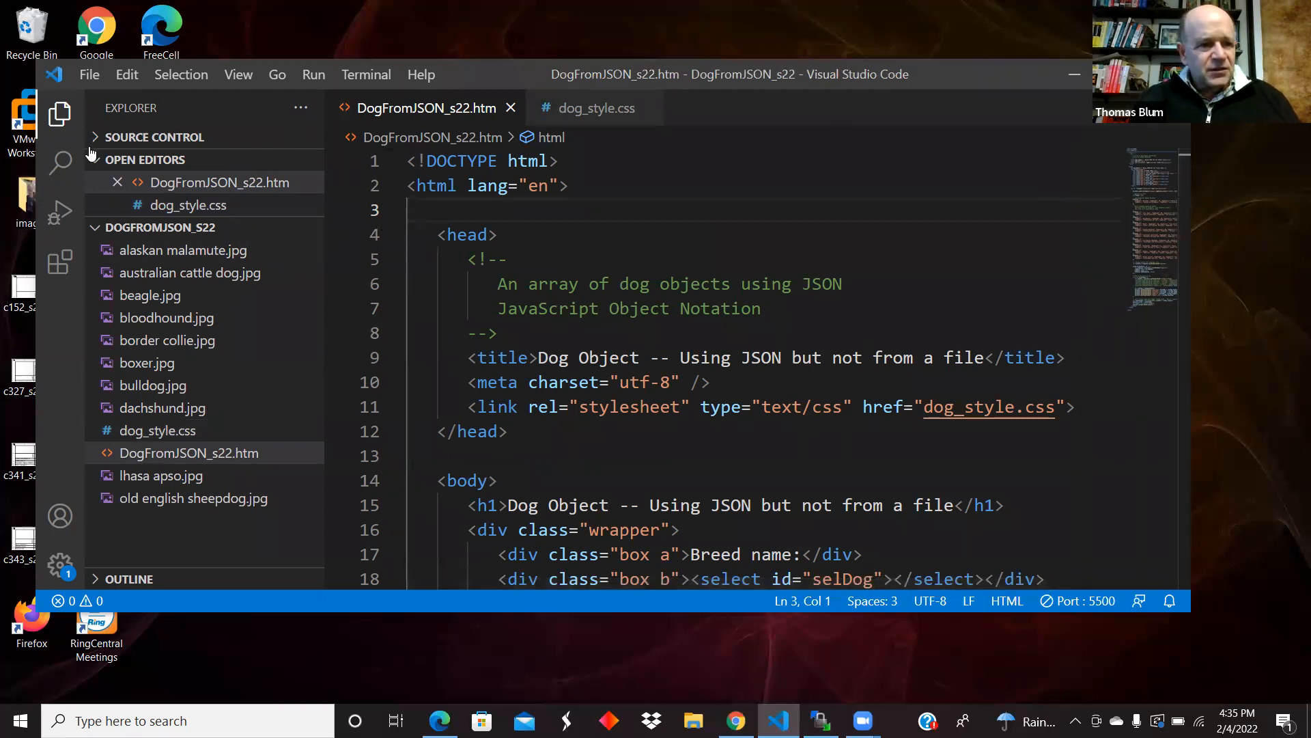
Collapse the Explorer sidebar and walk through the spnGroup and spnDesc spans down to the myDog script.
{"action": "left_click", "coordinate": [59, 114]}
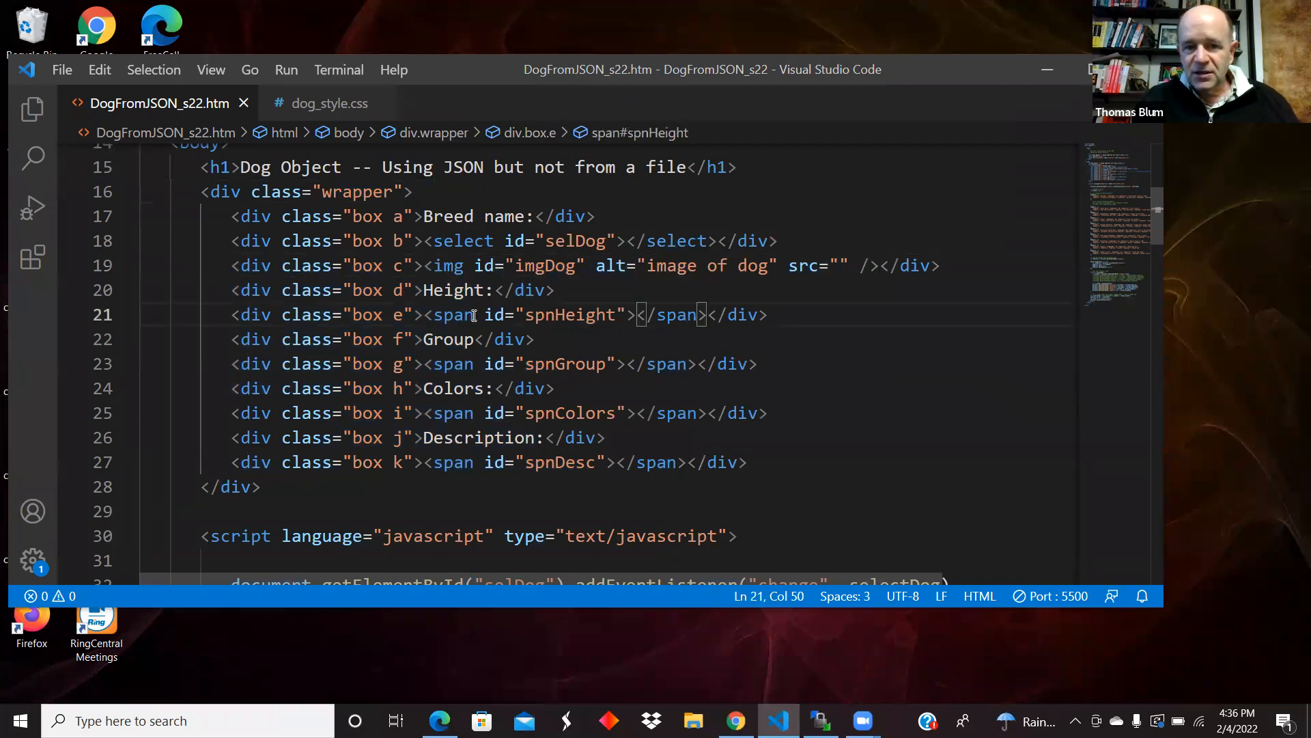
{"action": "left_click", "coordinate": [617, 364]}
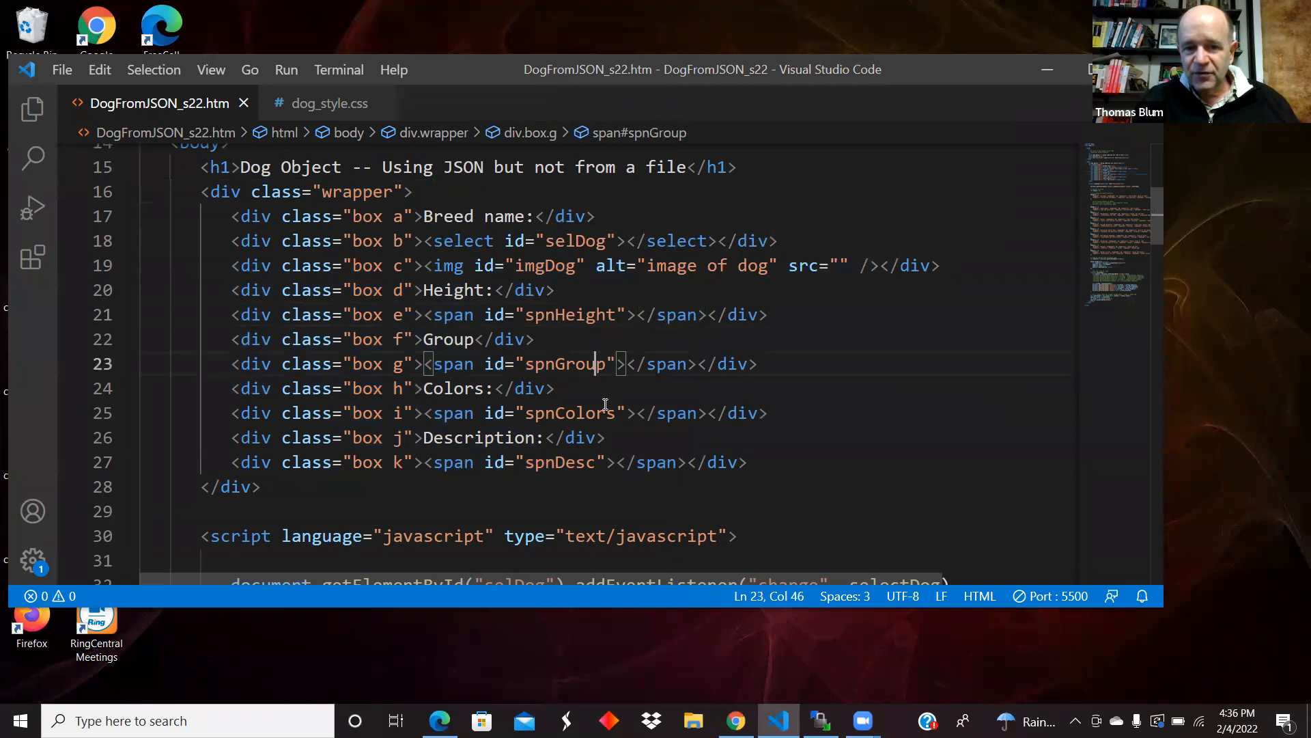
{"action": "left_click", "coordinate": [608, 462]}
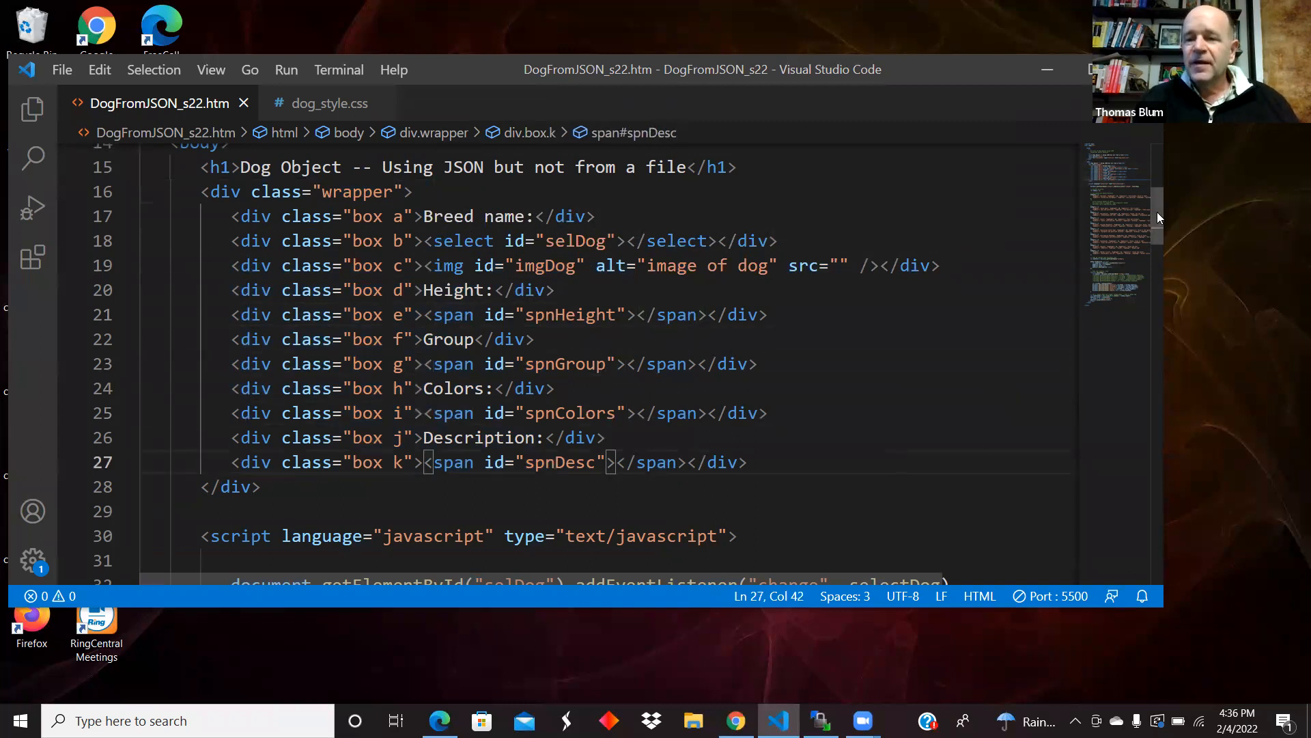
{"action": "scroll", "scroll_direction": "down", "scroll_amount": 3}
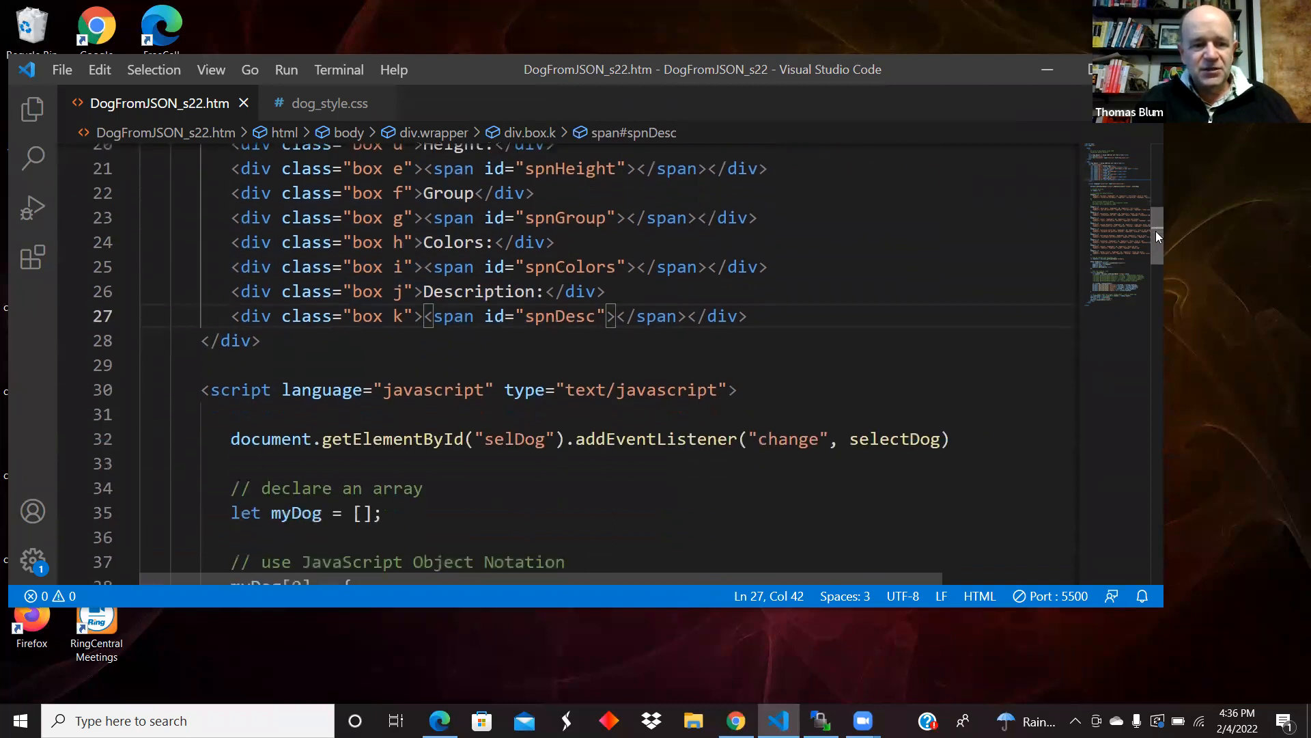
{"action": "scroll", "scroll_direction": "down", "scroll_amount": 3}
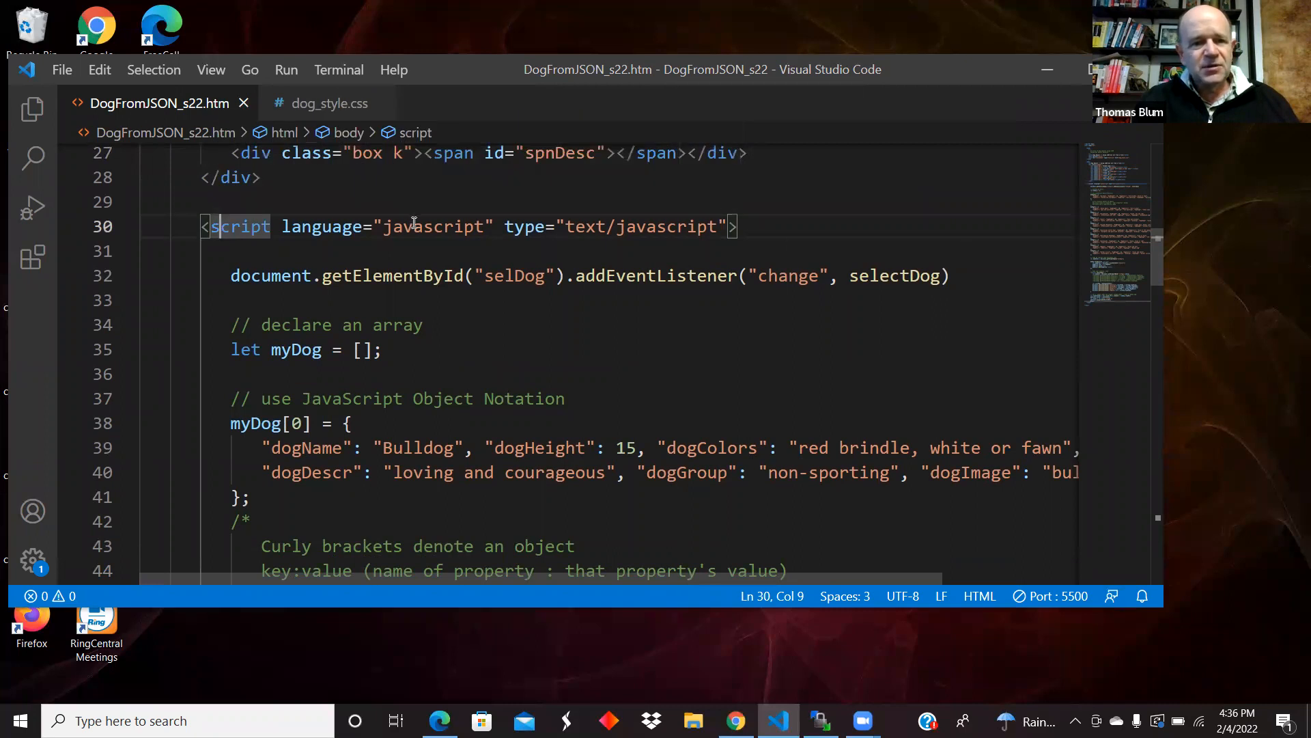
{"action": "mouse_move", "coordinate": [240, 225]}
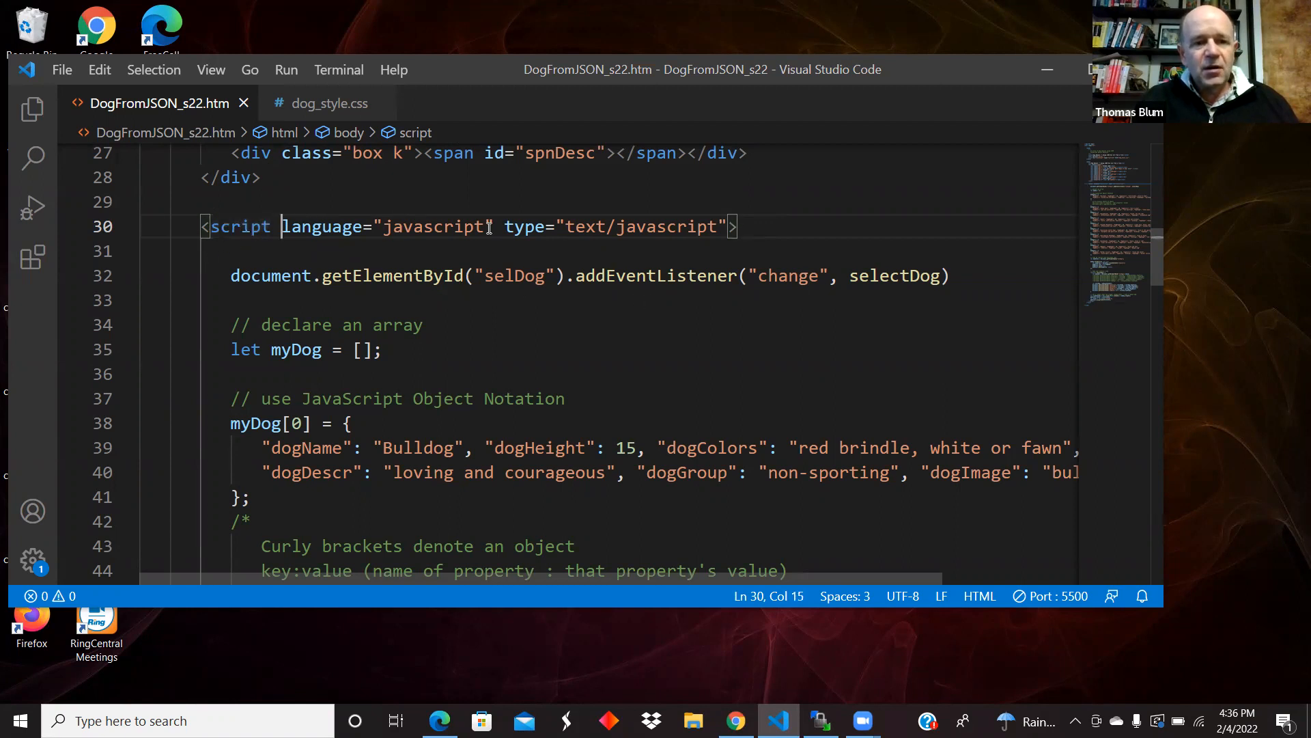
{"action": "left_click_drag", "start_coordinate": [282, 225], "coordinate": [726, 225]}
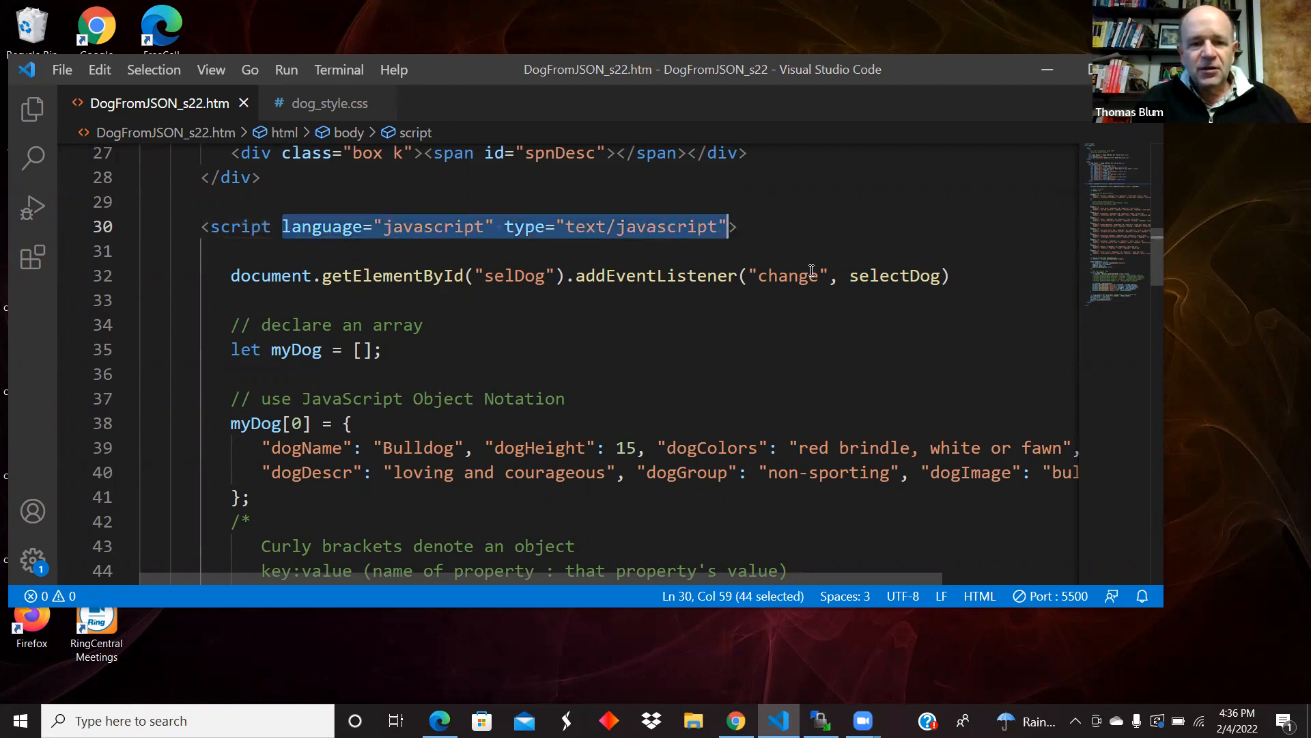
{"action": "scroll", "scroll_direction": "down", "scroll_amount": 3}
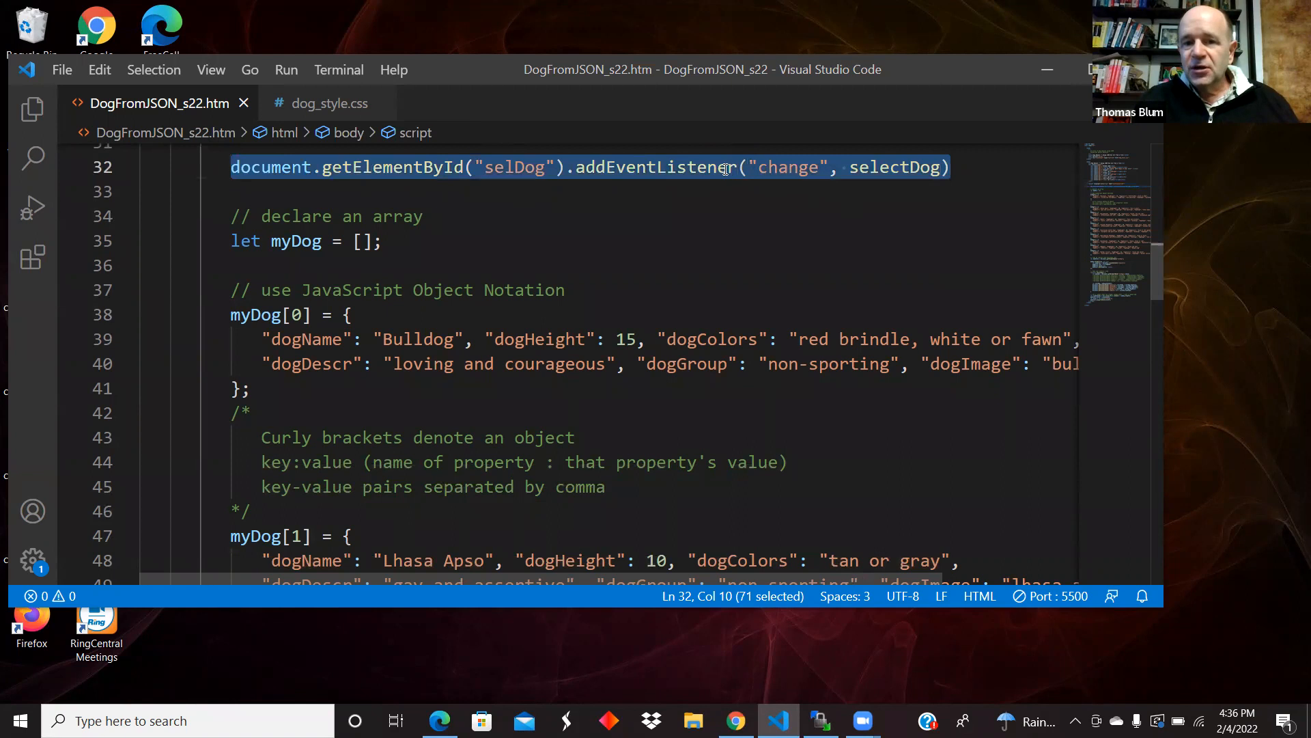
{"action": "left_click", "coordinate": [505, 166]}
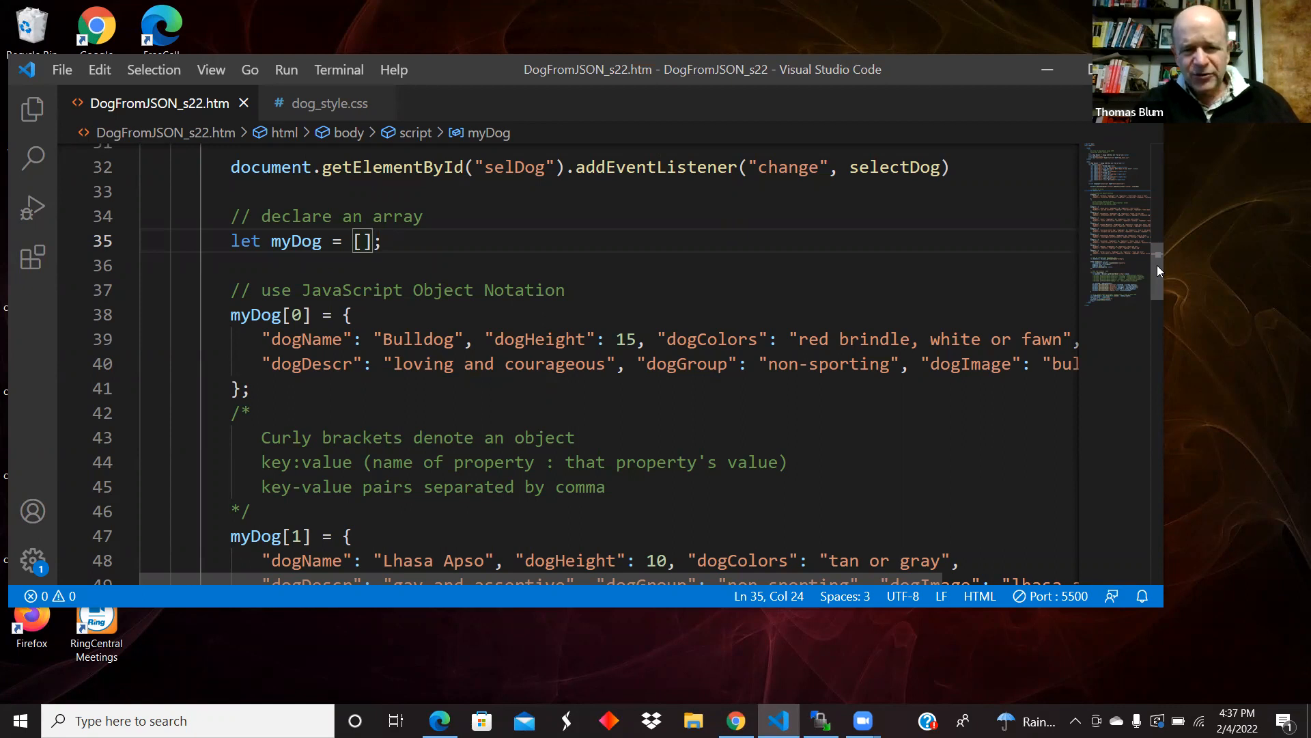
{"action": "mouse_move", "coordinate": [1011, 302]}
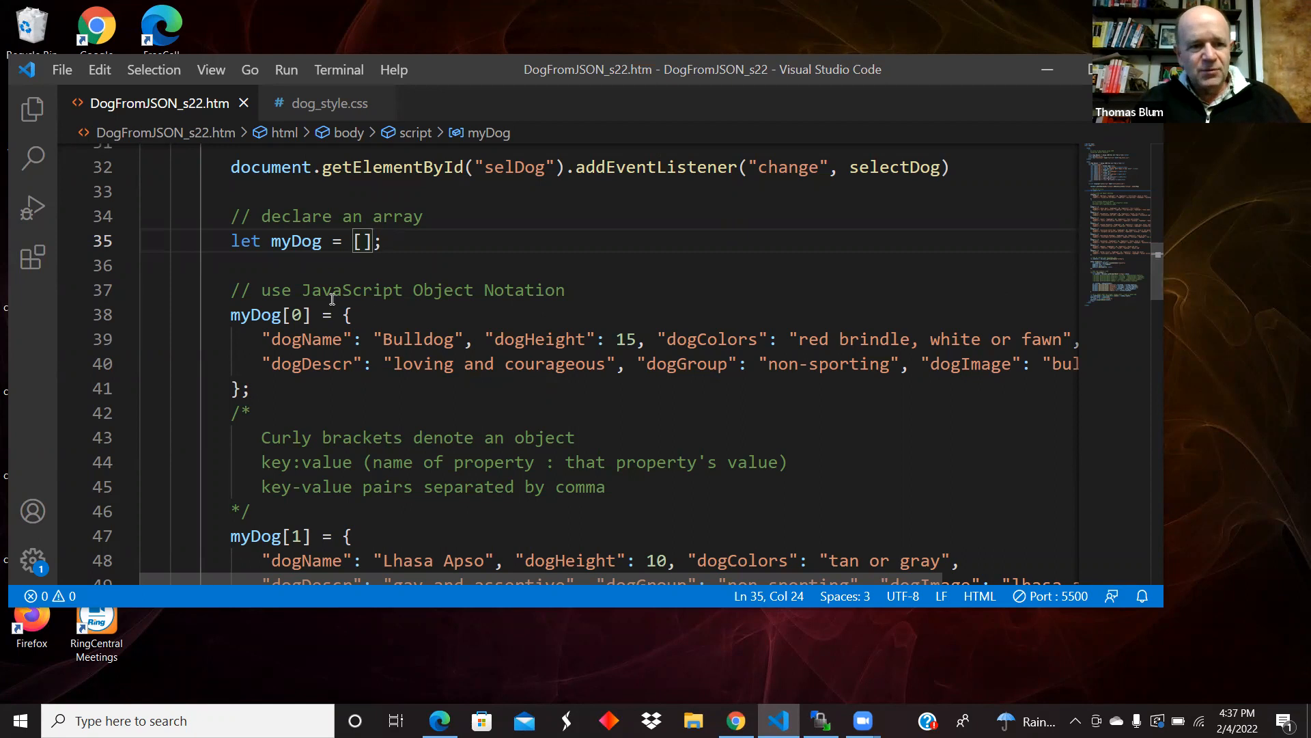
{"action": "mouse_move", "coordinate": [327, 265]}
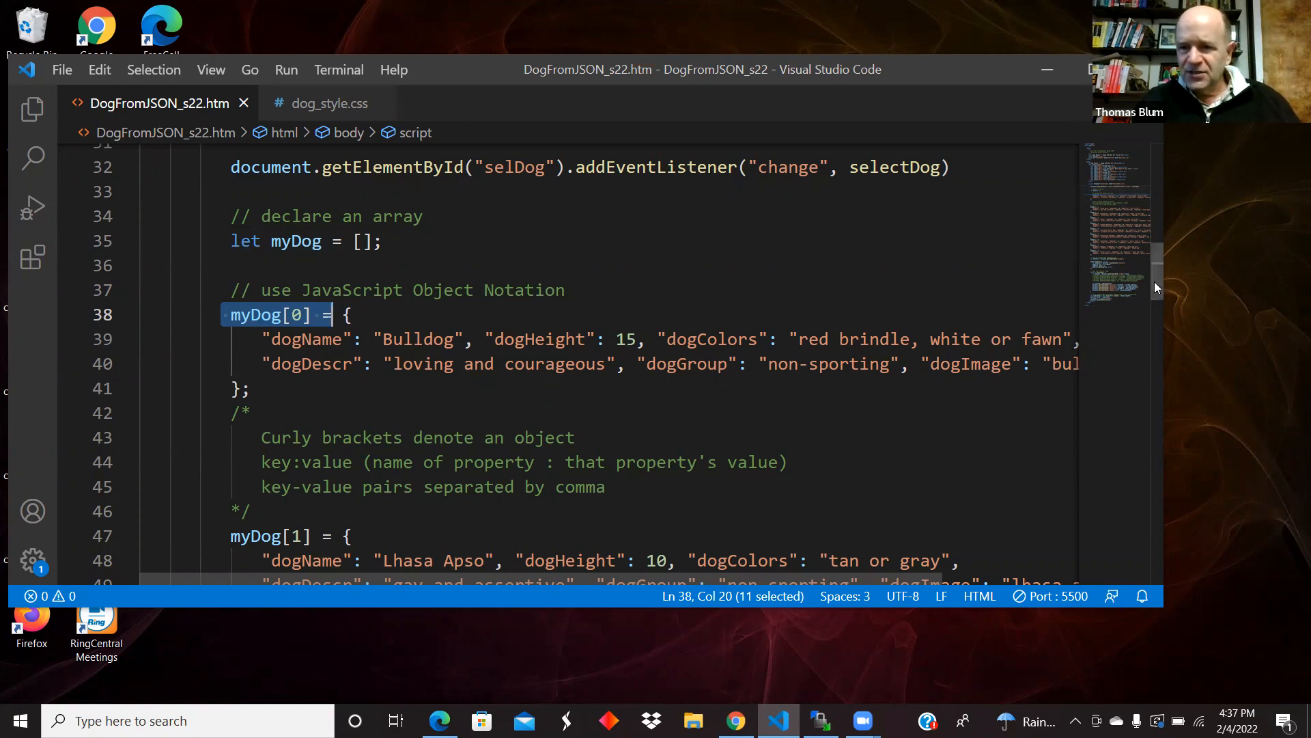
{"action": "scroll", "scroll_direction": "down", "scroll_amount": 3}
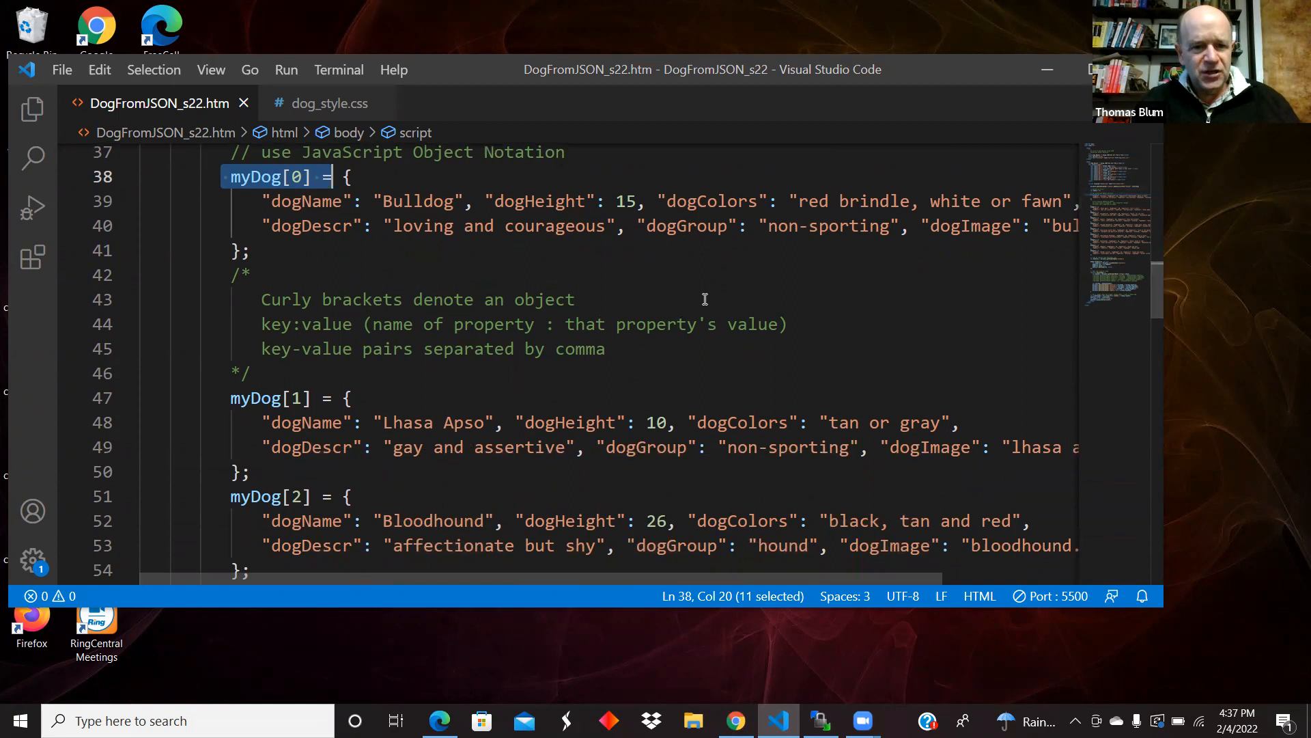
{"action": "mouse_move", "coordinate": [1154, 301]}
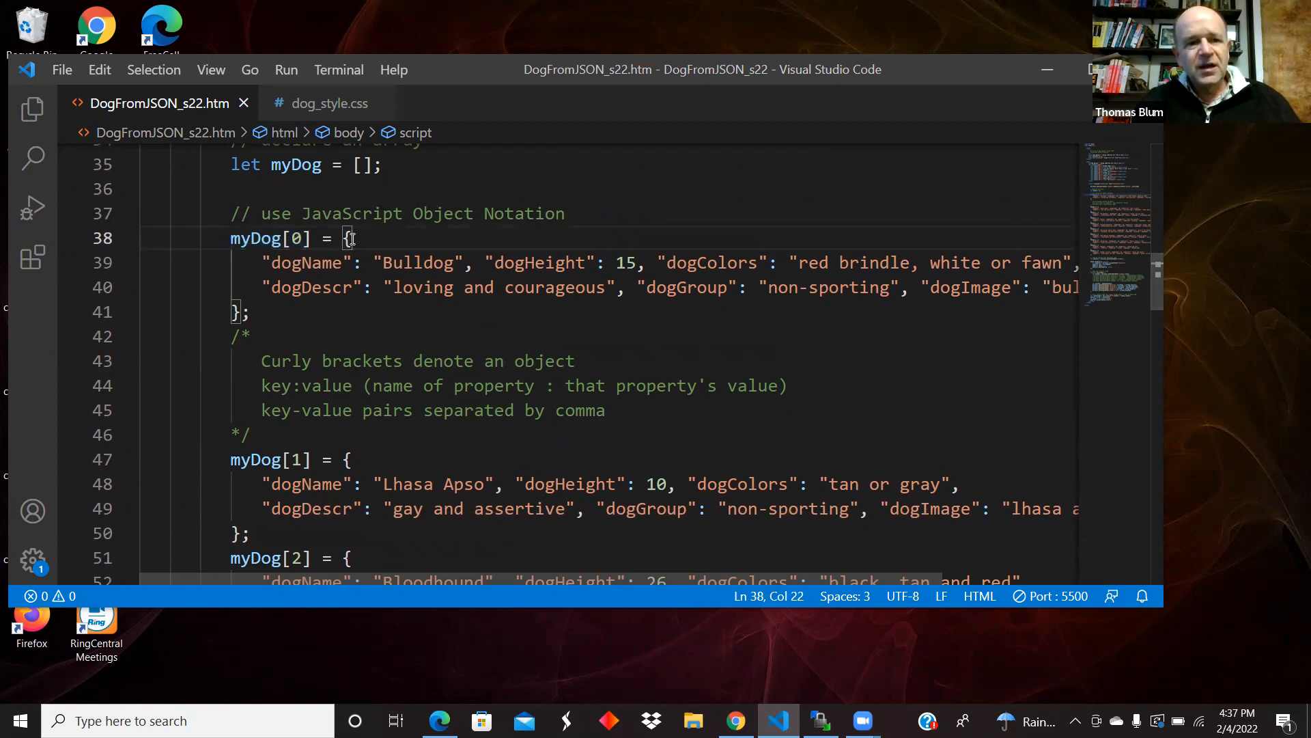
{"action": "mouse_move", "coordinate": [524, 372]}
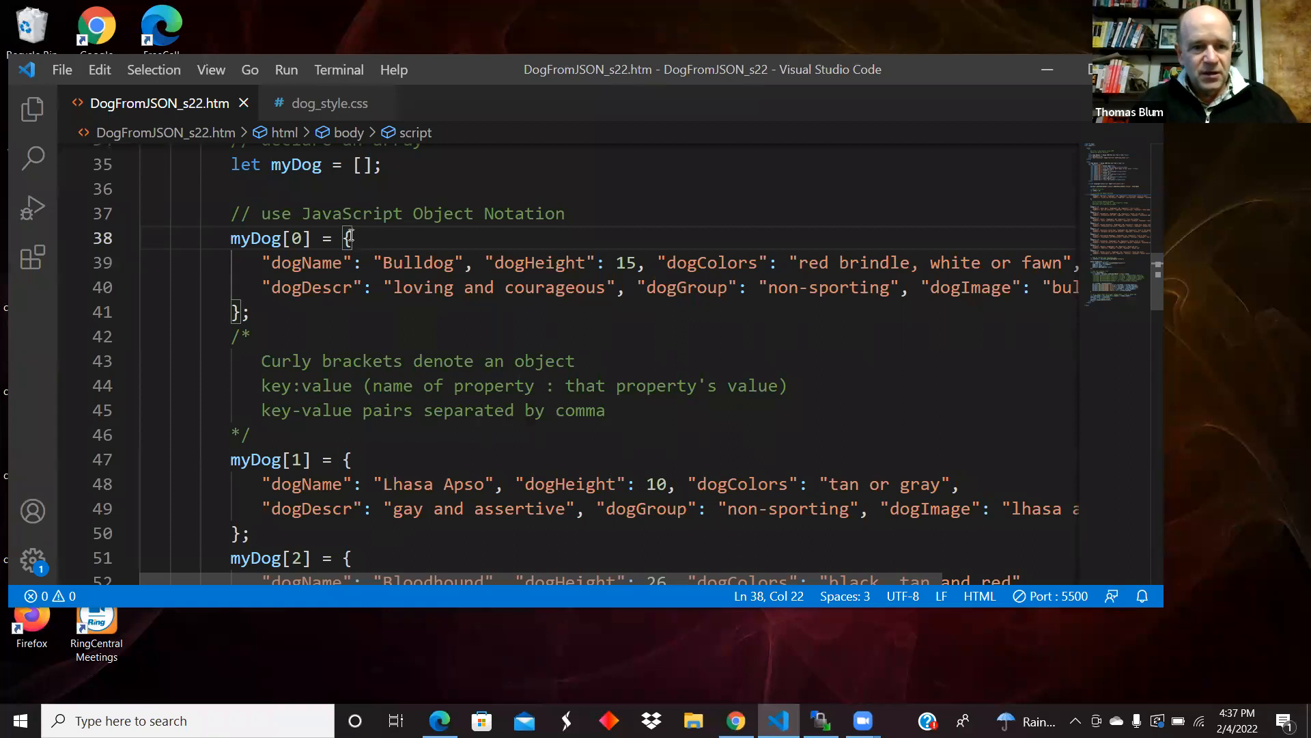
{"action": "left_click", "coordinate": [241, 311]}
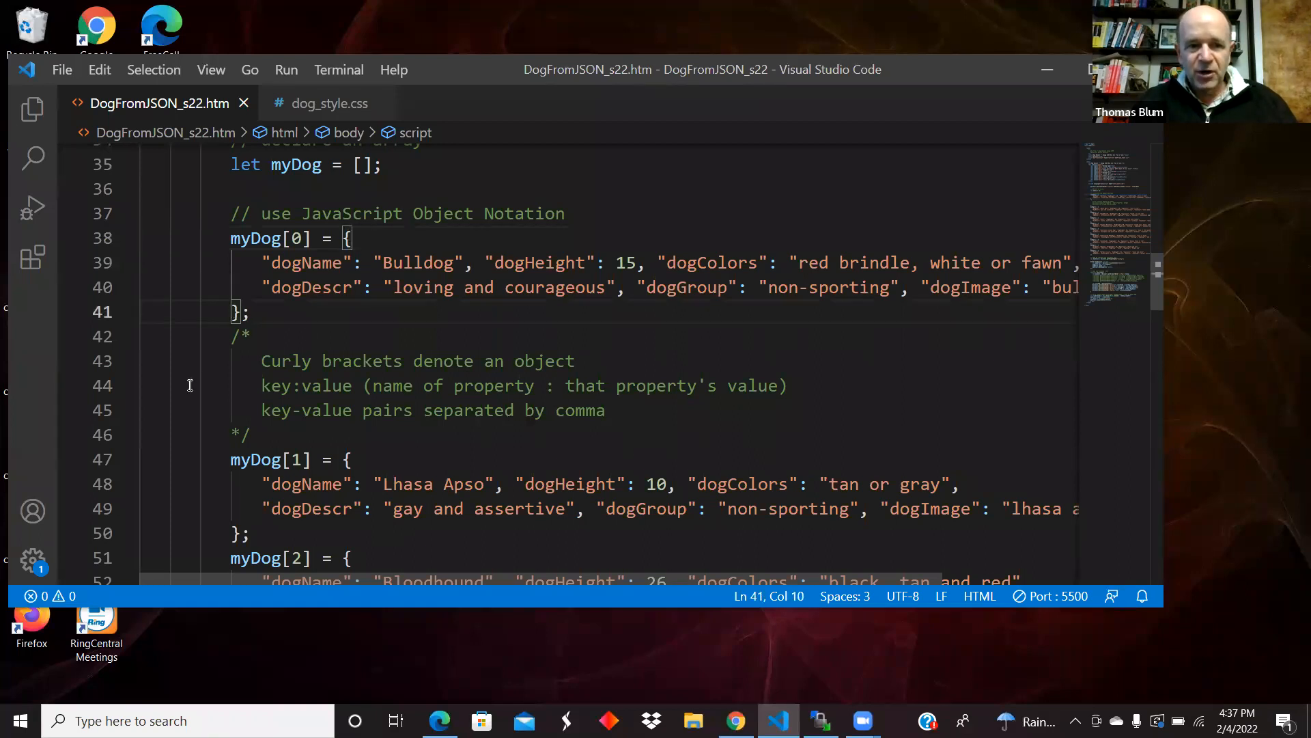
{"action": "mouse_move", "coordinate": [201, 371]}
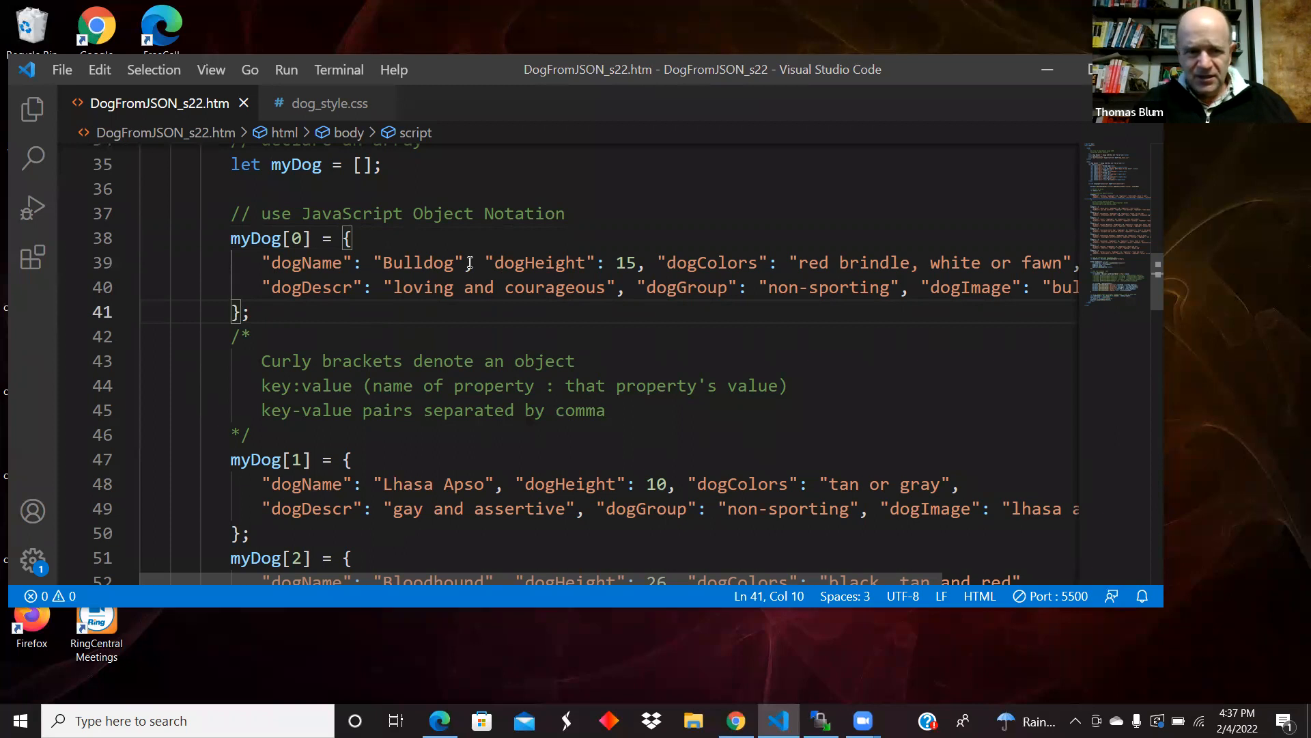
{"action": "mouse_move", "coordinate": [308, 262]}
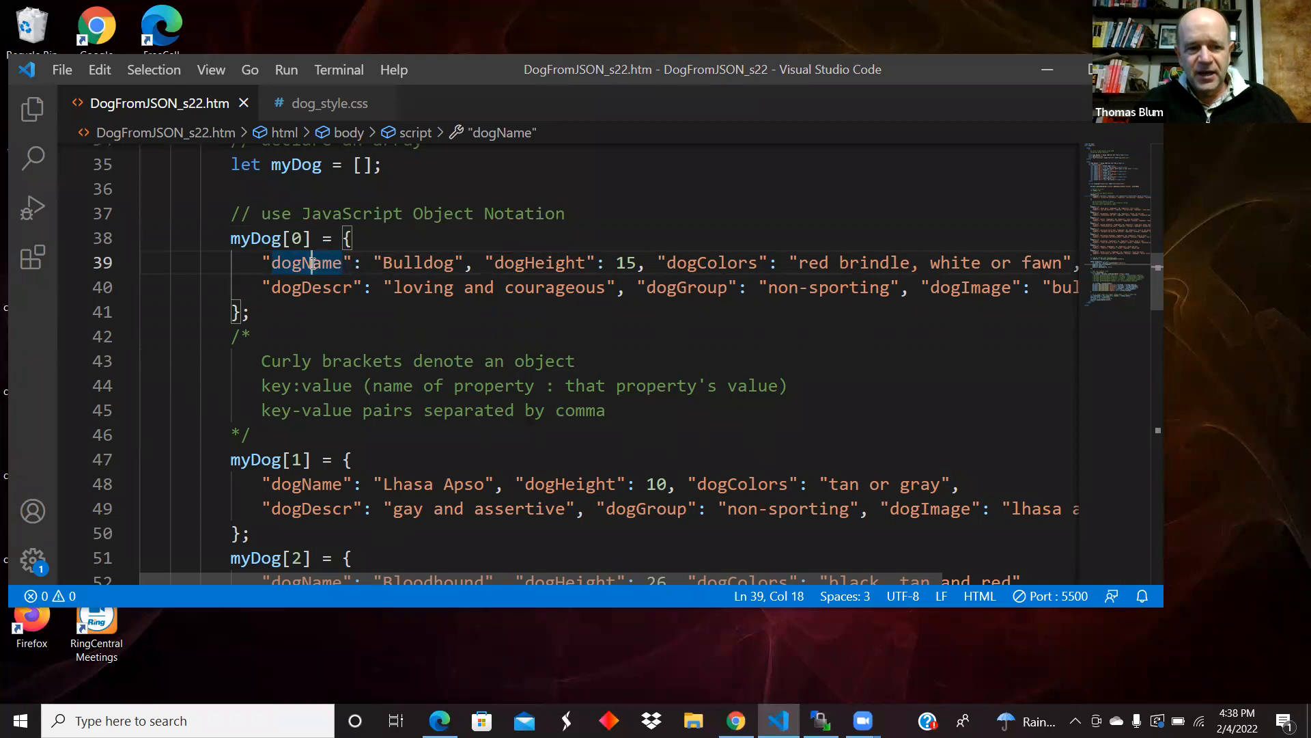
{"action": "mouse_move", "coordinate": [306, 262]}
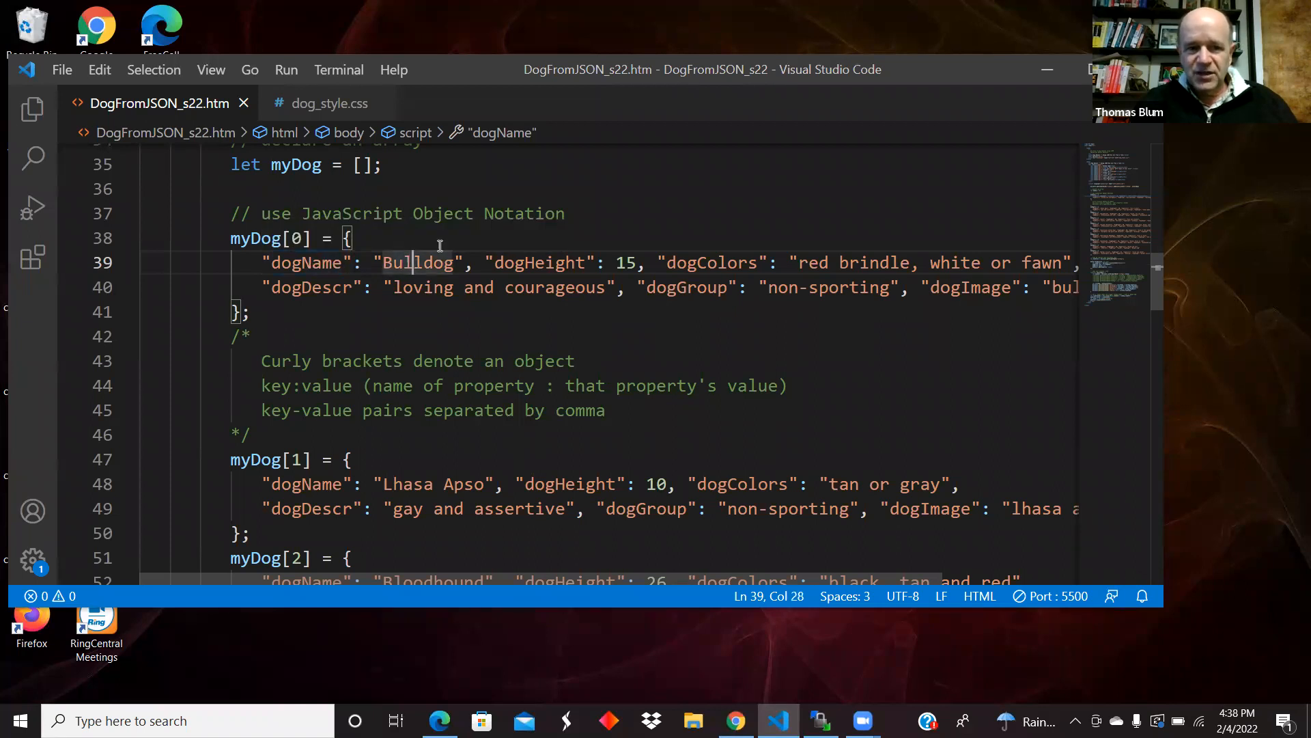
{"action": "left_click_drag", "start_coordinate": [484, 262], "coordinate": [635, 262]}
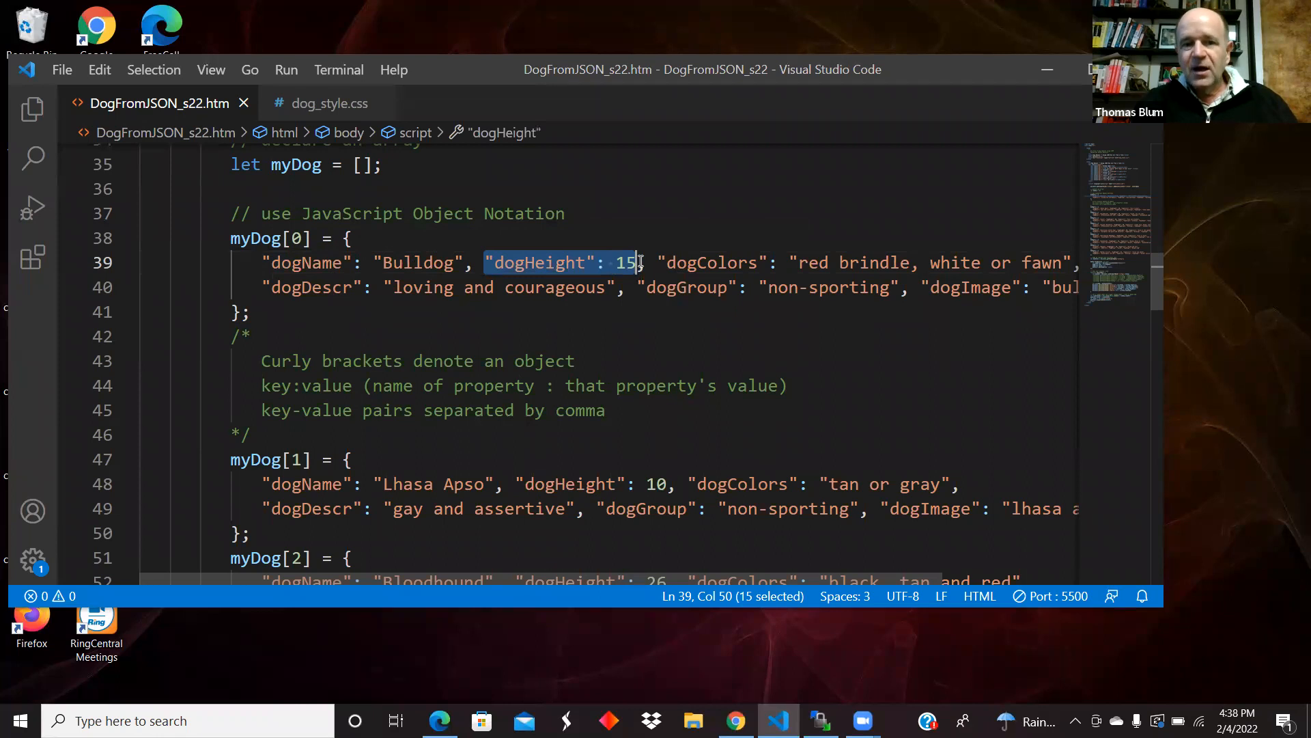
{"action": "mouse_move", "coordinate": [667, 544]}
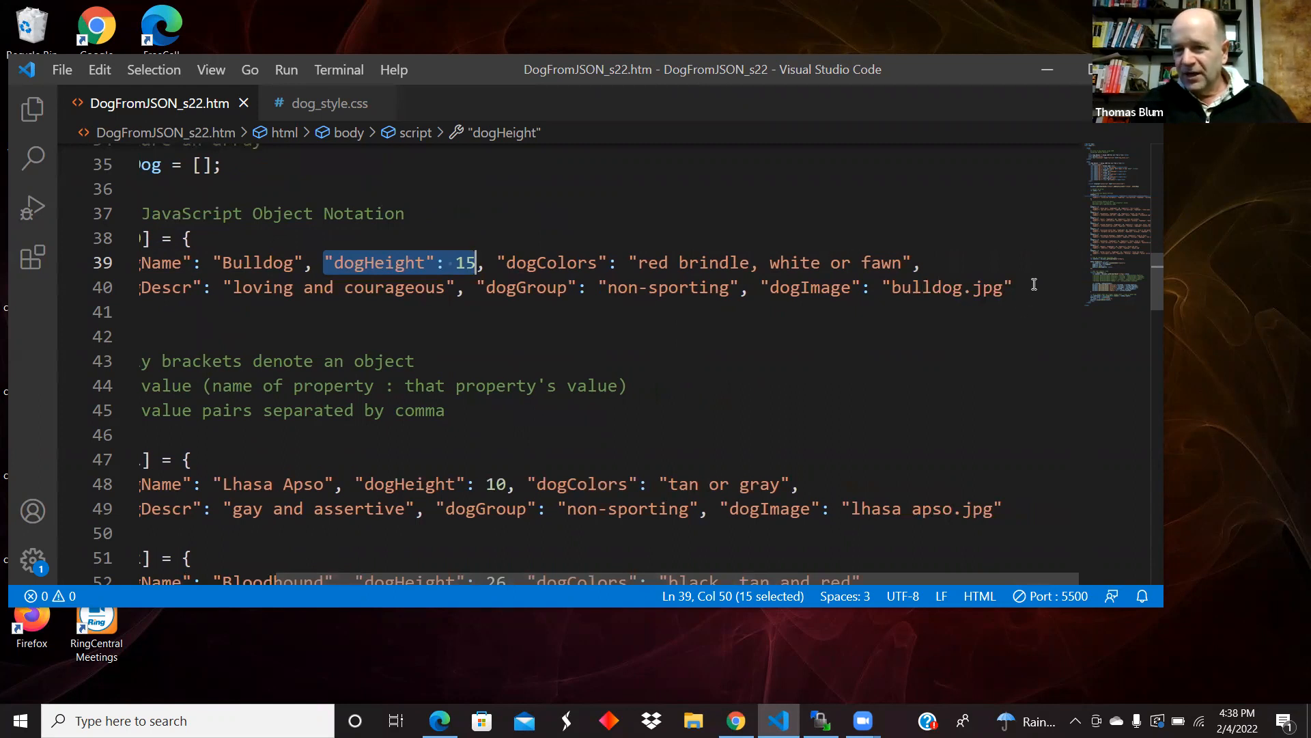
{"action": "mouse_move", "coordinate": [803, 582]}
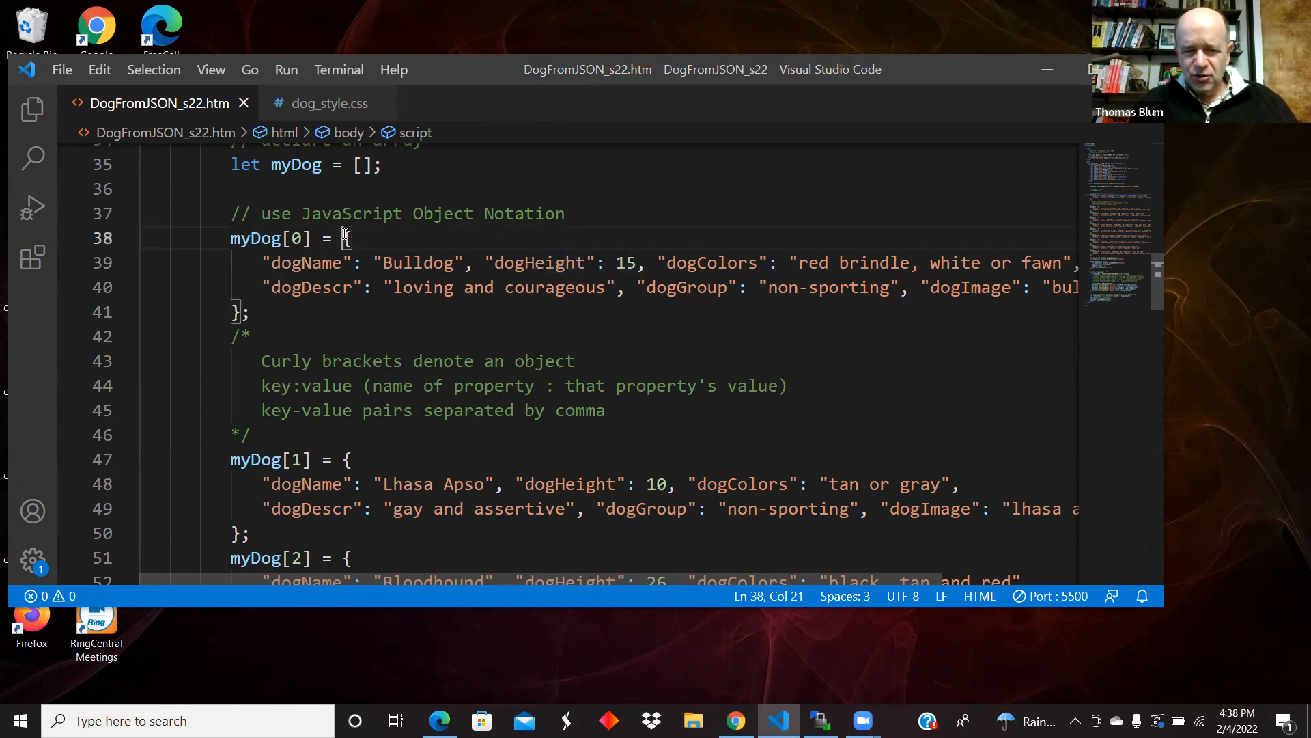
{"action": "mouse_move", "coordinate": [305, 263]}
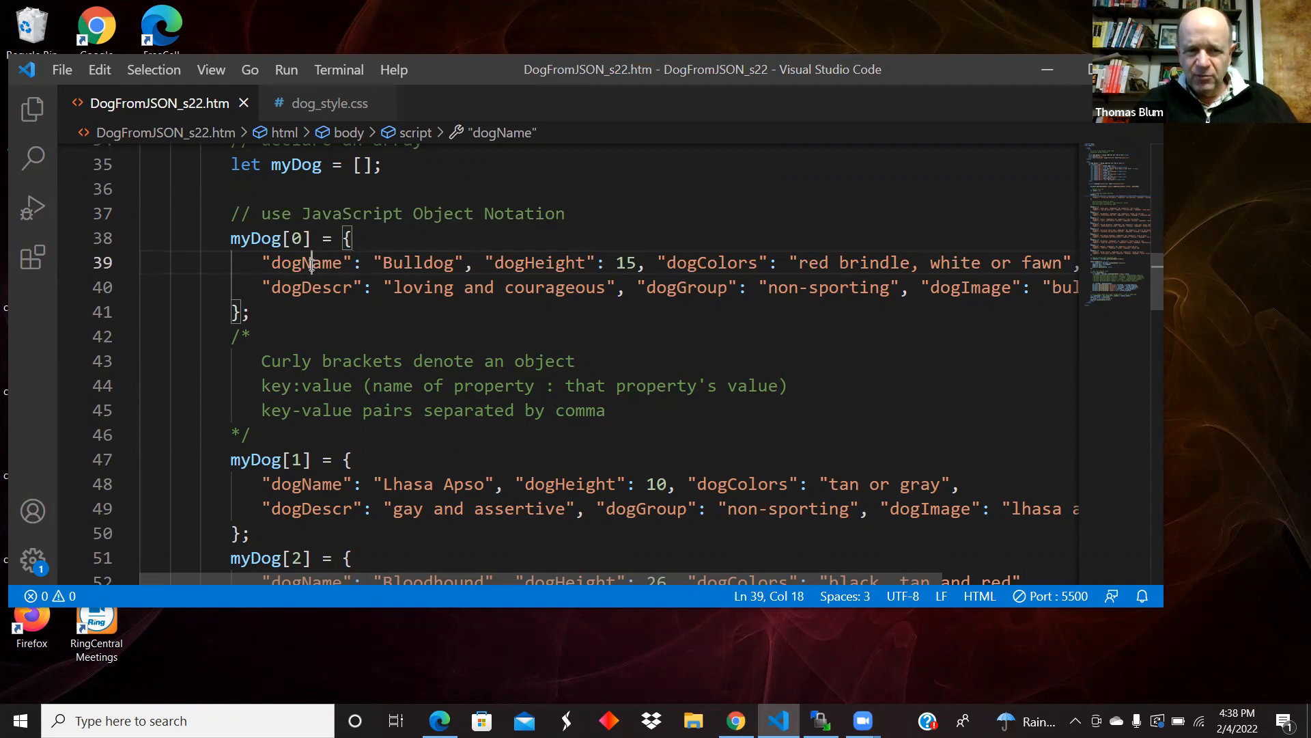
{"action": "double_click", "coordinate": [415, 262]}
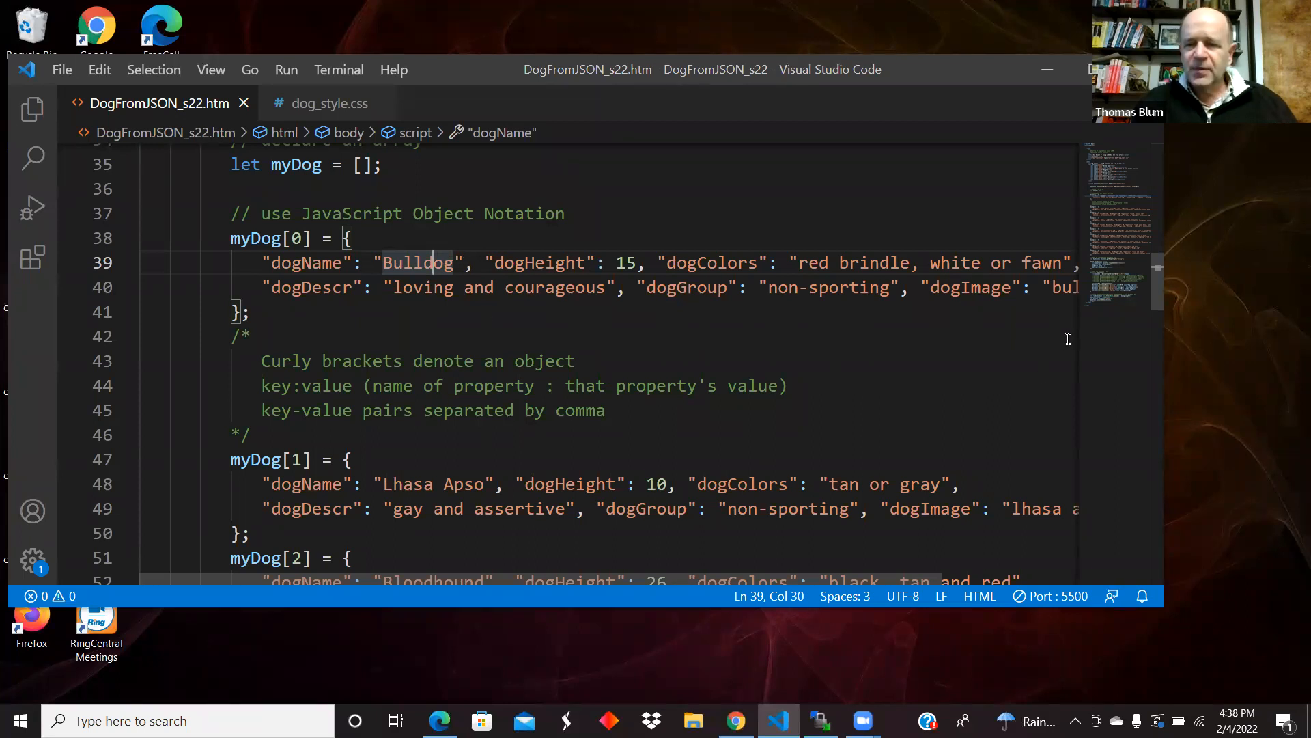
{"action": "scroll", "scroll_direction": "down", "scroll_amount": 3}
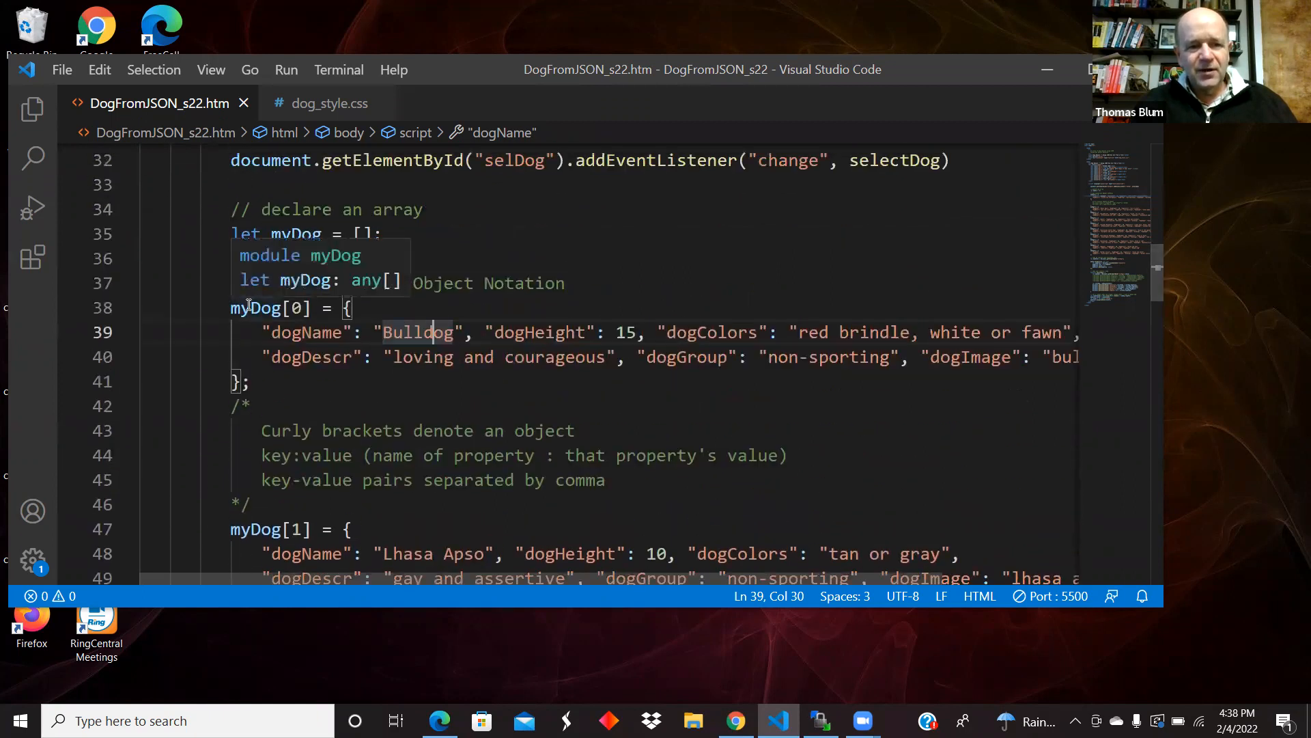
{"action": "mouse_move", "coordinate": [269, 296]}
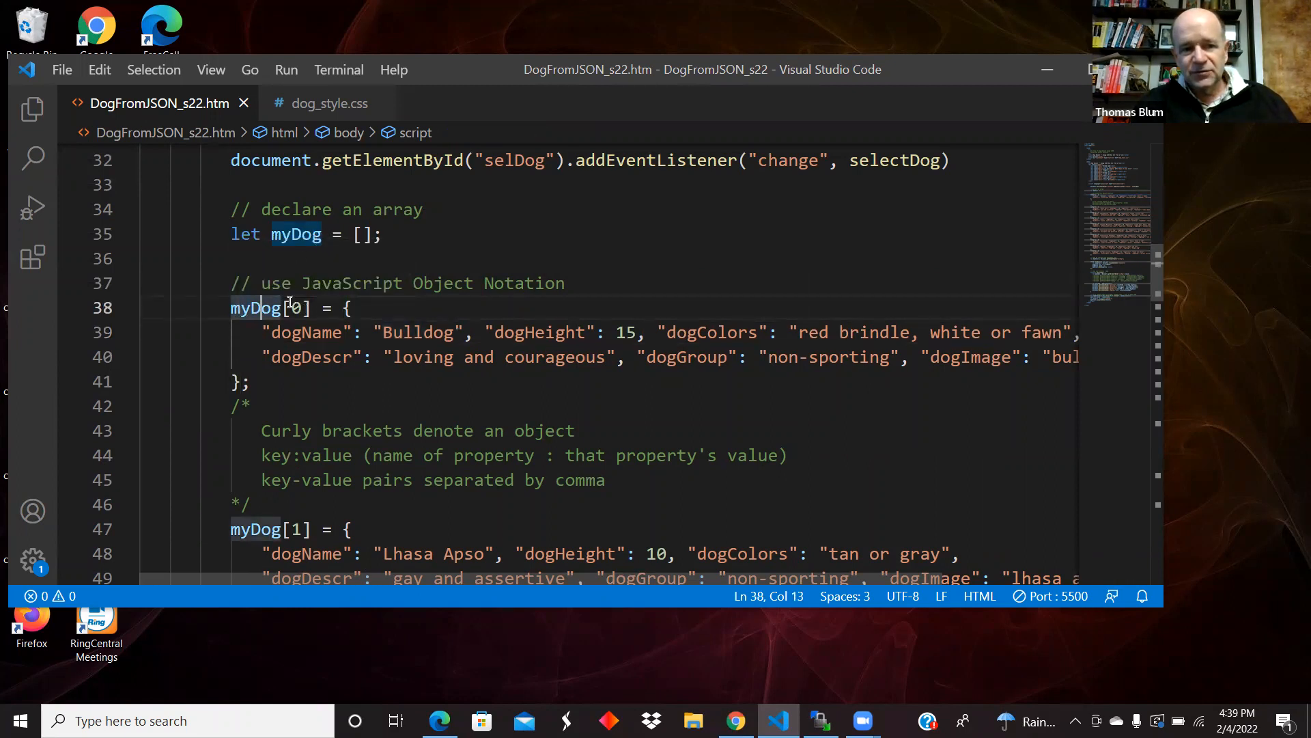
{"action": "mouse_move", "coordinate": [384, 366]}
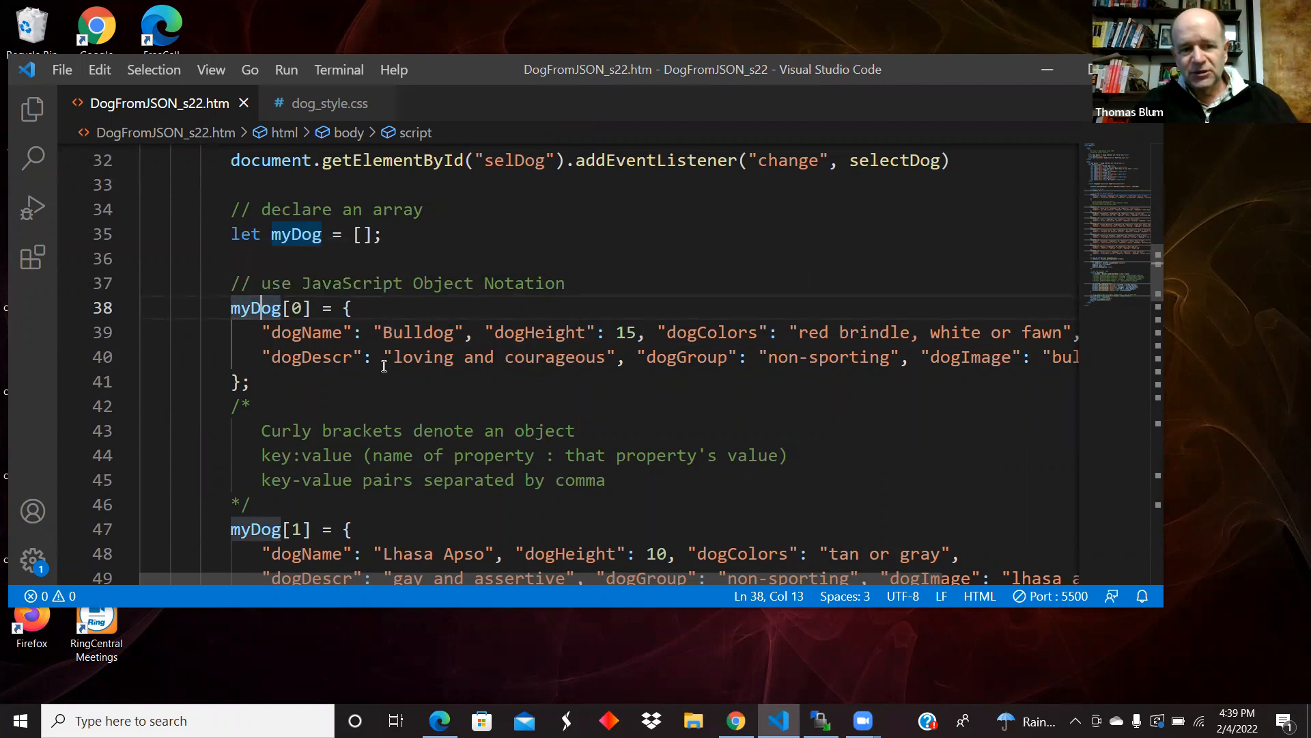
{"action": "scroll", "scroll_direction": "down", "scroll_amount": 3}
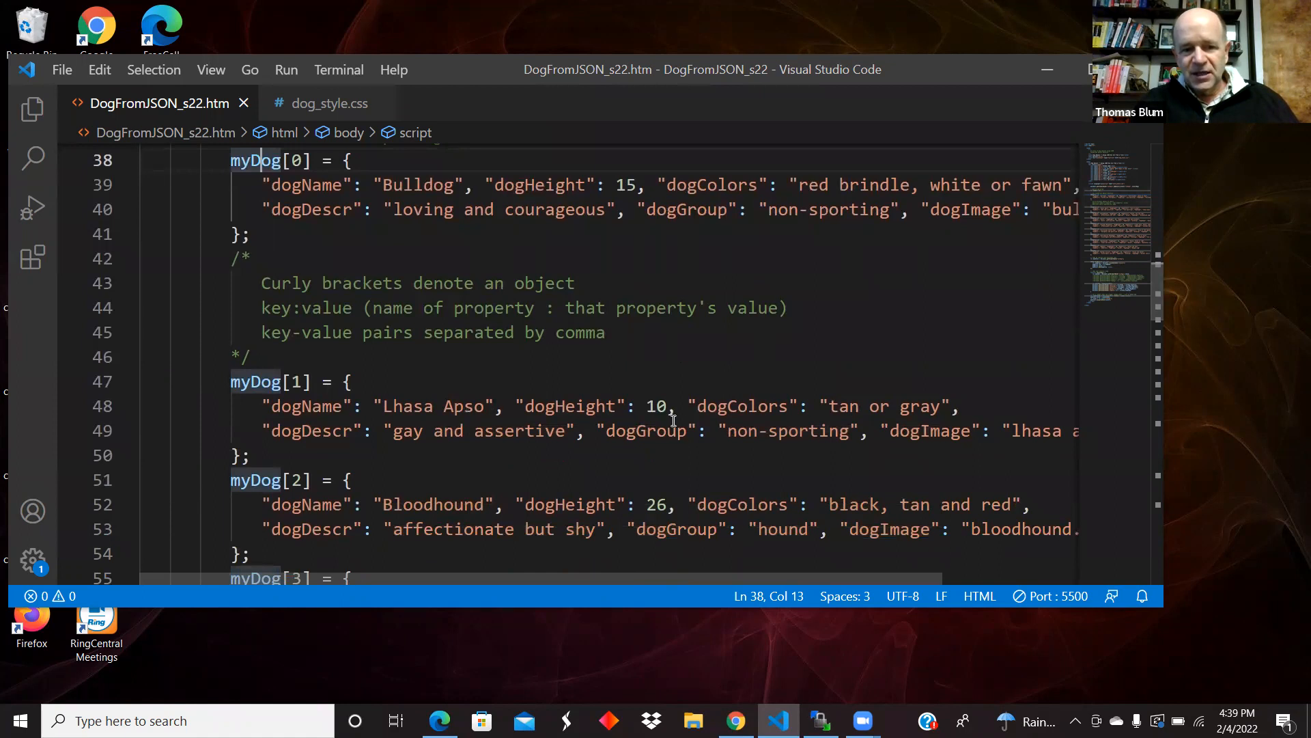
{"action": "scroll", "scroll_direction": "down", "scroll_amount": 3}
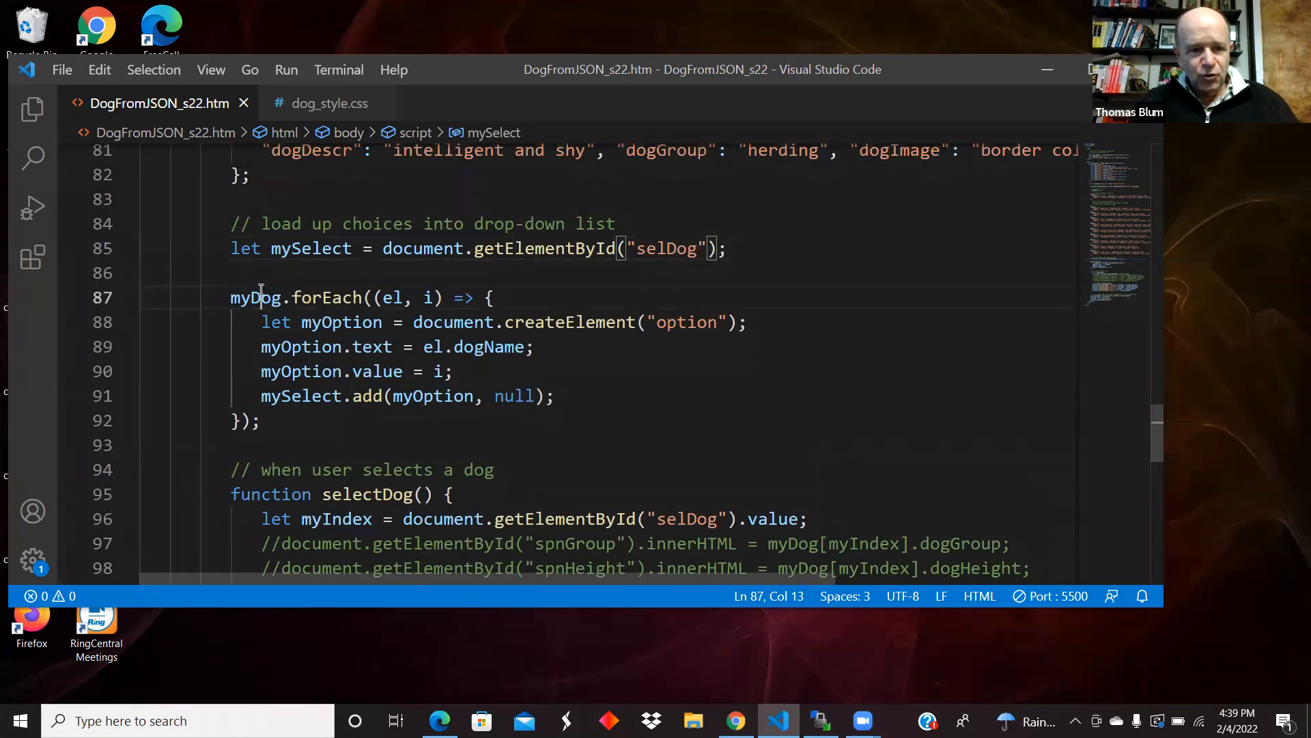
{"action": "mouse_move", "coordinate": [477, 372]}
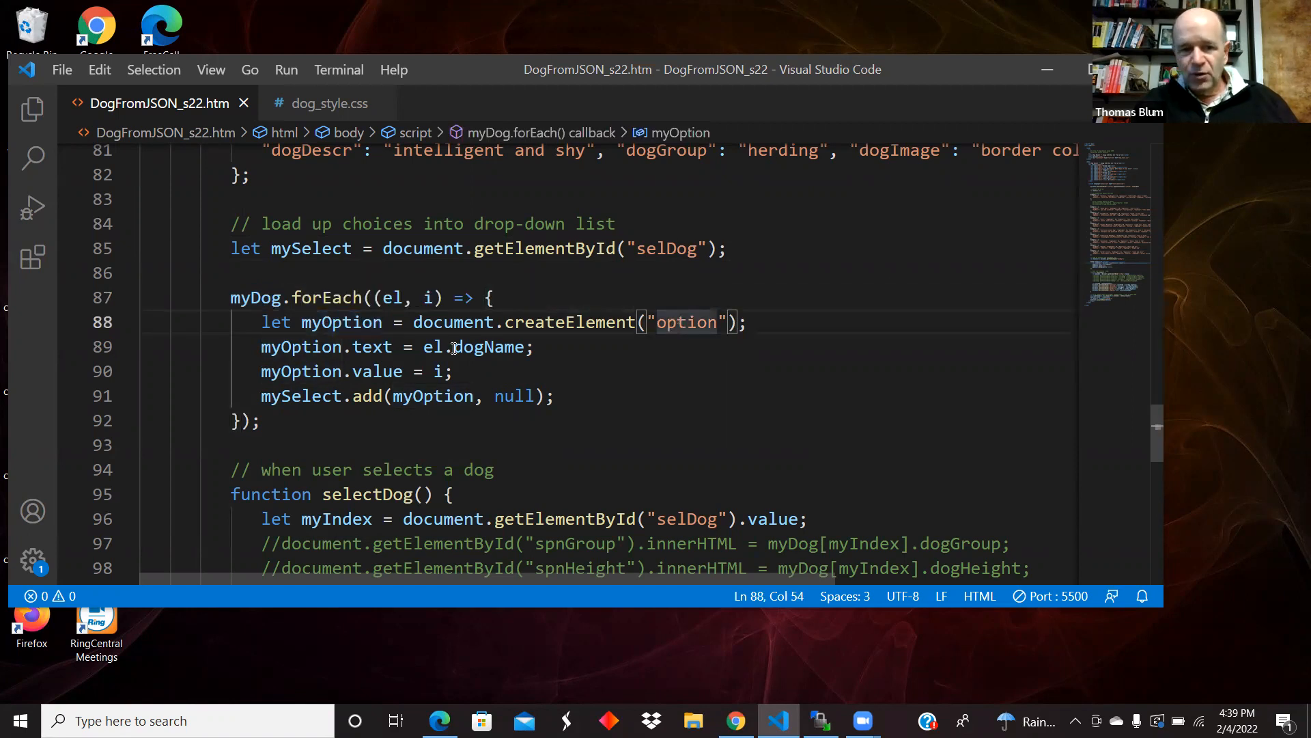
{"action": "double_click", "coordinate": [371, 347]}
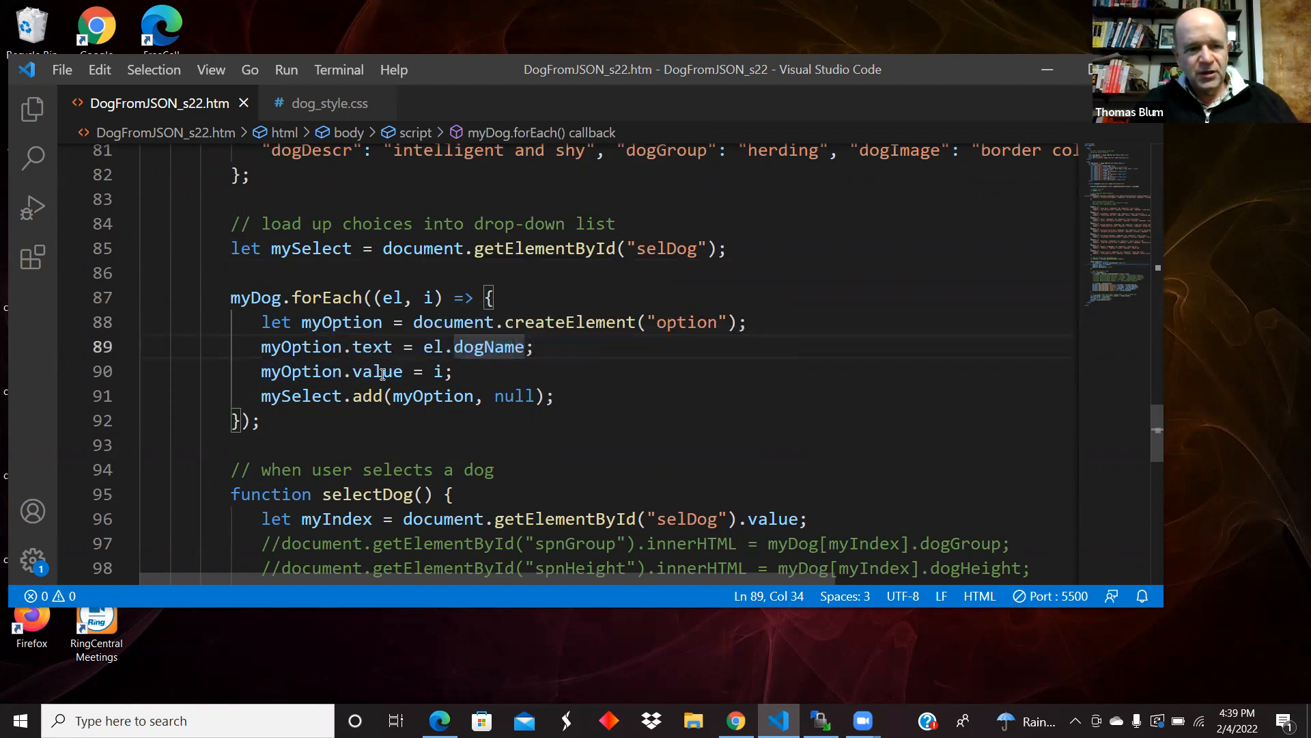
{"action": "left_click", "coordinate": [438, 371]}
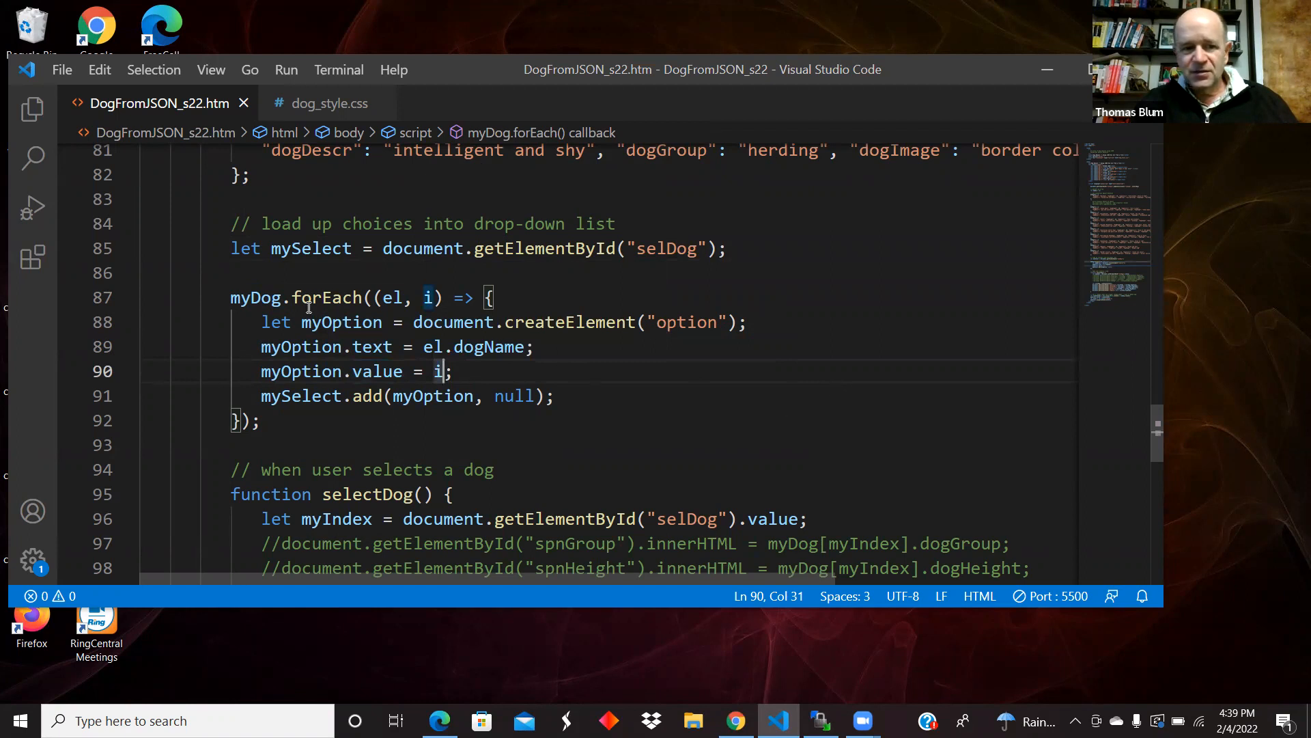
{"action": "left_click", "coordinate": [393, 298]}
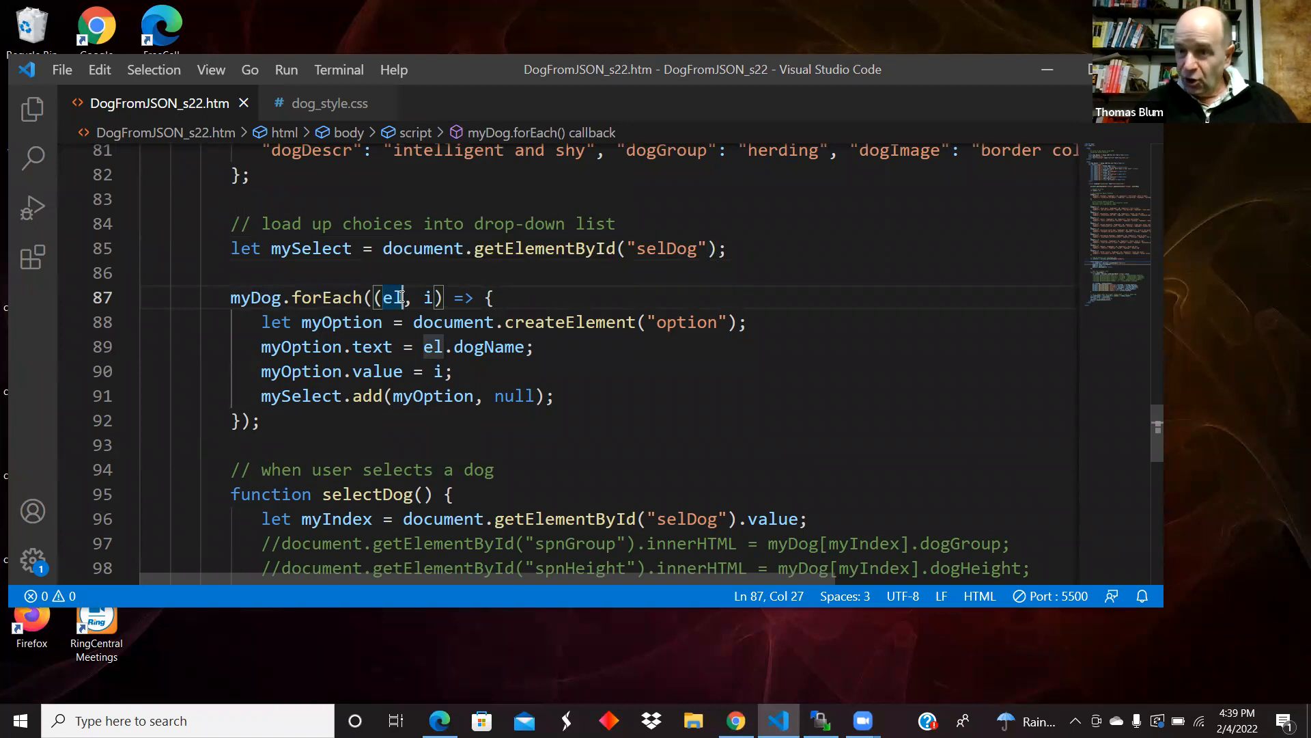
{"action": "left_click", "coordinate": [433, 297]}
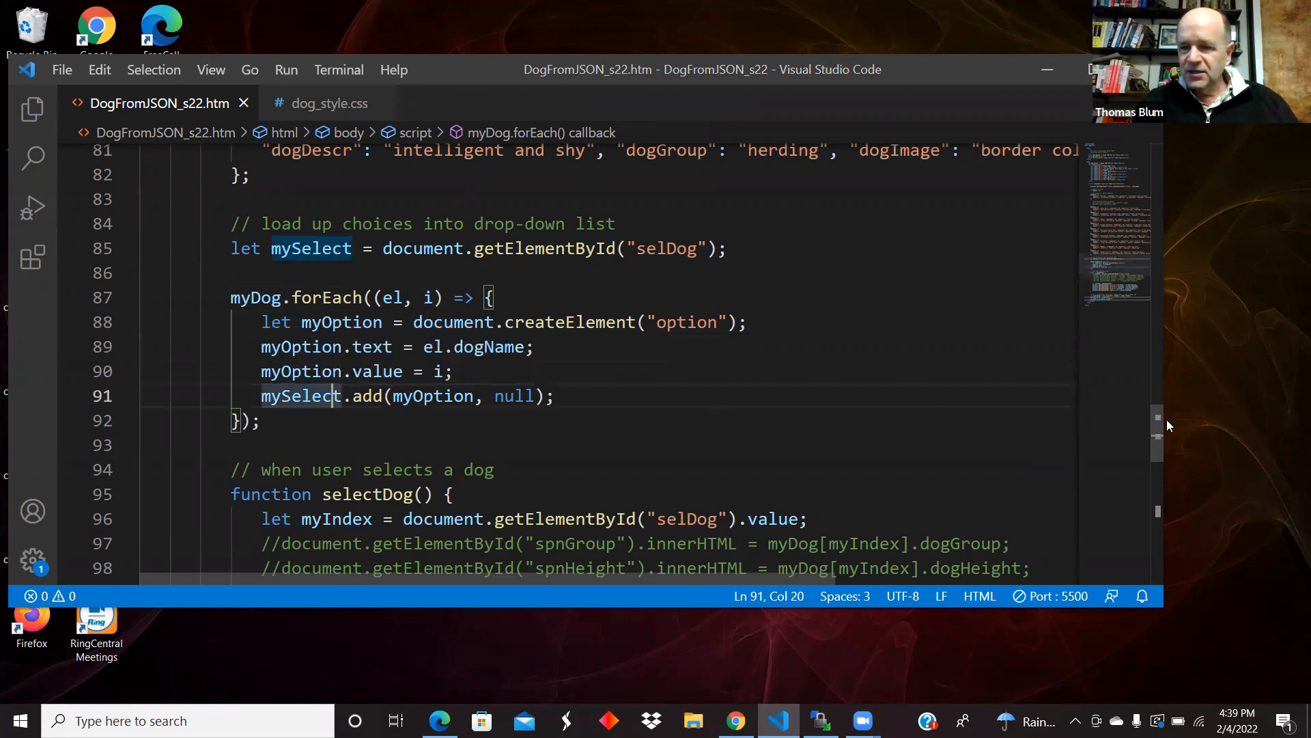
{"action": "scroll", "scroll_direction": "down", "scroll_amount": 3}
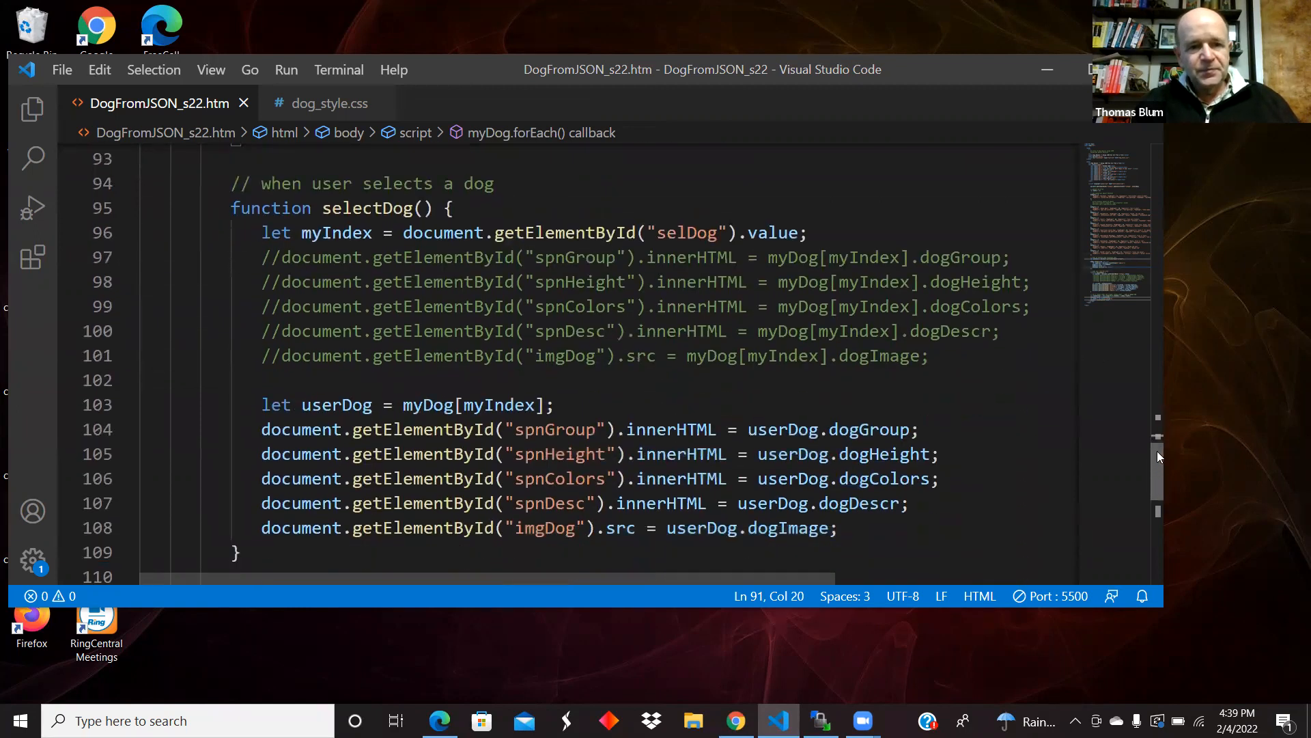
{"action": "left_click", "coordinate": [343, 208]}
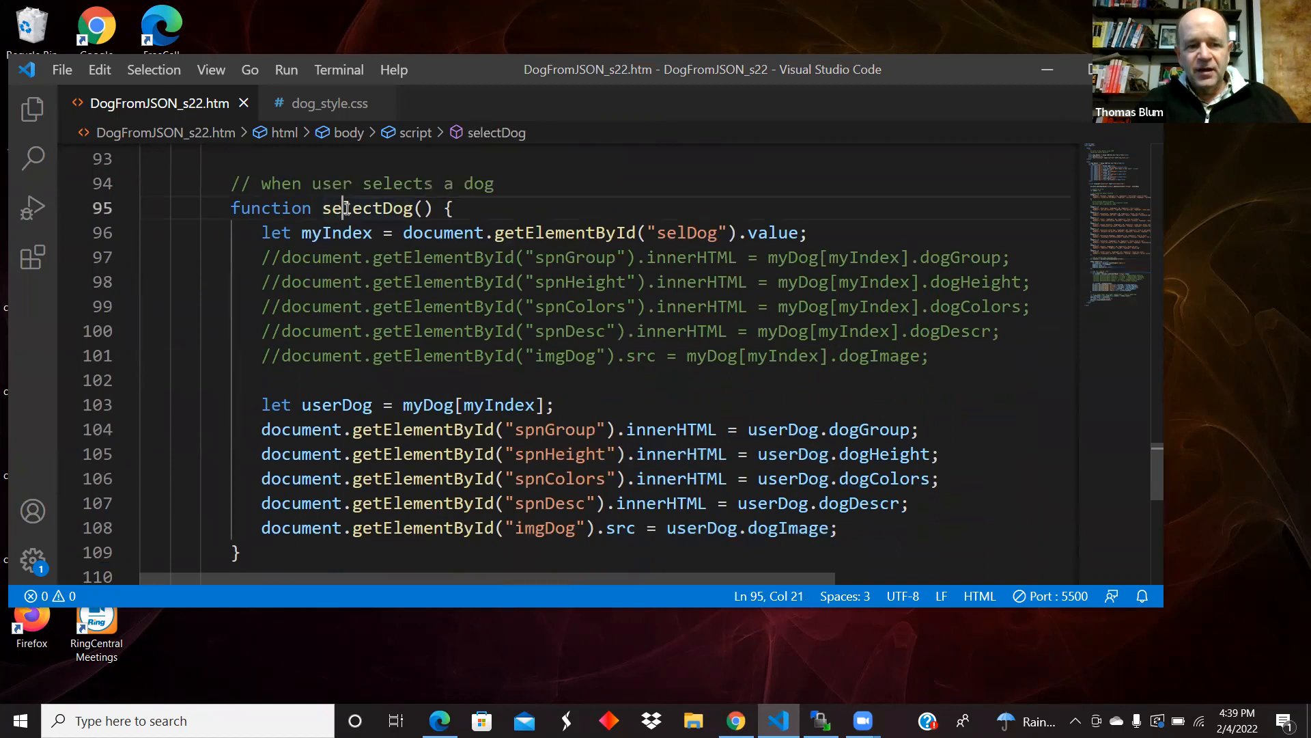
{"action": "double_click", "coordinate": [367, 207]}
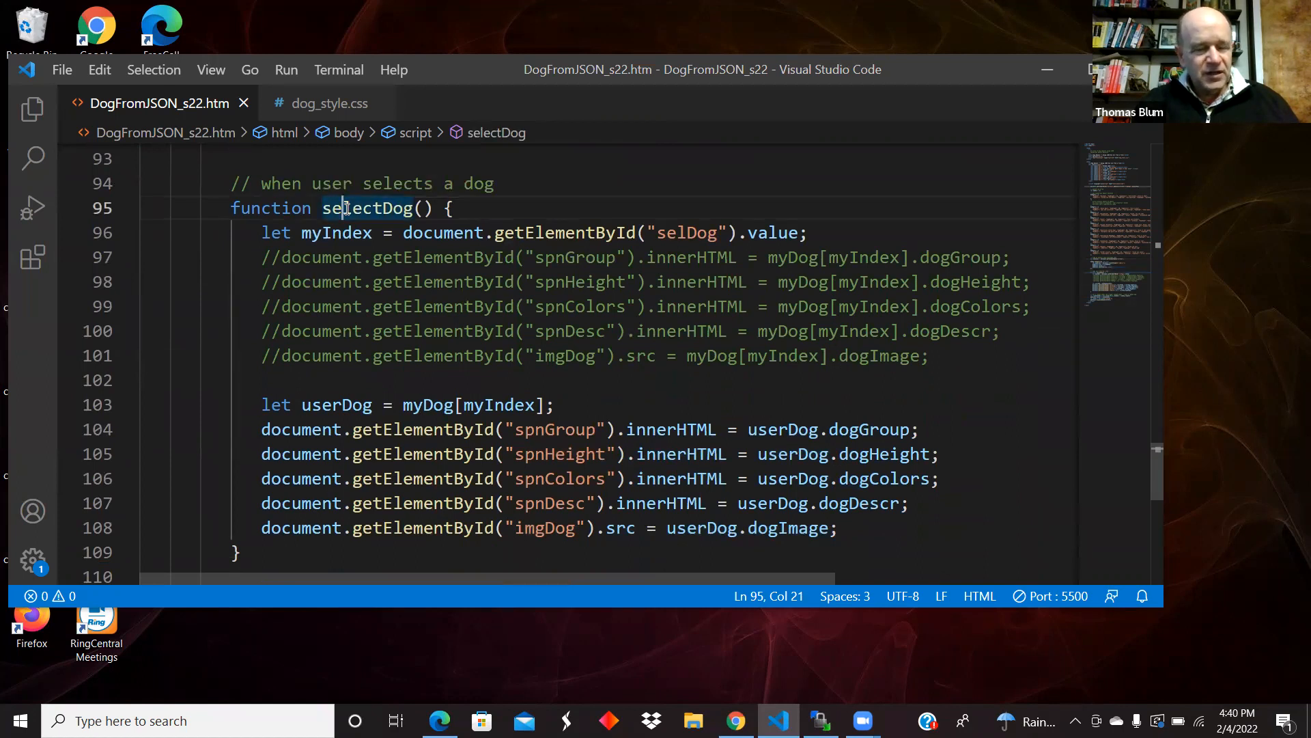
{"action": "mouse_move", "coordinate": [367, 208]}
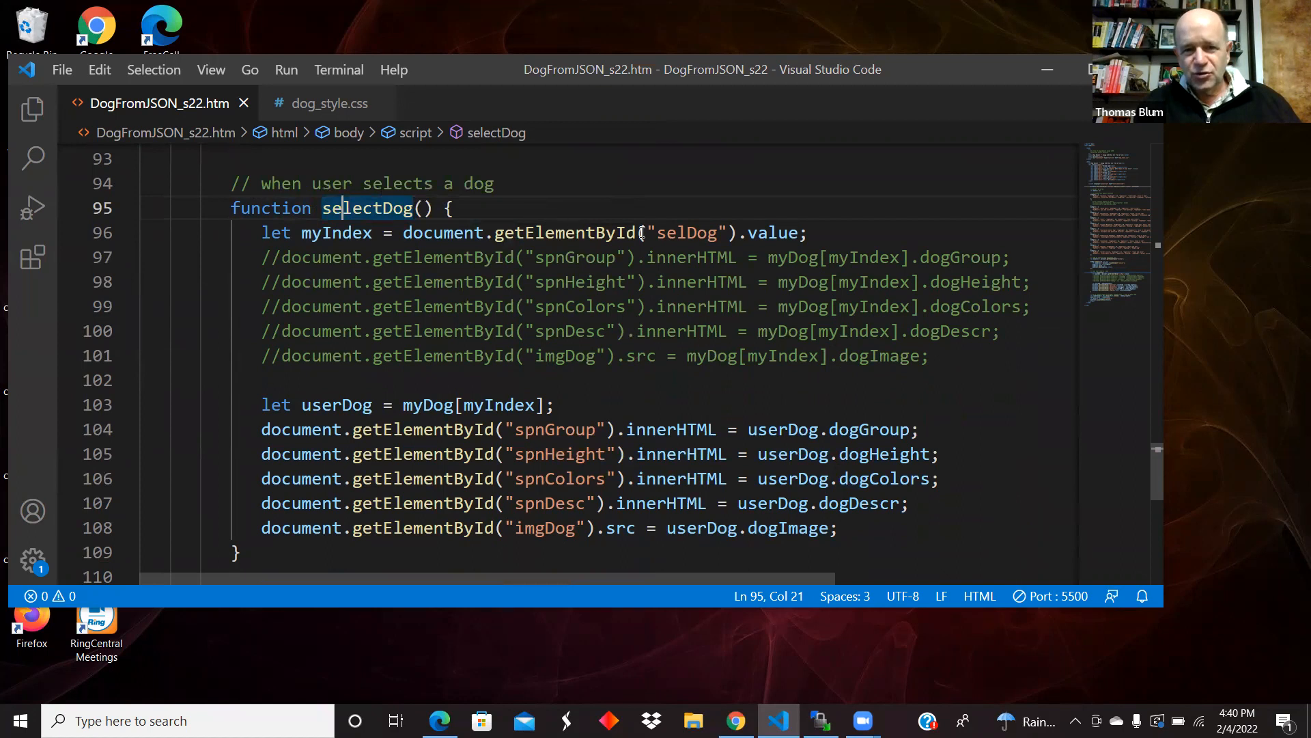
{"action": "mouse_move", "coordinate": [770, 233]}
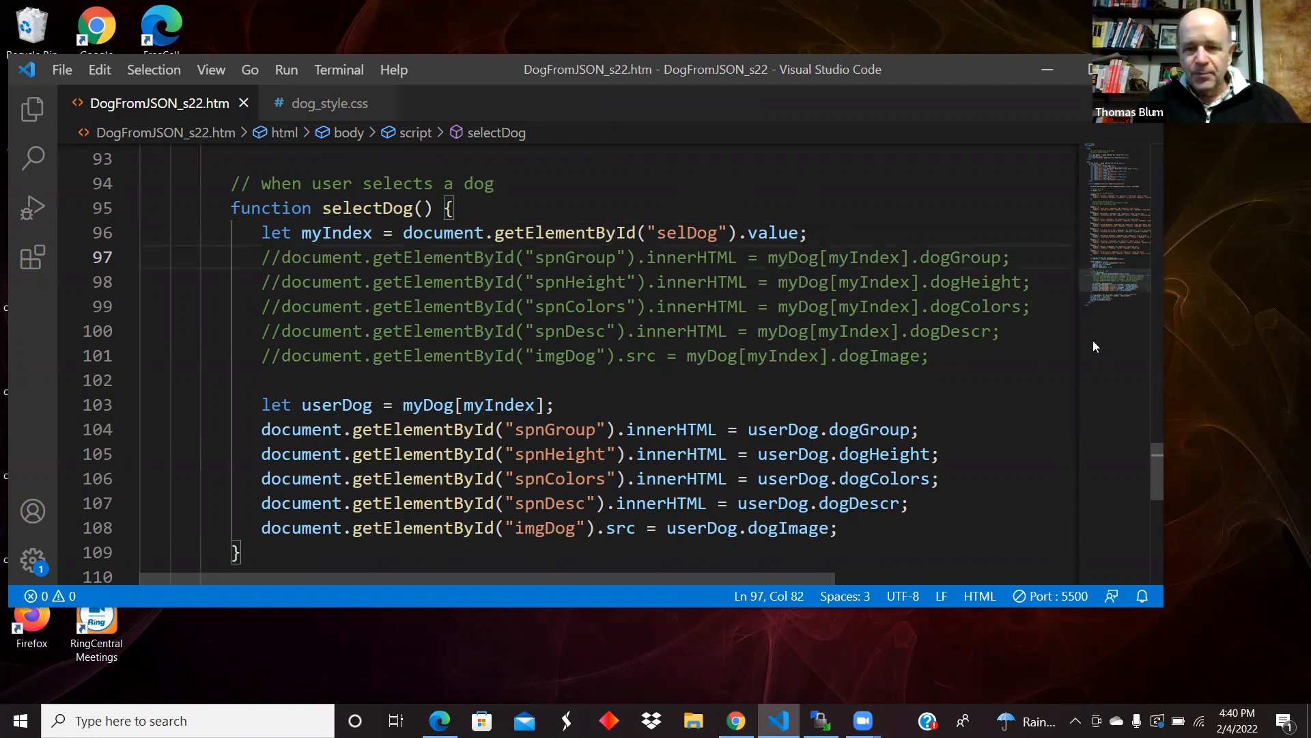
{"action": "mouse_move", "coordinate": [725, 358]}
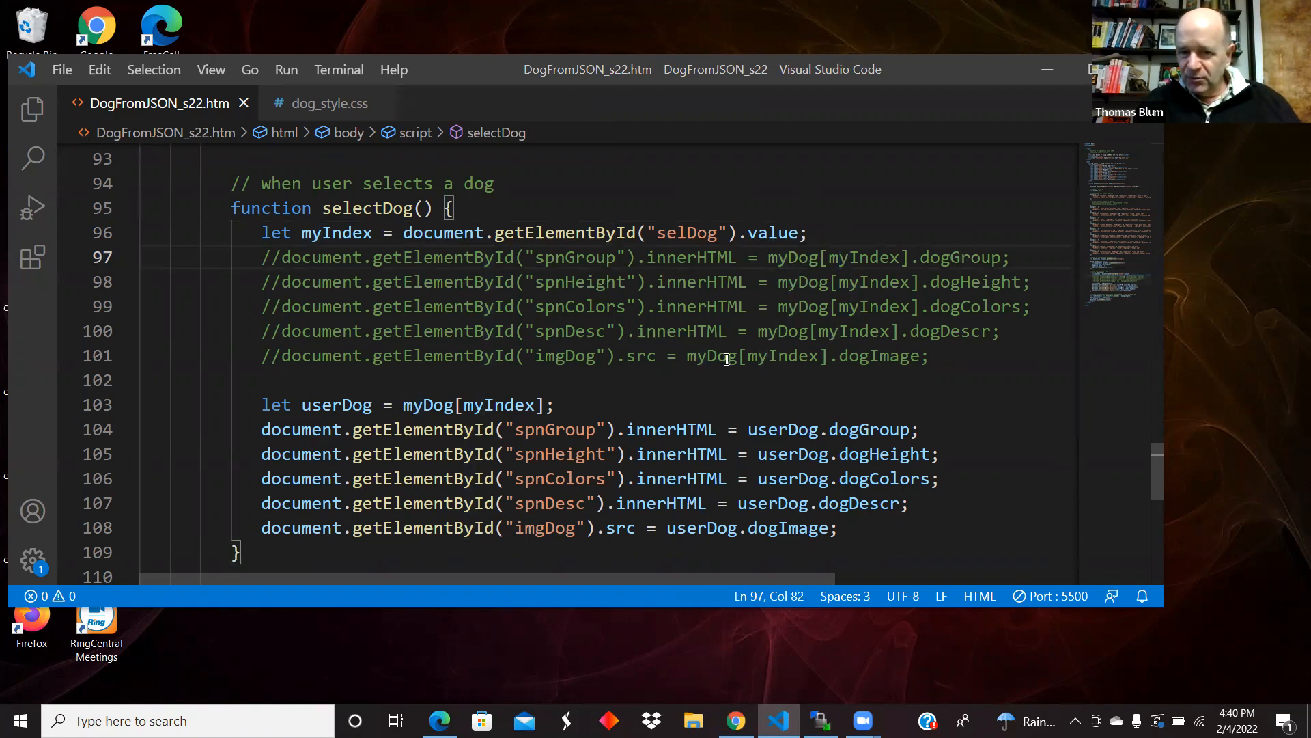
{"action": "mouse_move", "coordinate": [499, 420]}
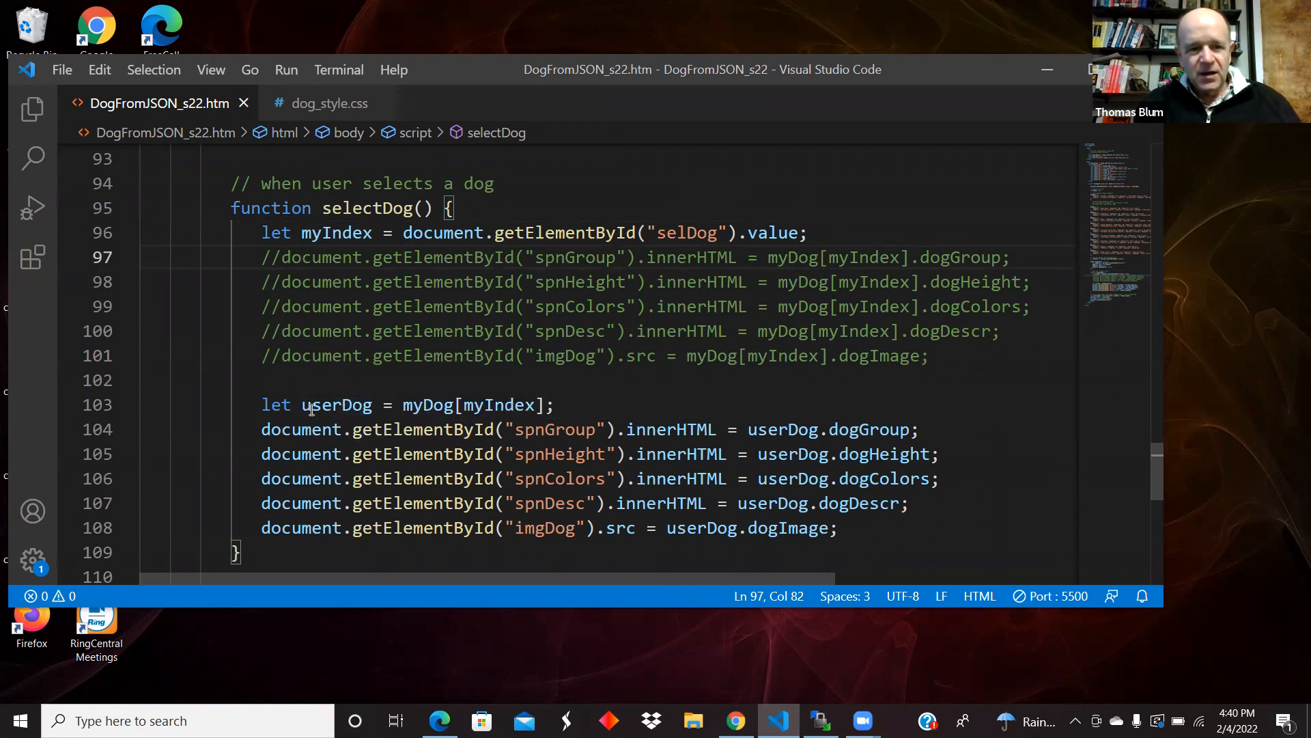
{"action": "left_click", "coordinate": [433, 405]}
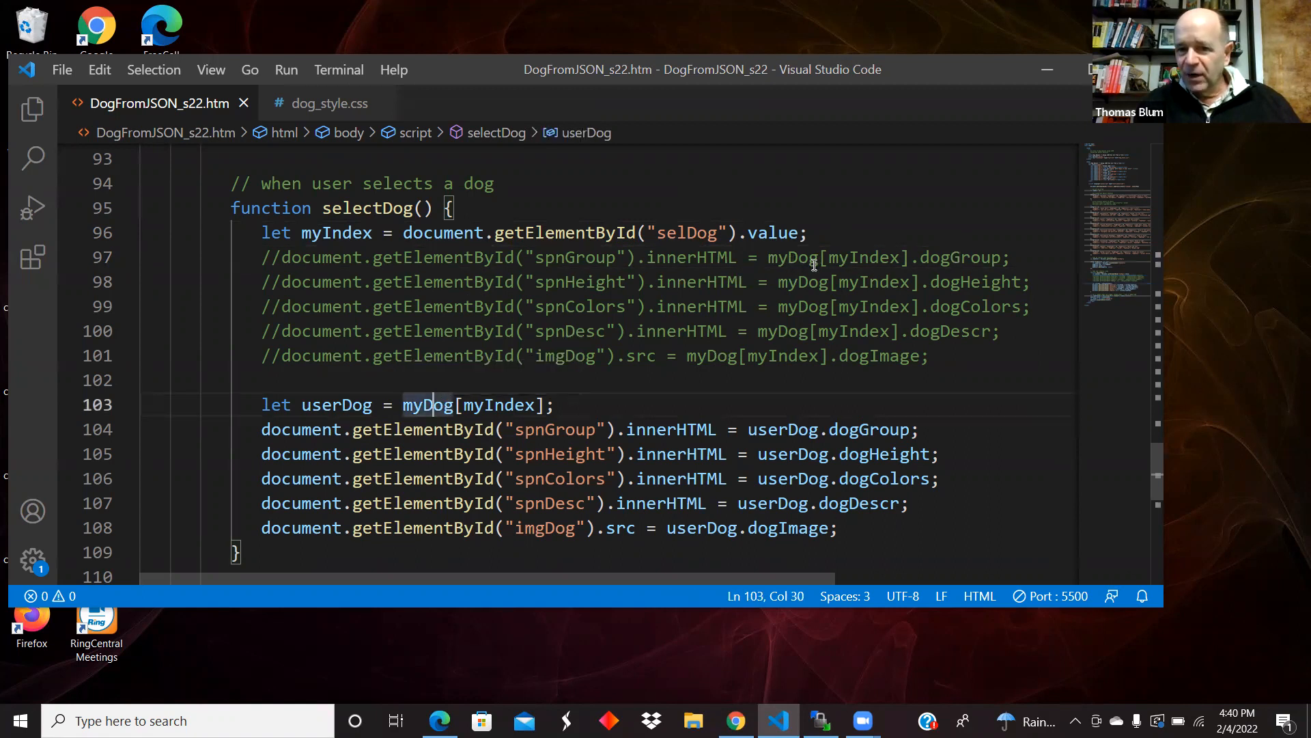
{"action": "mouse_move", "coordinate": [336, 404]}
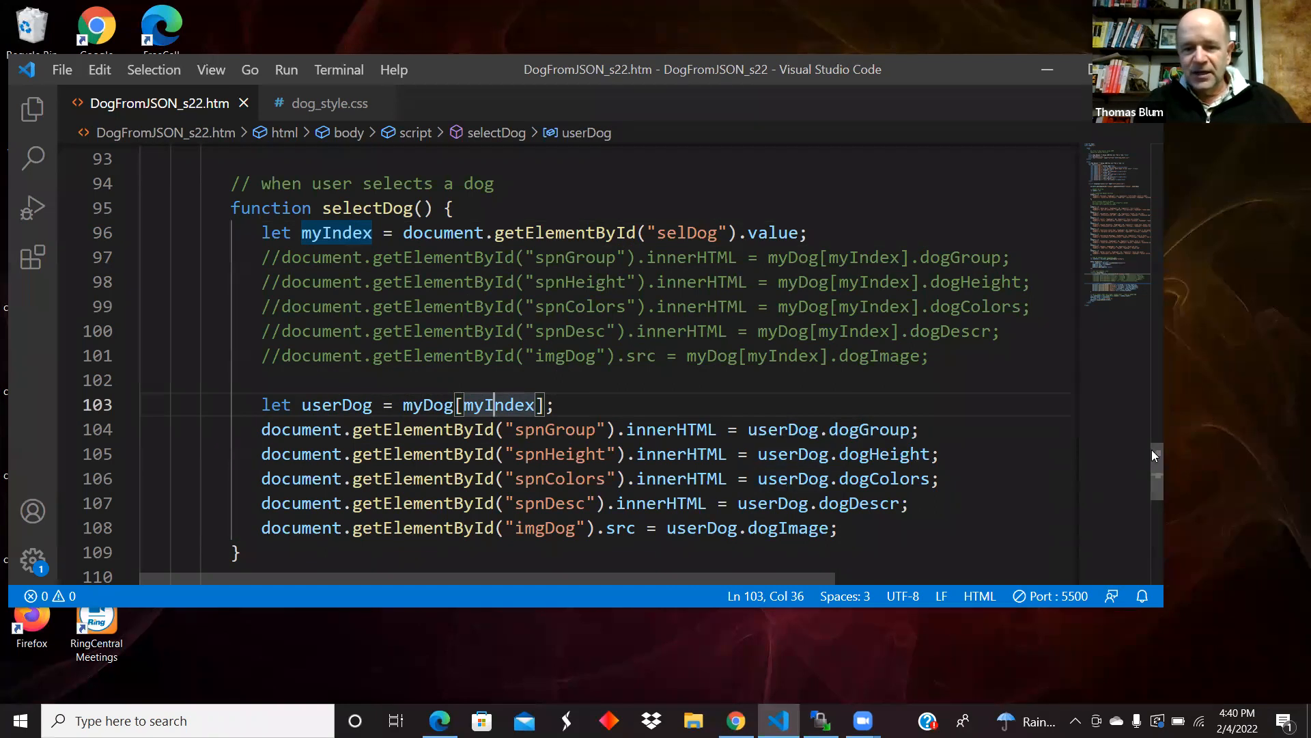
{"action": "scroll", "scroll_direction": "down", "scroll_amount": 3}
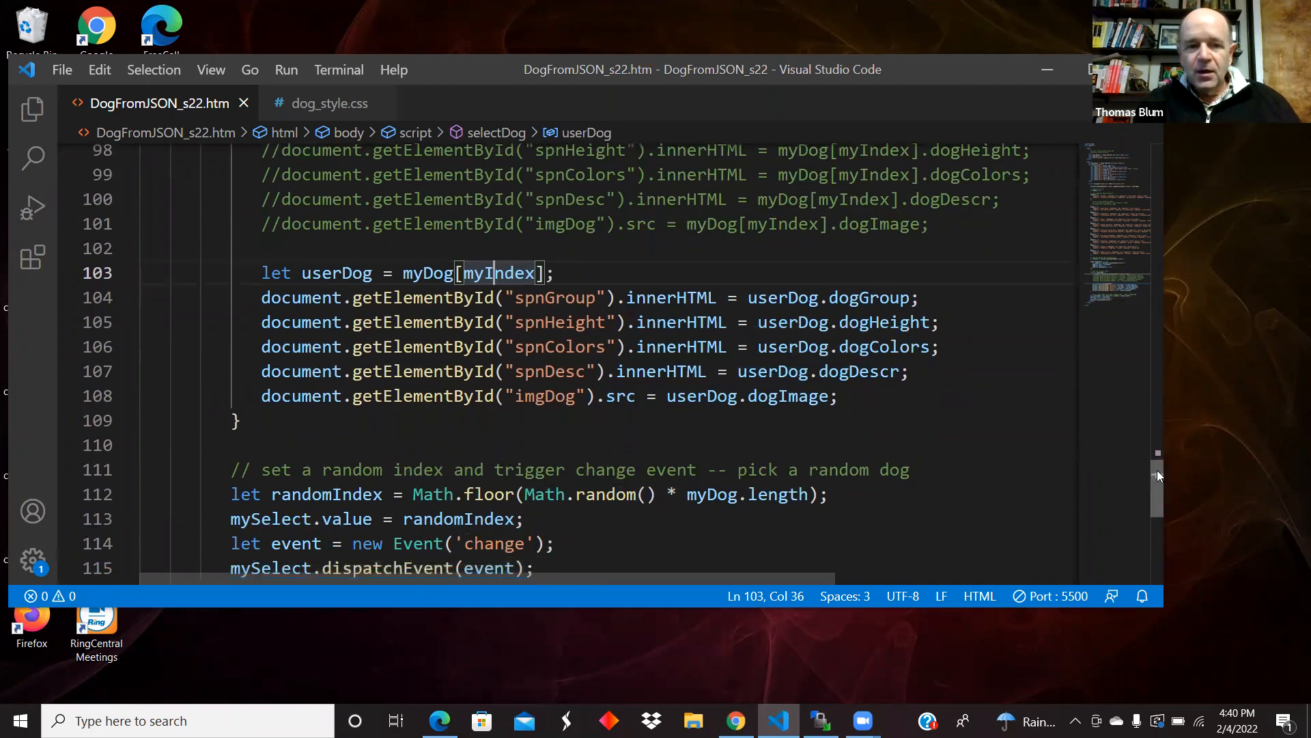
{"action": "scroll", "scroll_direction": "down", "scroll_amount": 3}
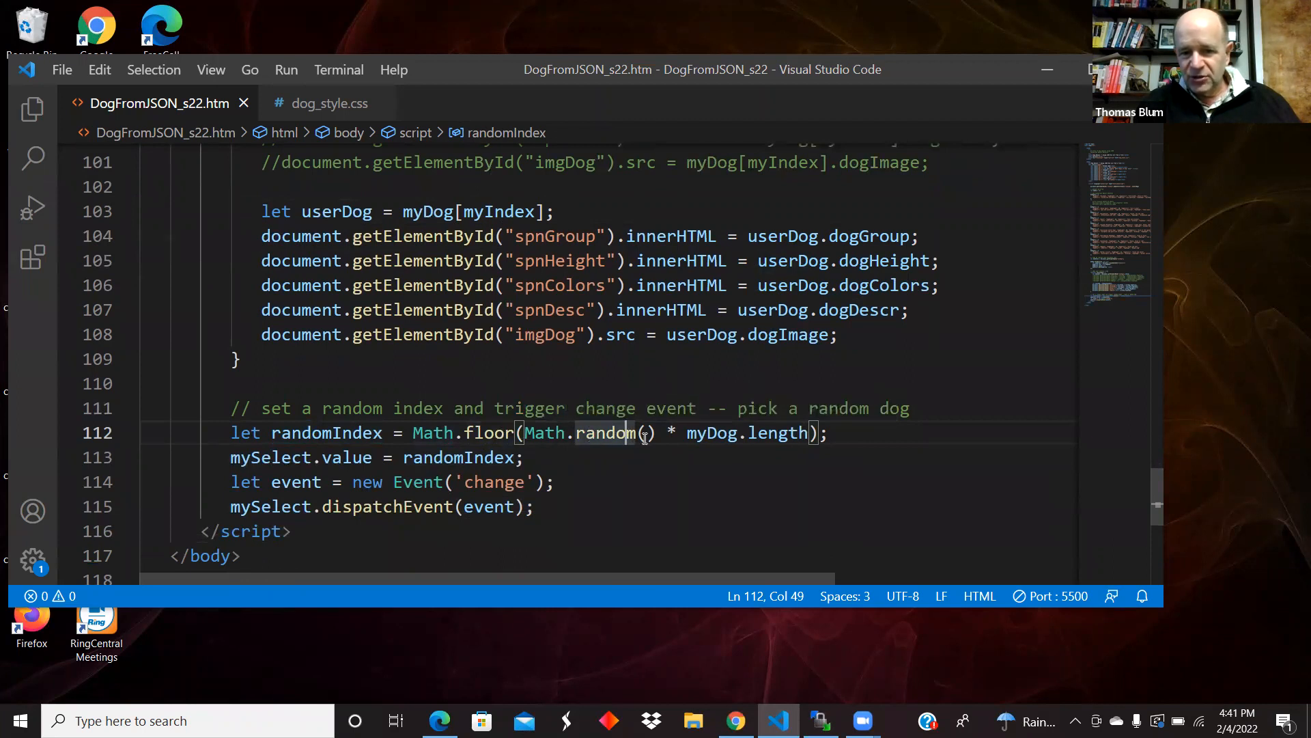
{"action": "mouse_move", "coordinate": [773, 433]}
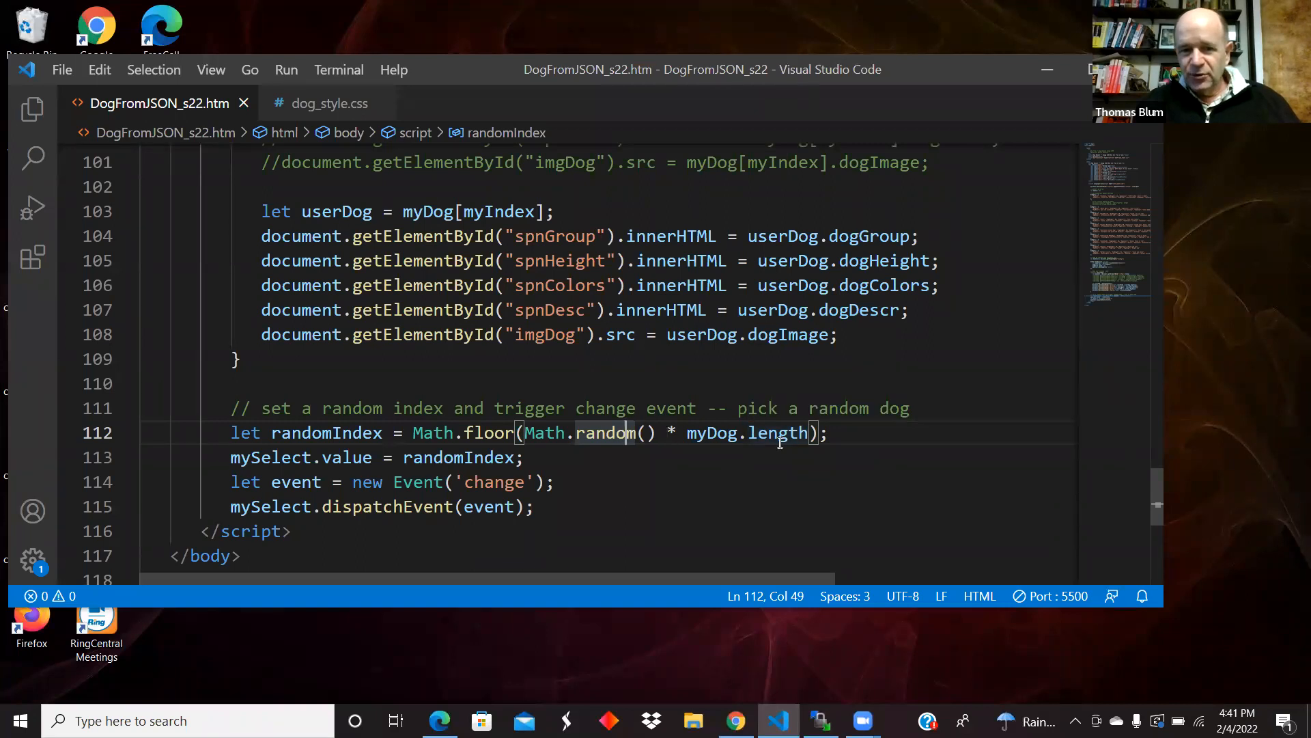
{"action": "mouse_move", "coordinate": [495, 433]}
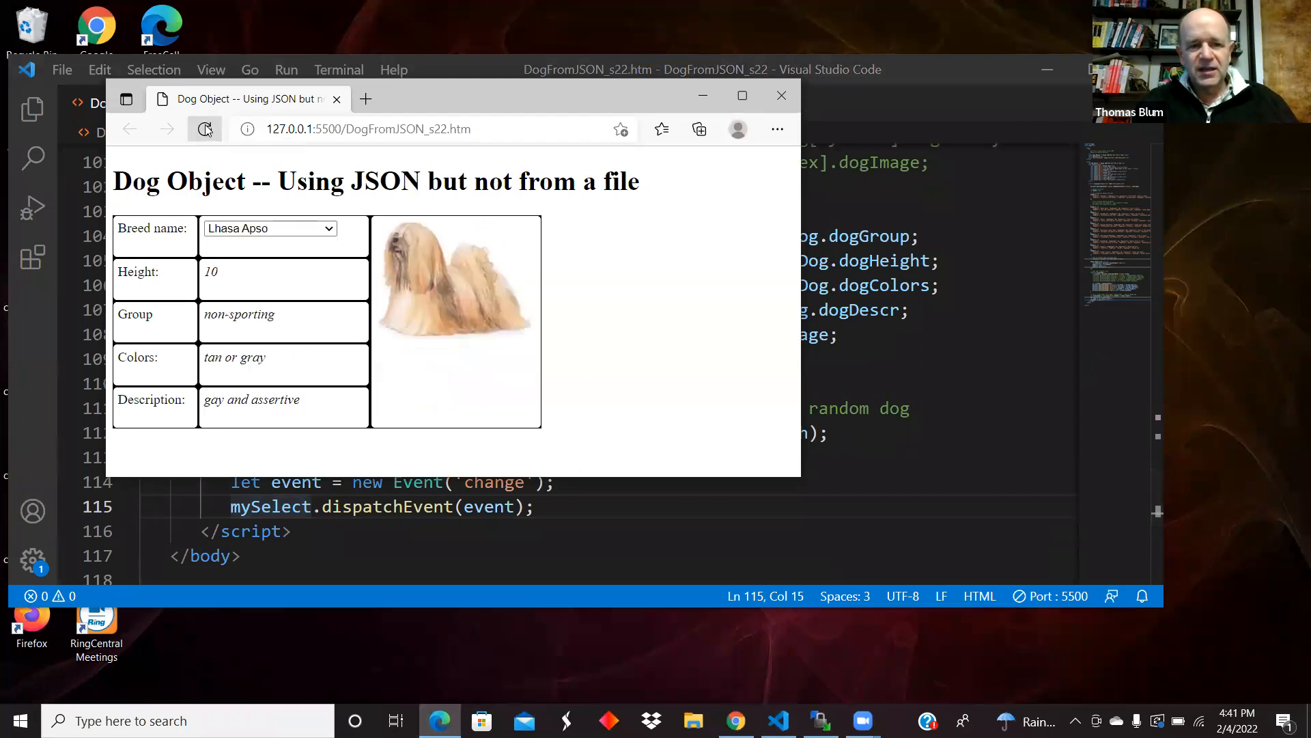
Reload for a random breed, then pick Australian Cattle Dog and Beagle from the Breed name dropdown.
{"action": "left_click", "coordinate": [269, 228]}
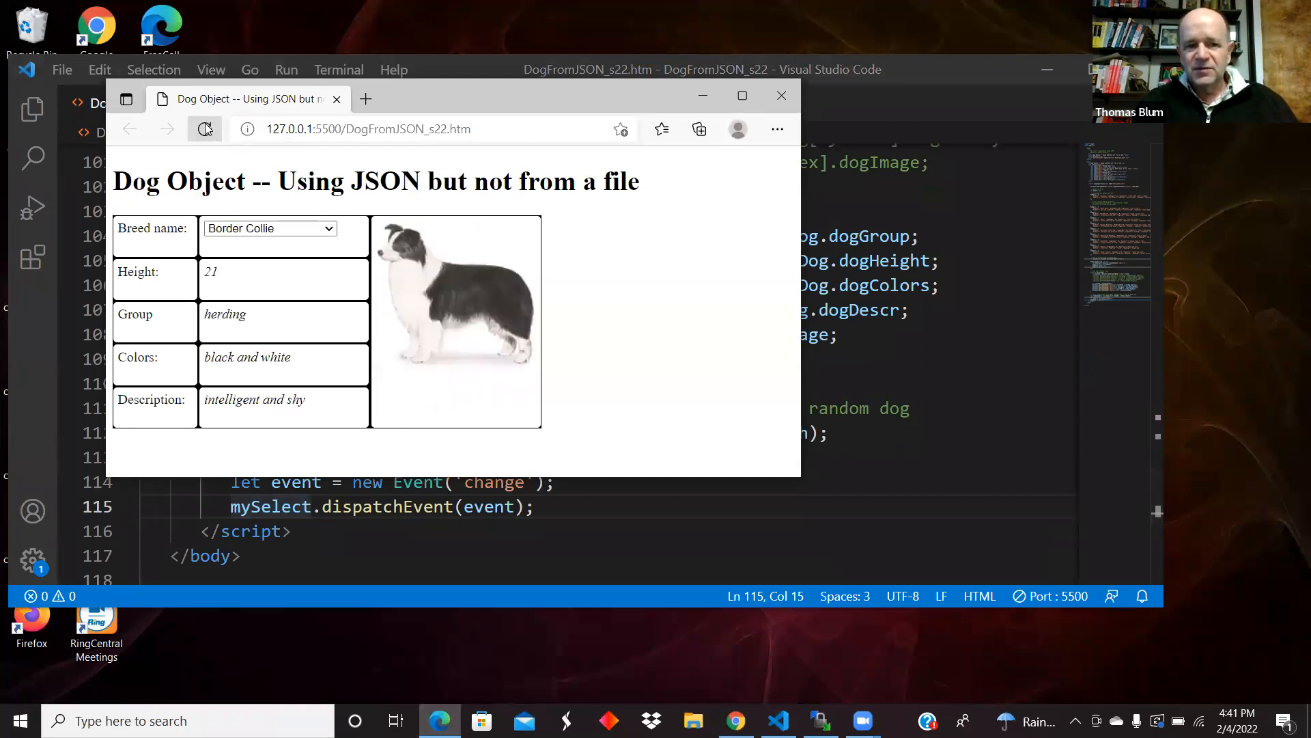
{"action": "left_click", "coordinate": [269, 228]}
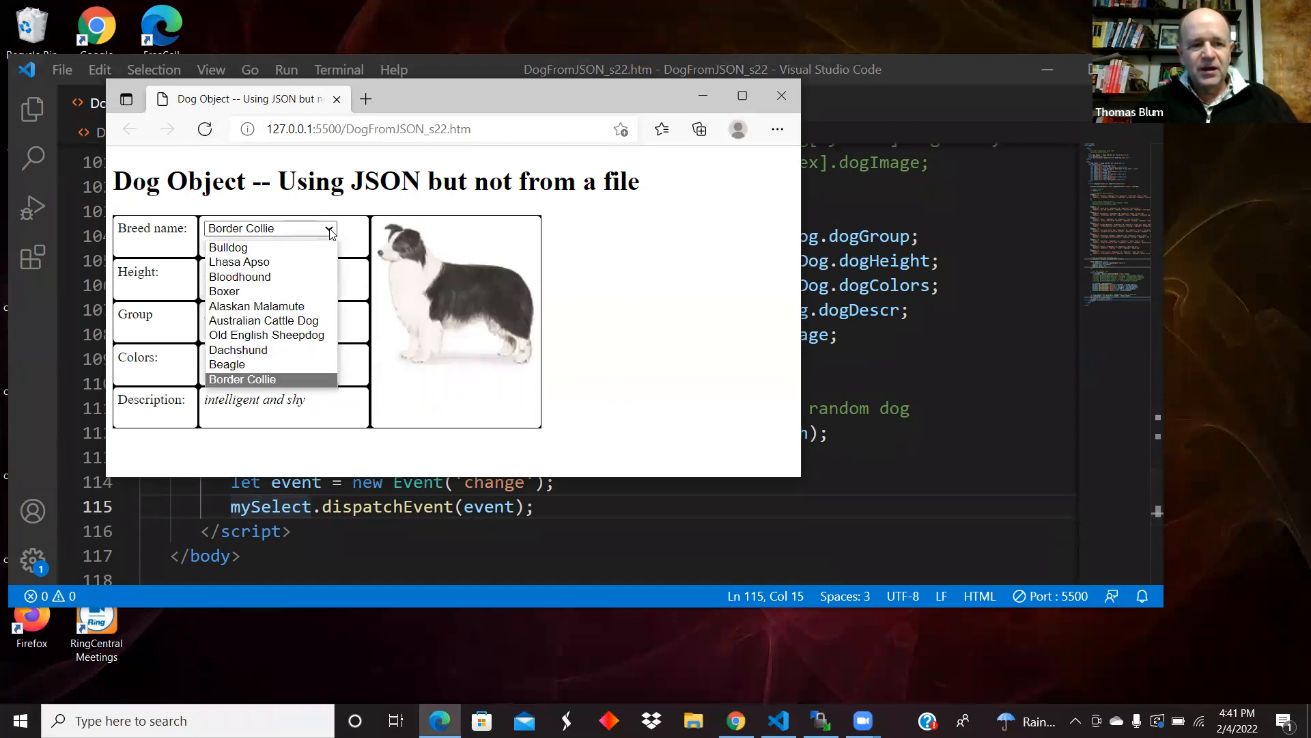
{"action": "left_click", "coordinate": [265, 320]}
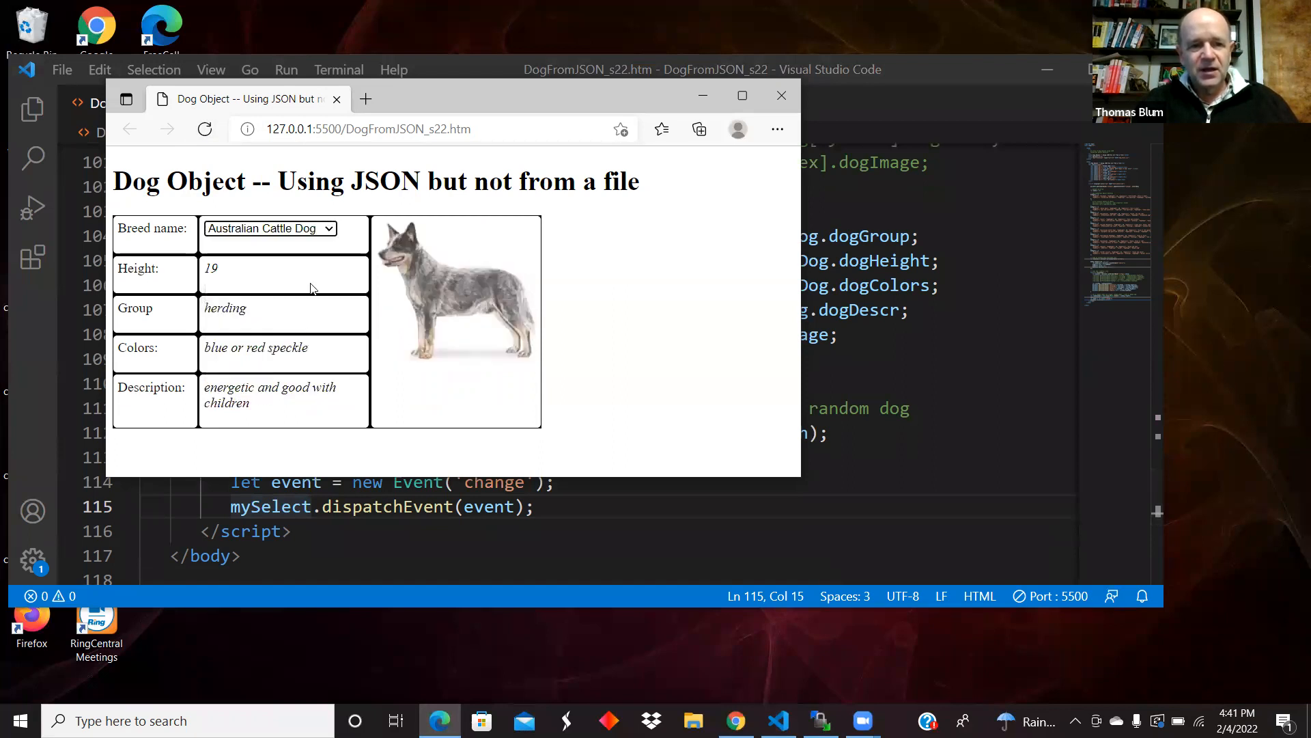
{"action": "left_click", "coordinate": [269, 228]}
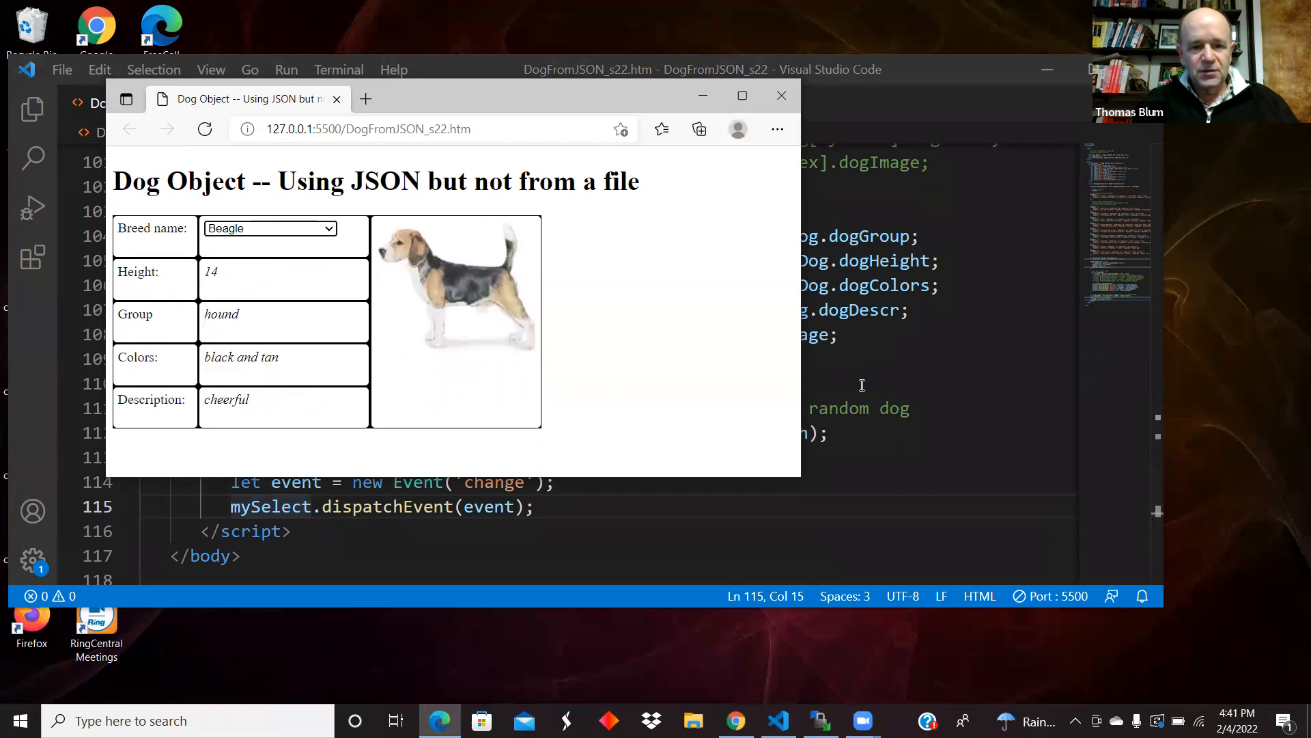
{"action": "left_click", "coordinate": [780, 94]}
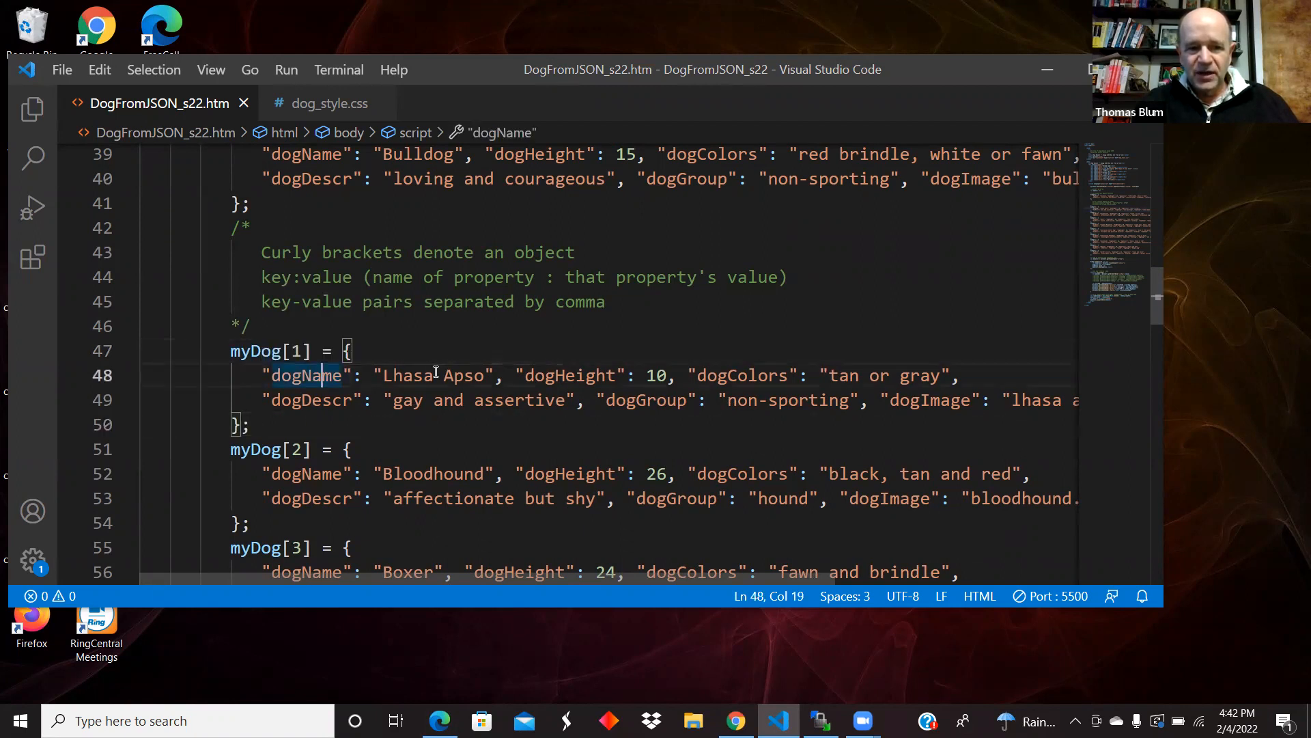
Highlight the dogName 'Lhasa Apso' pair and then the whole myDog[1] object.
{"action": "double_click", "coordinate": [434, 374]}
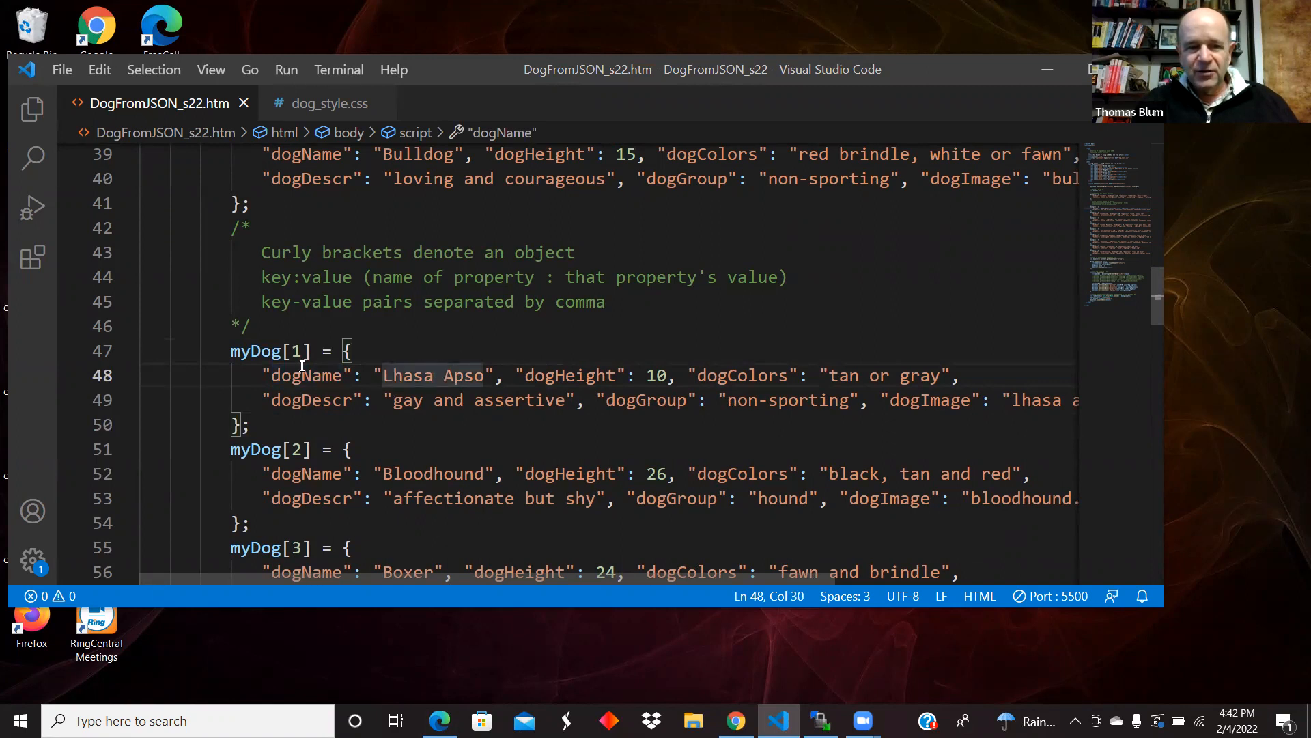
{"action": "left_click", "coordinate": [301, 374]}
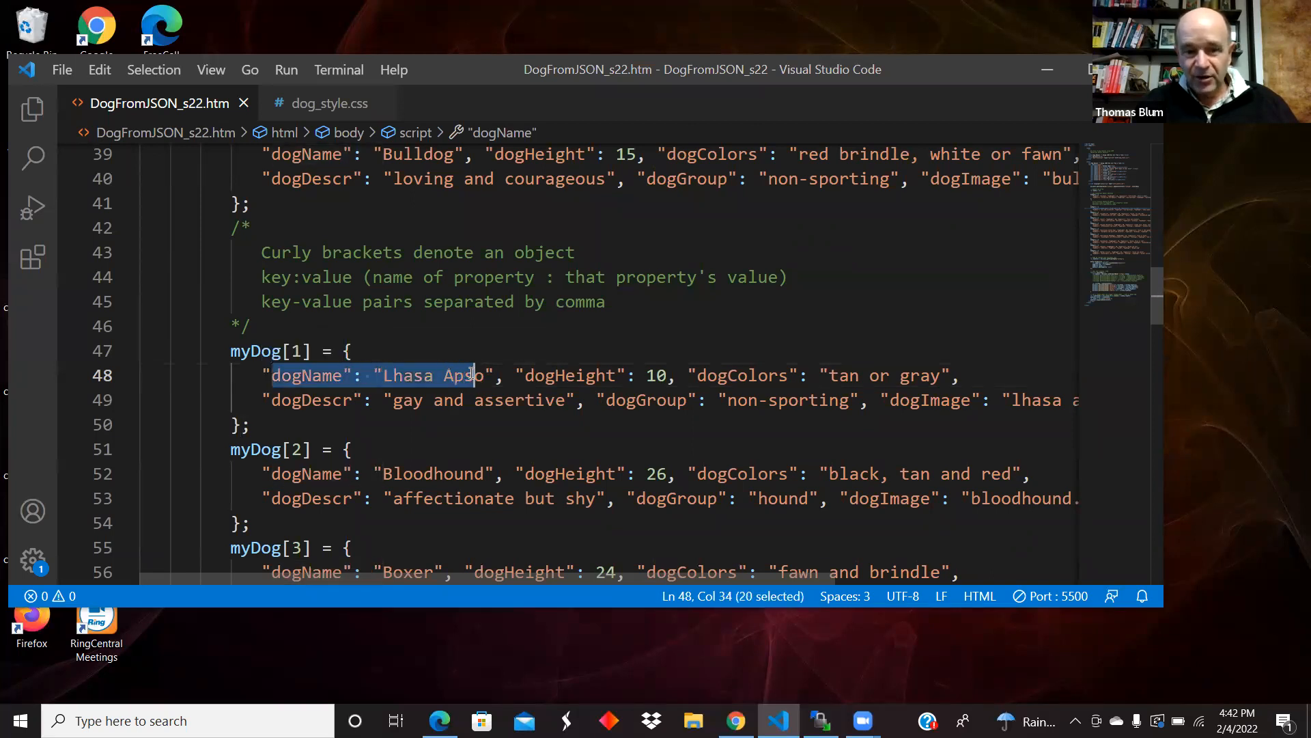
{"action": "left_click", "coordinate": [338, 435]}
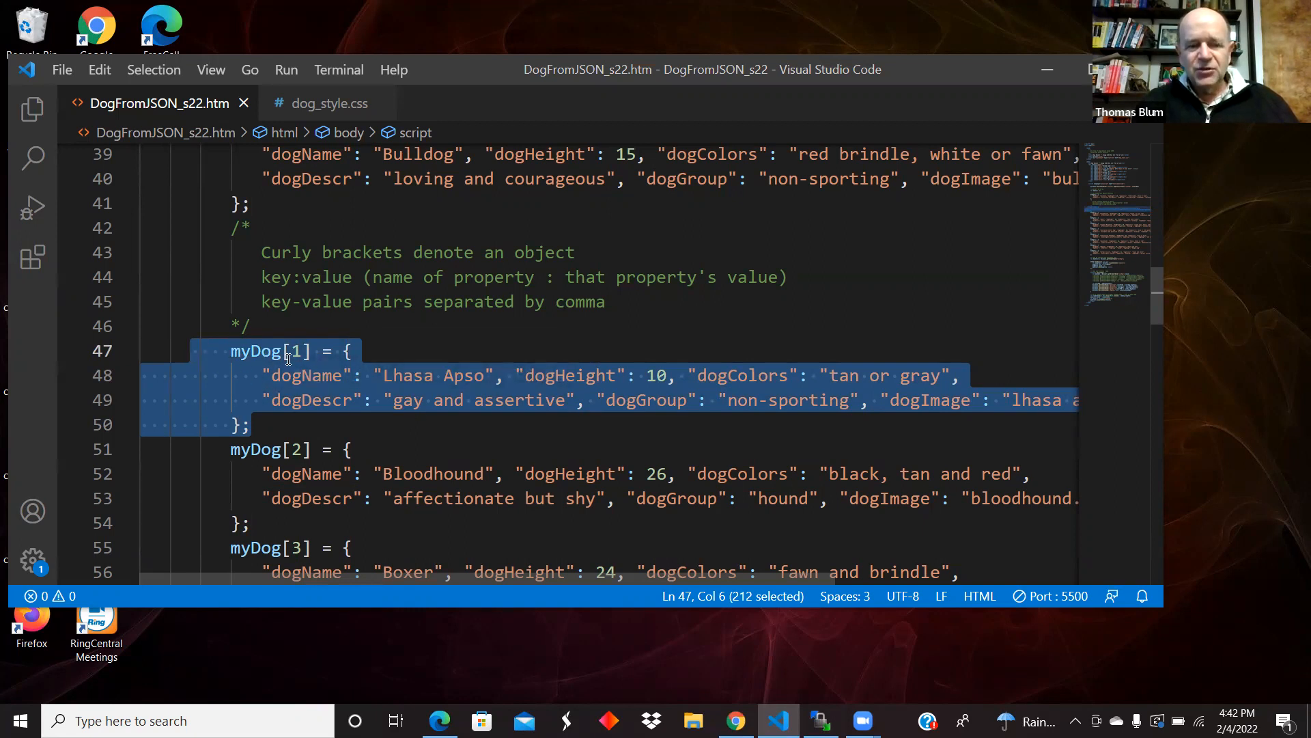
{"action": "mouse_move", "coordinate": [320, 392]}
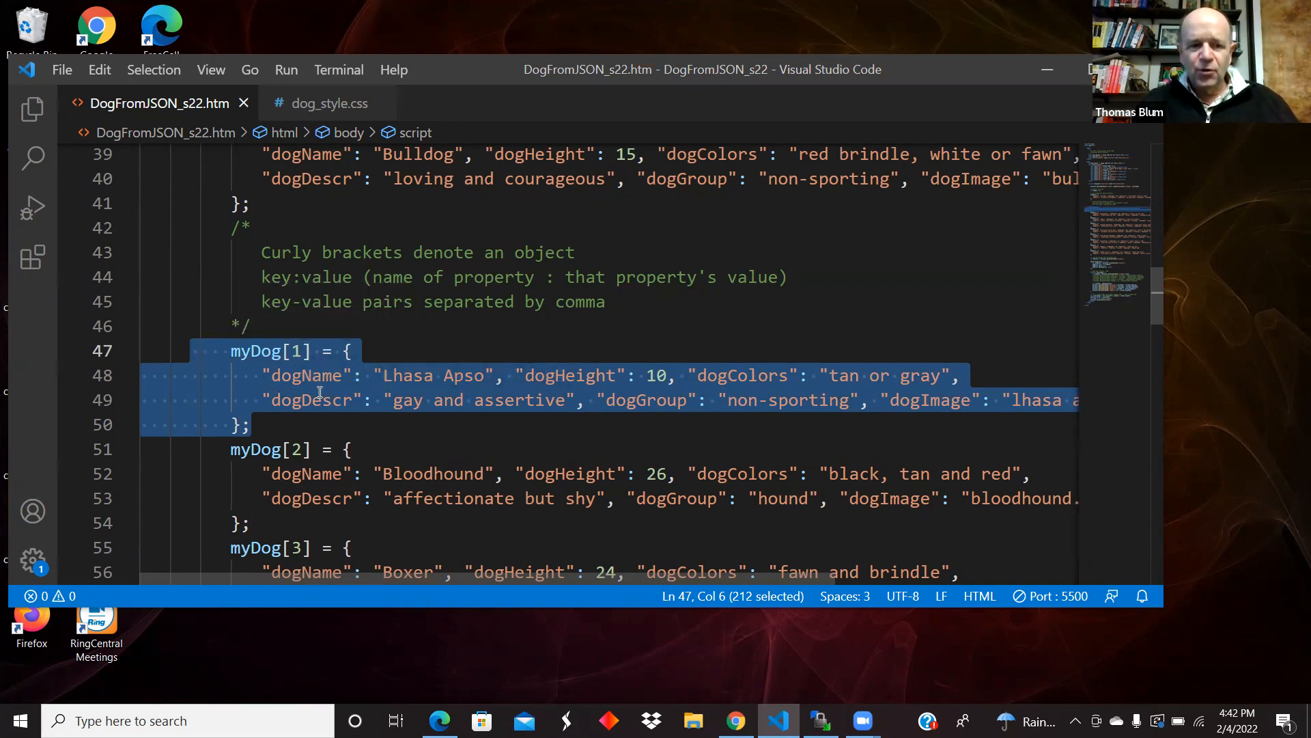
{"action": "mouse_move", "coordinate": [314, 400]}
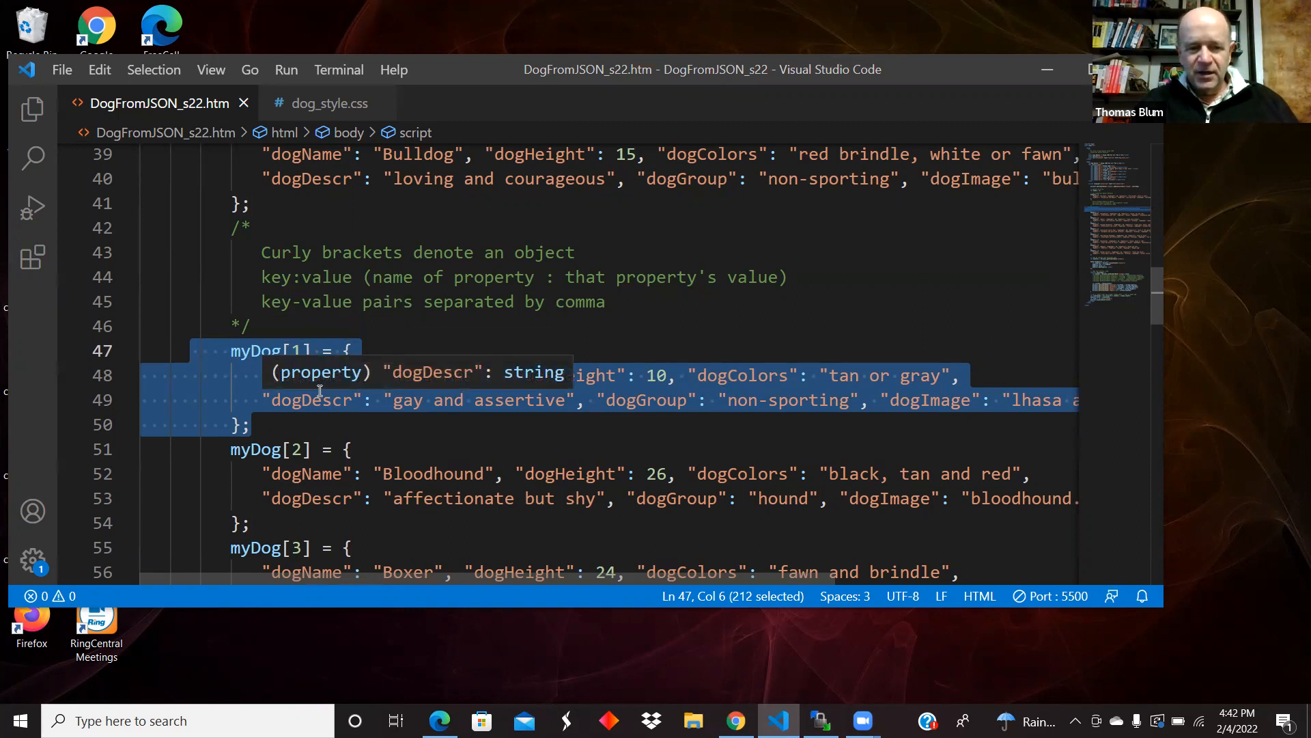
{"action": "mouse_move", "coordinate": [334, 399]}
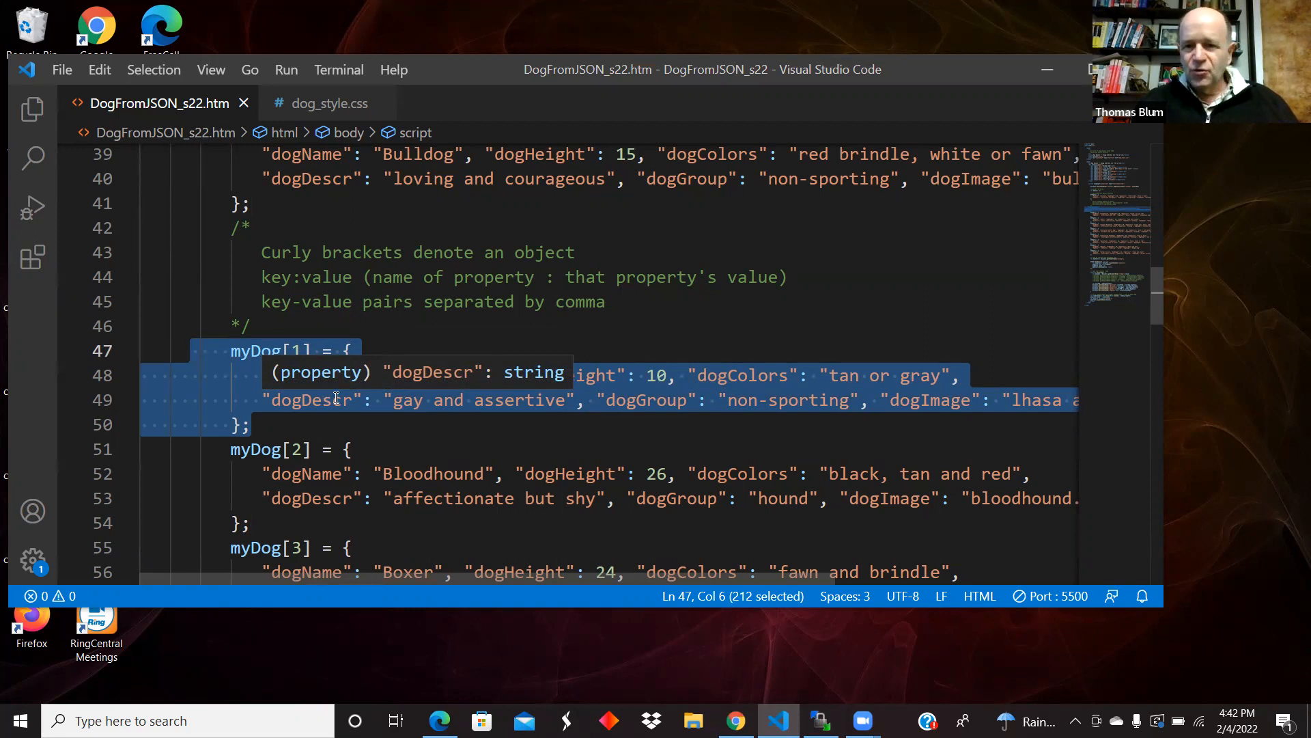